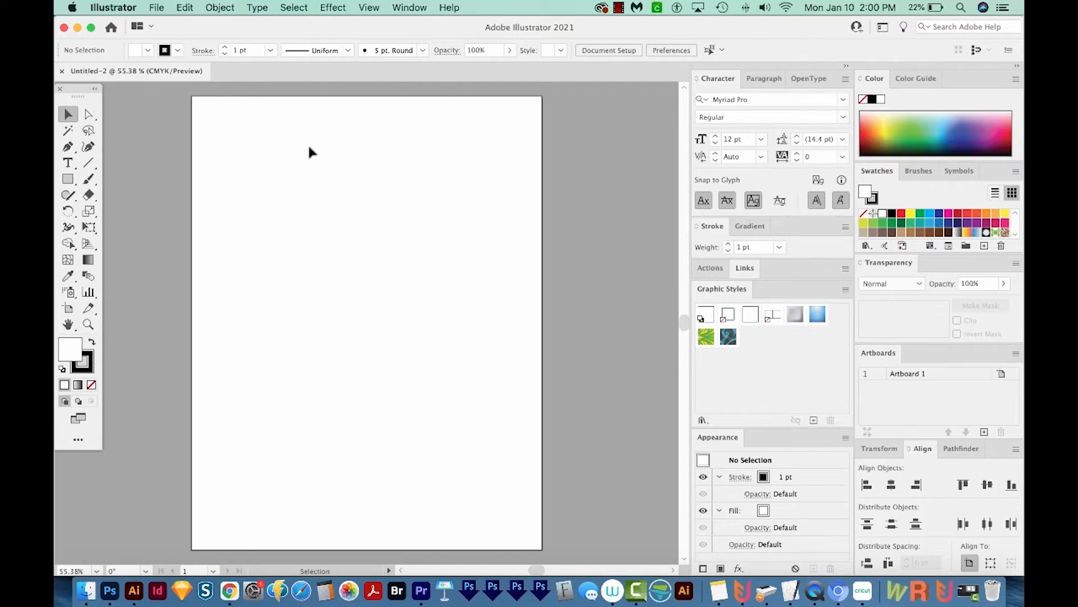
{"action": "mouse_move", "coordinate": [205, 115]}
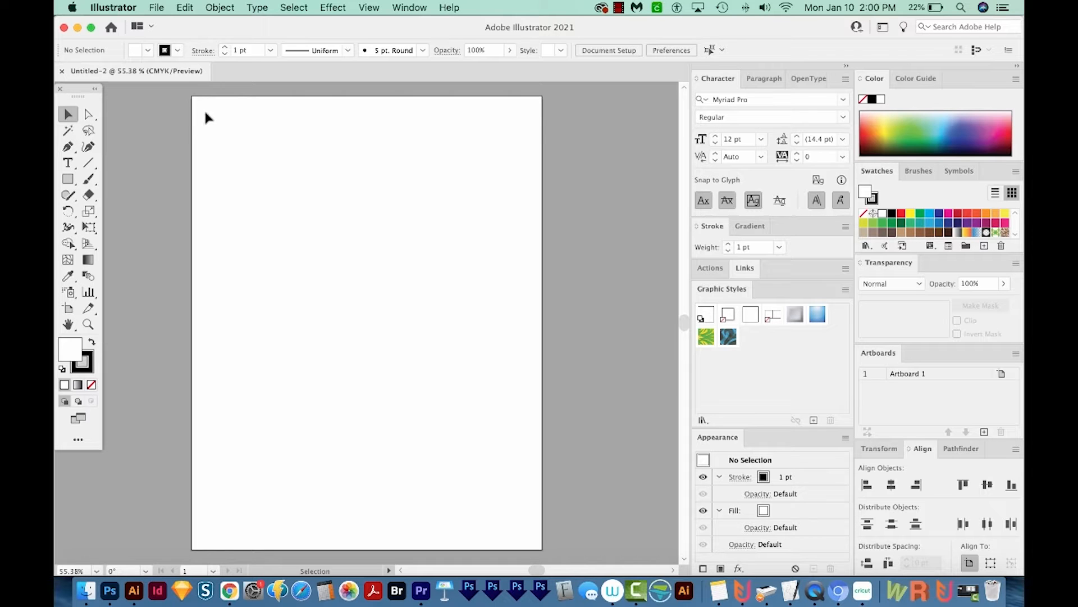
Step: Open the File menu over the blank Untitled-2 document
{"action": "left_click", "coordinate": [158, 8]}
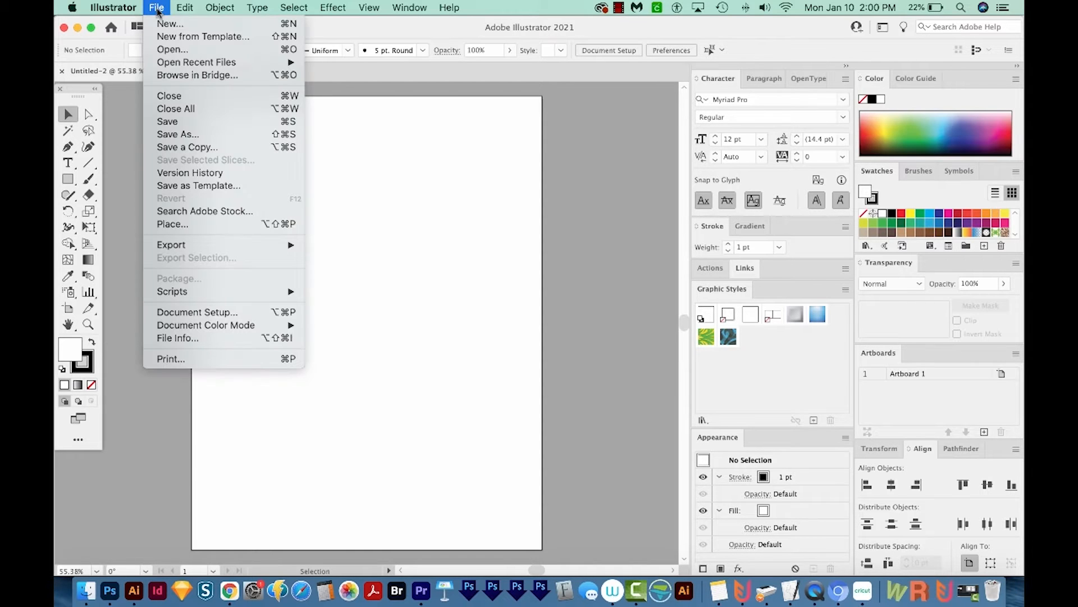
Step: In the Place dialog, select Scan phone.jpg after Quick Look previewing the insect scans
{"action": "left_click", "coordinate": [173, 224]}
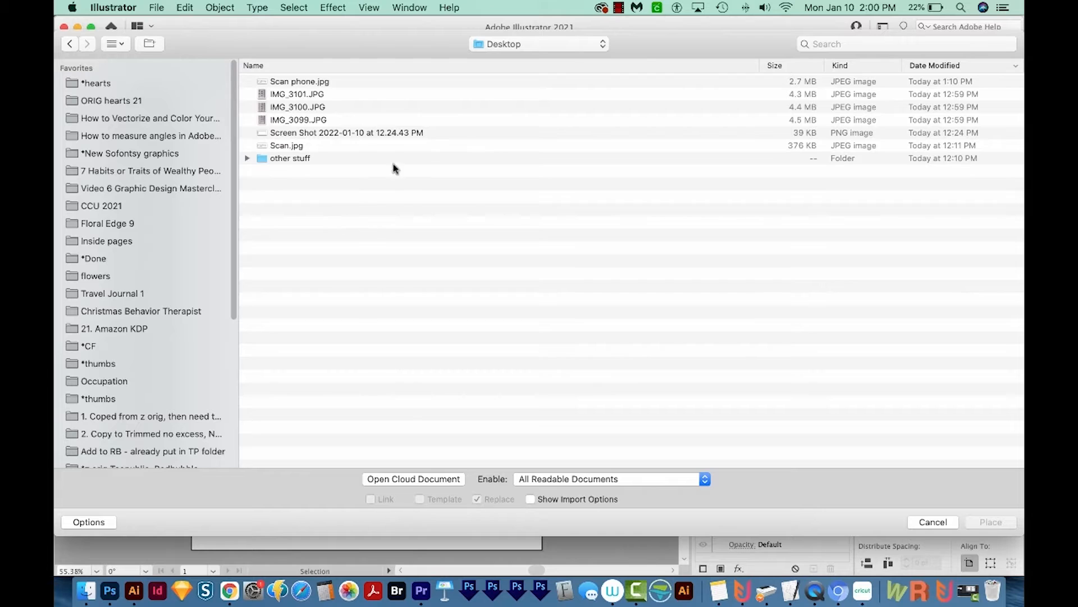
{"action": "left_click", "coordinate": [300, 81]}
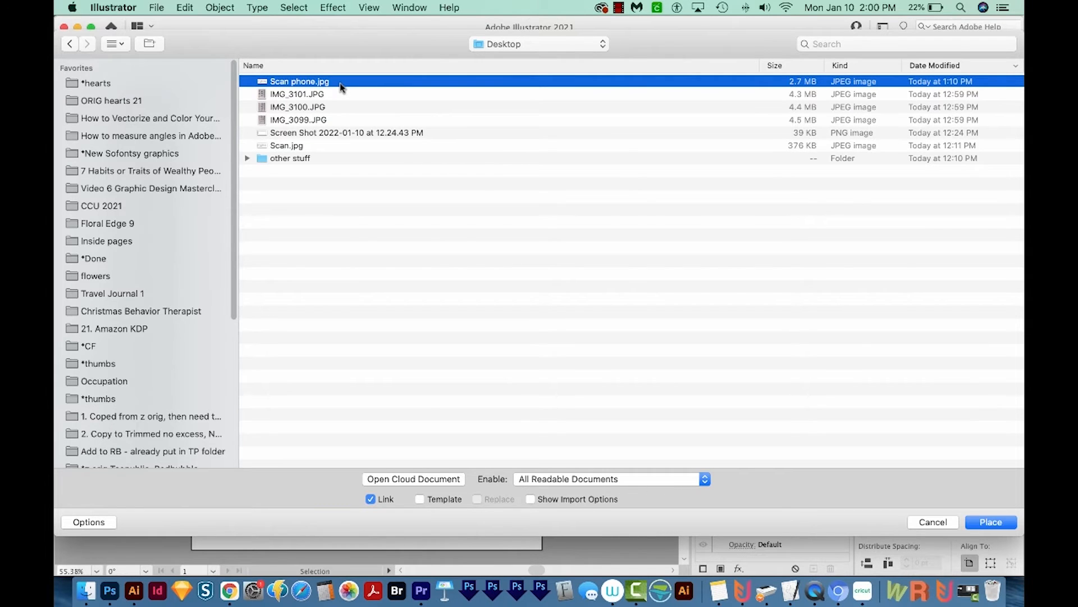
{"action": "key", "text": "space"}
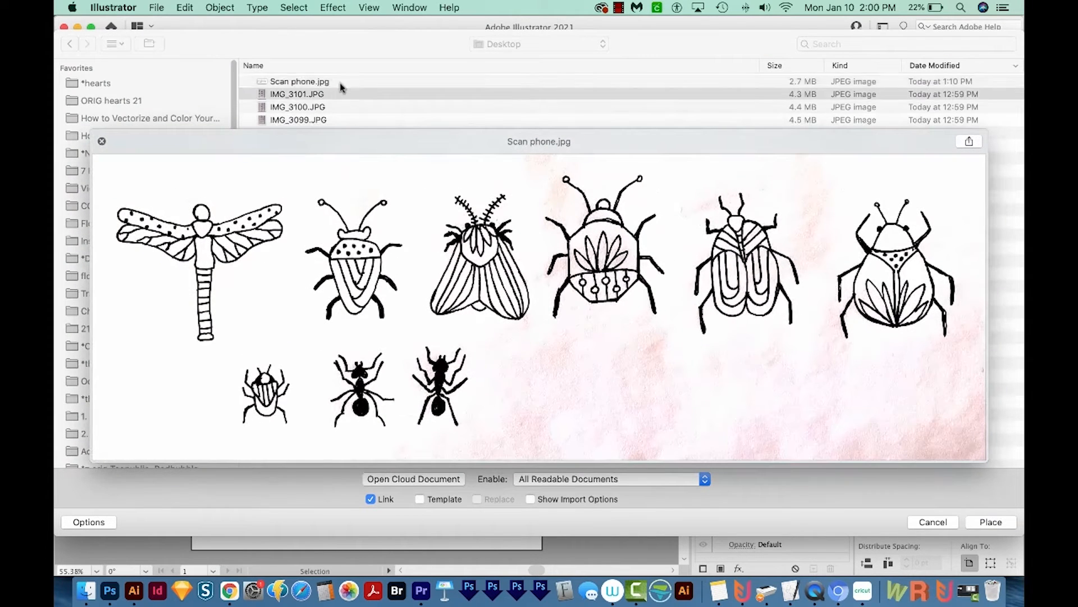
{"action": "left_click", "coordinate": [300, 120]}
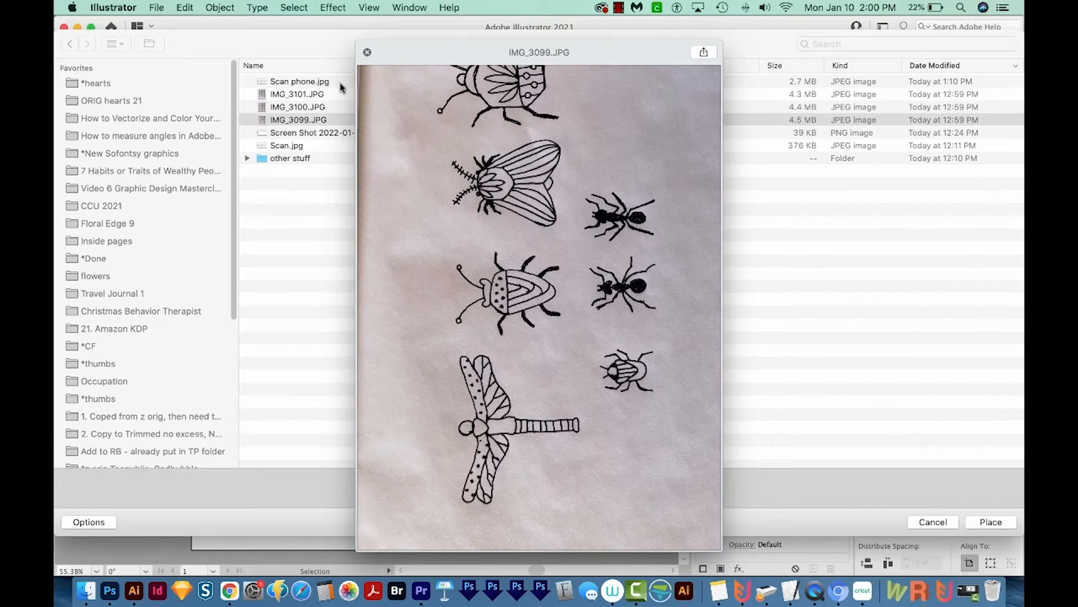
{"action": "left_click", "coordinate": [287, 133]}
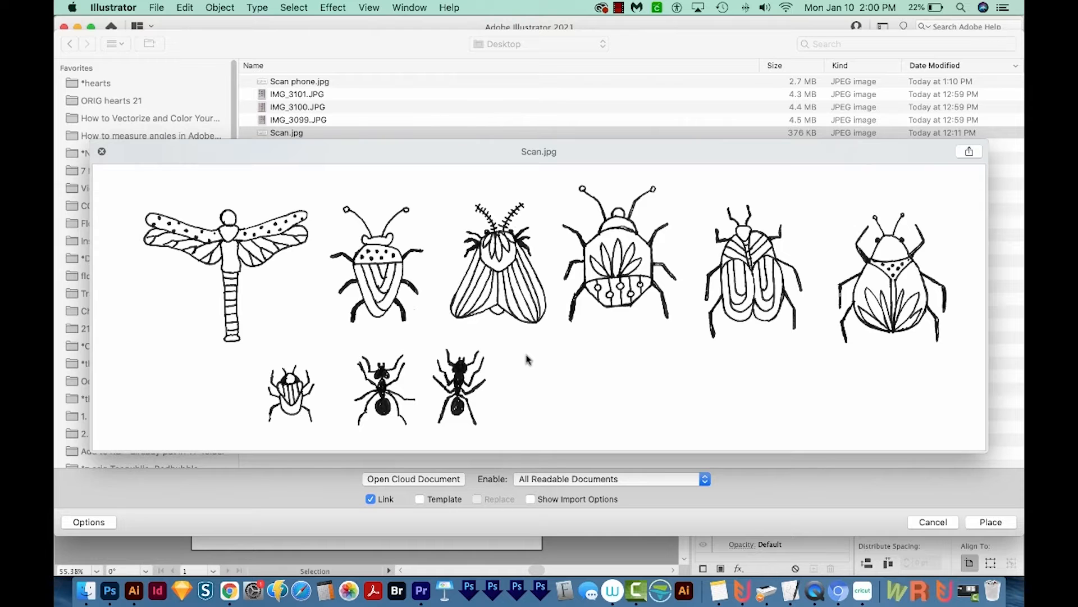
{"action": "left_click", "coordinate": [287, 132]}
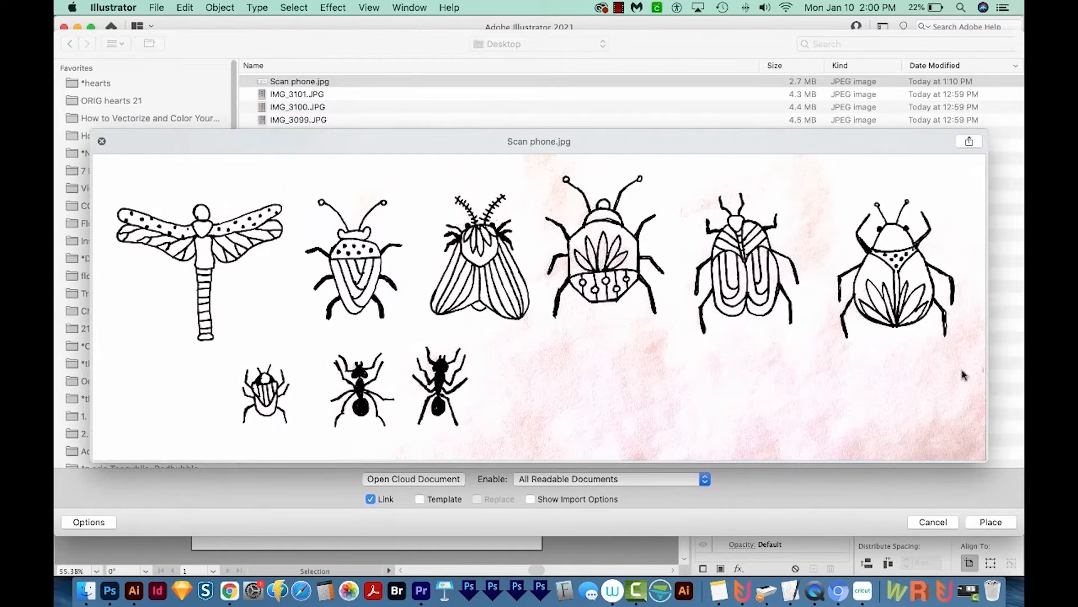
{"action": "mouse_move", "coordinate": [787, 414]}
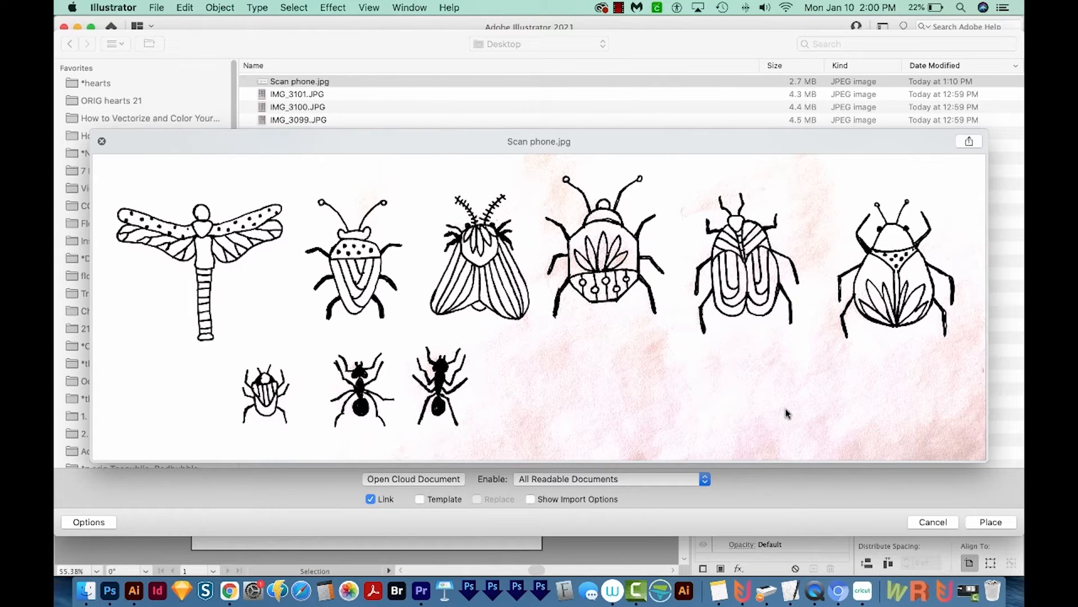
{"action": "left_click", "coordinate": [102, 141]}
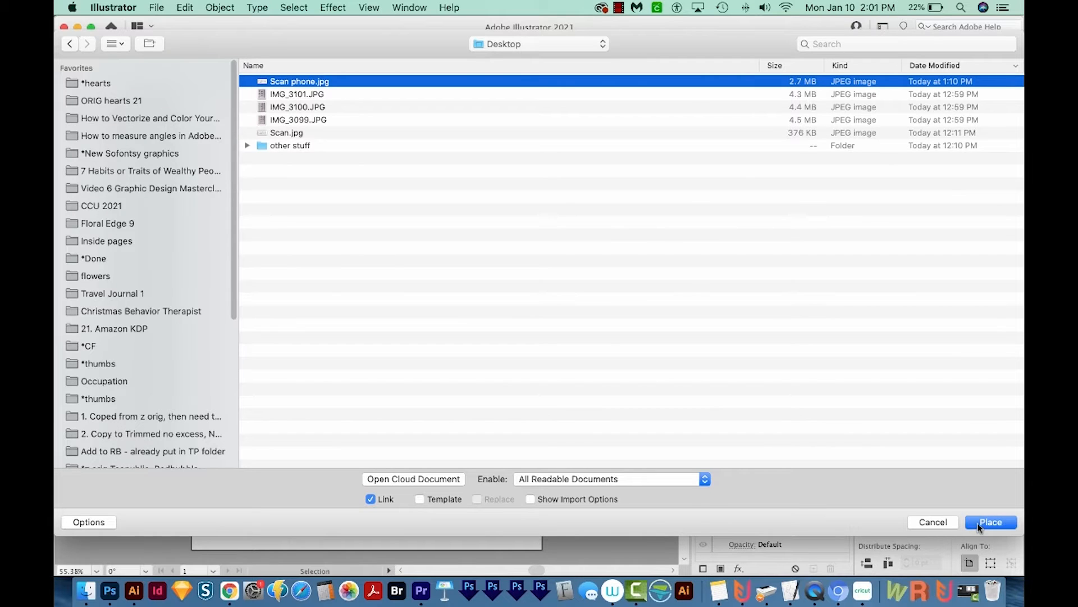
Step: Place Scan phone.jpg as a linked image on the artboard, then open the Window menu
{"action": "left_click", "coordinate": [991, 522]}
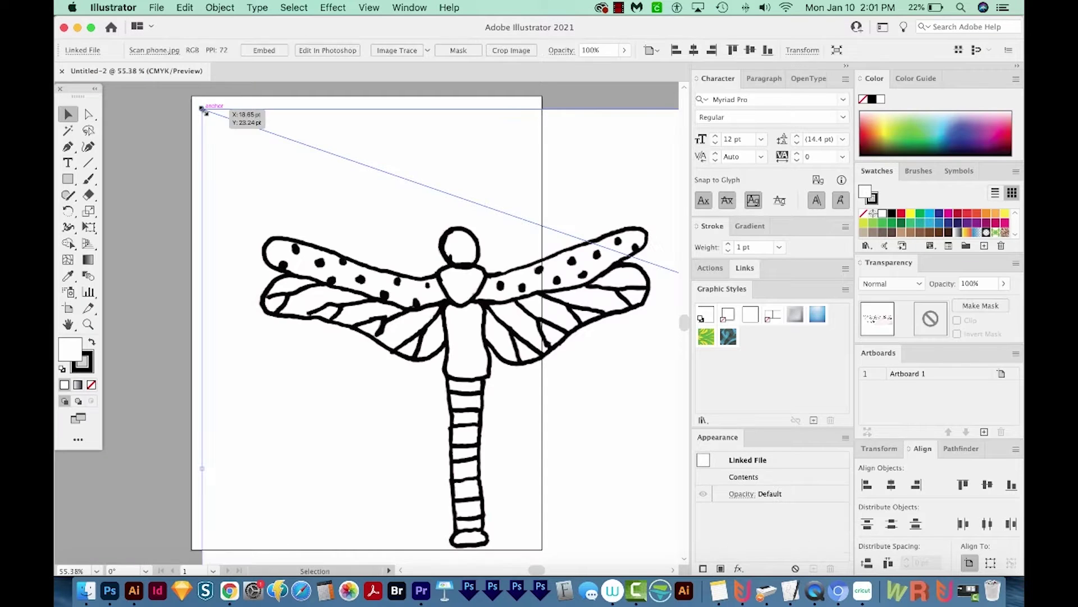
{"action": "mouse_move", "coordinate": [554, 415]}
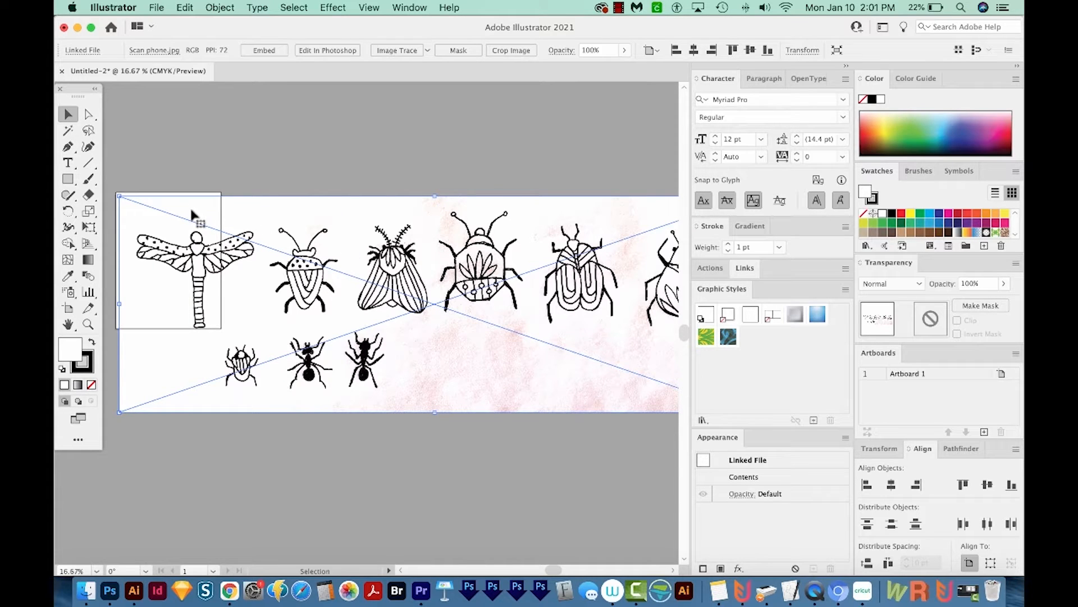
{"action": "mouse_move", "coordinate": [349, 419]}
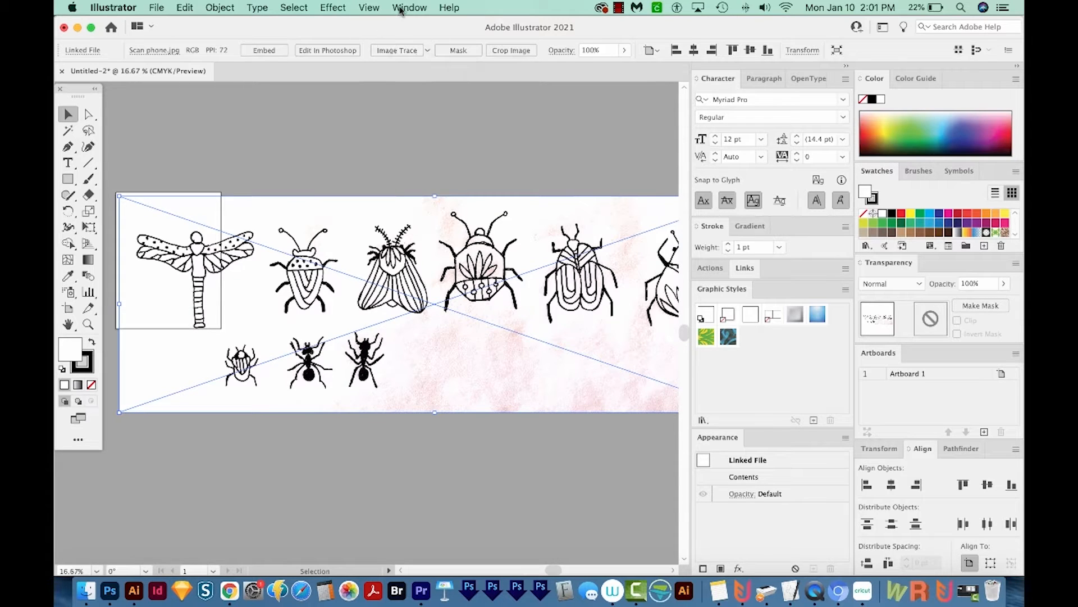
{"action": "left_click", "coordinate": [409, 7]}
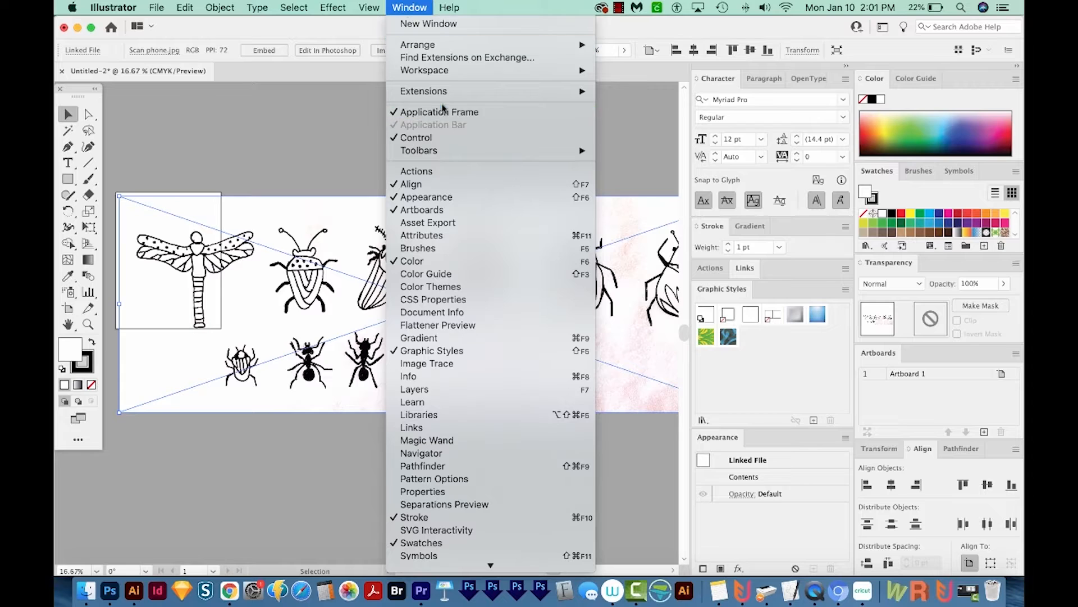
{"action": "mouse_move", "coordinate": [424, 137]}
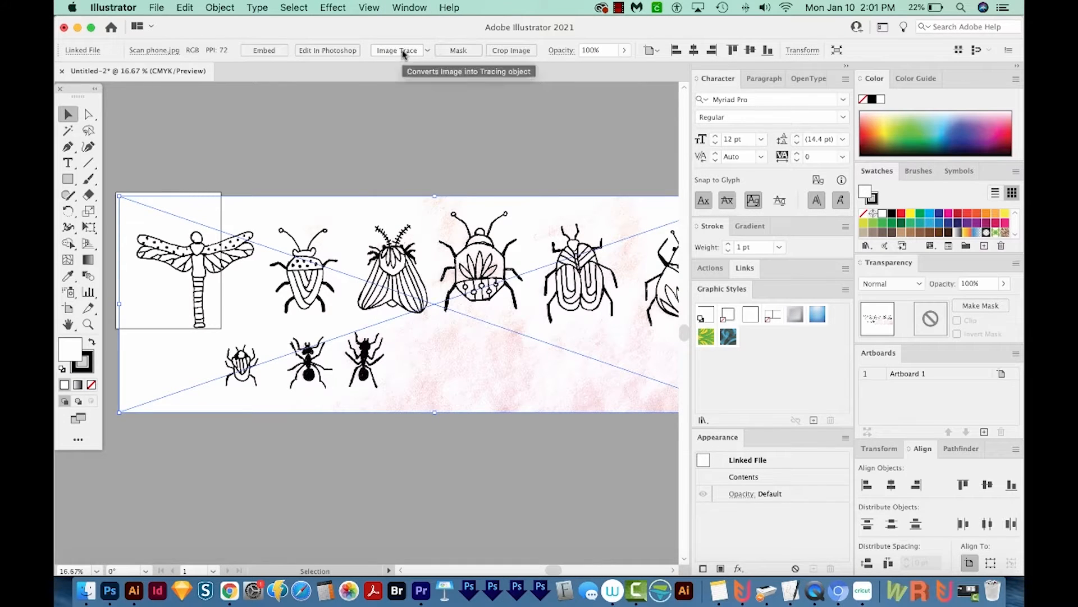
Step: Image Trace the placed scan, accepting the large-image warning
{"action": "left_click", "coordinate": [397, 50]}
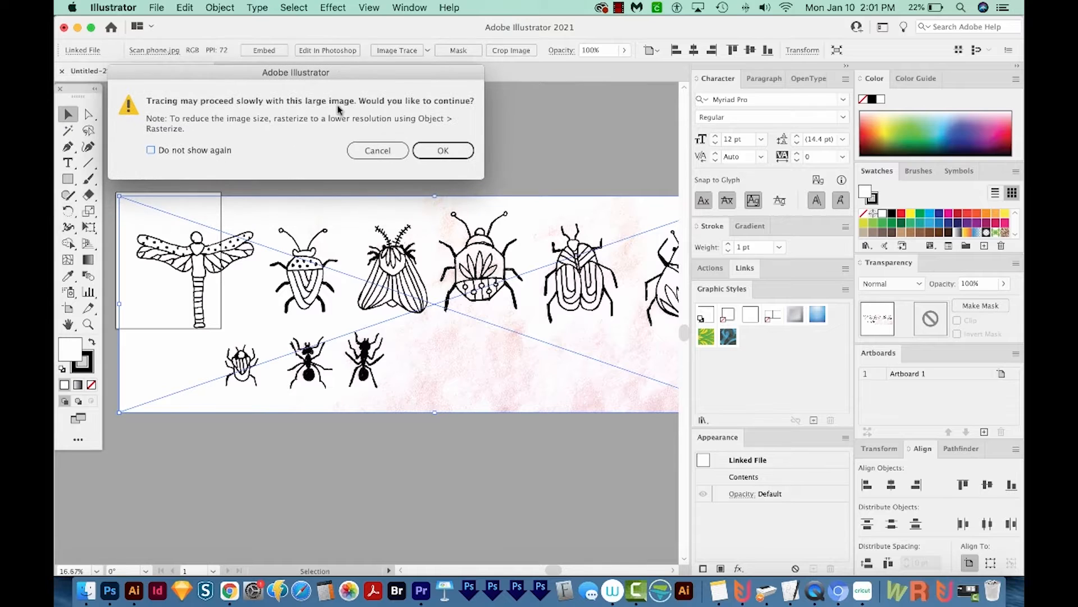
{"action": "mouse_move", "coordinate": [201, 151]}
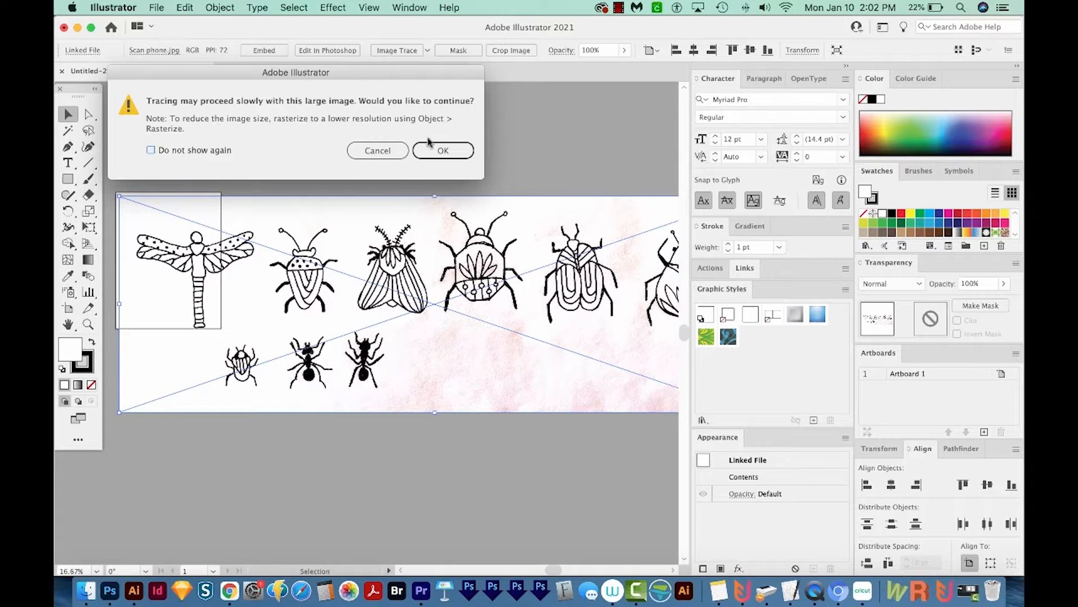
{"action": "left_click", "coordinate": [443, 150]}
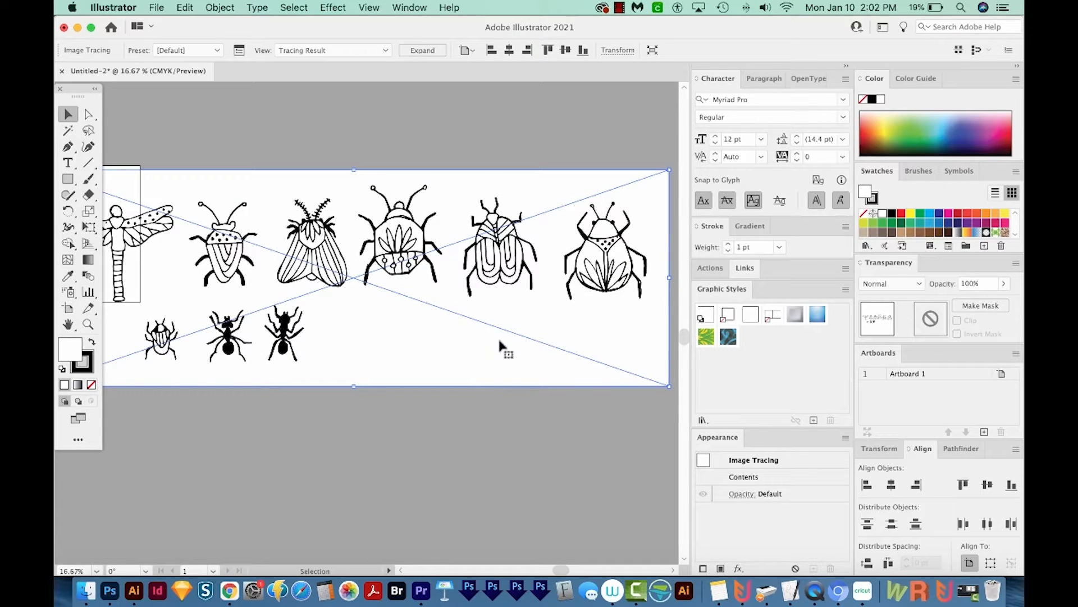
{"action": "mouse_move", "coordinate": [253, 109]}
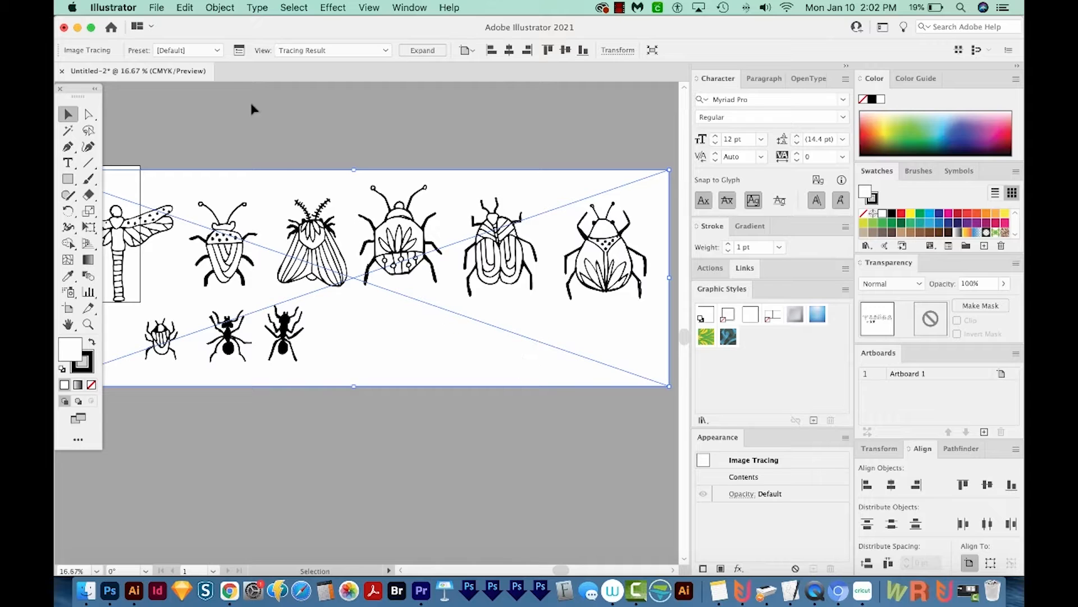
{"action": "mouse_move", "coordinate": [239, 50]}
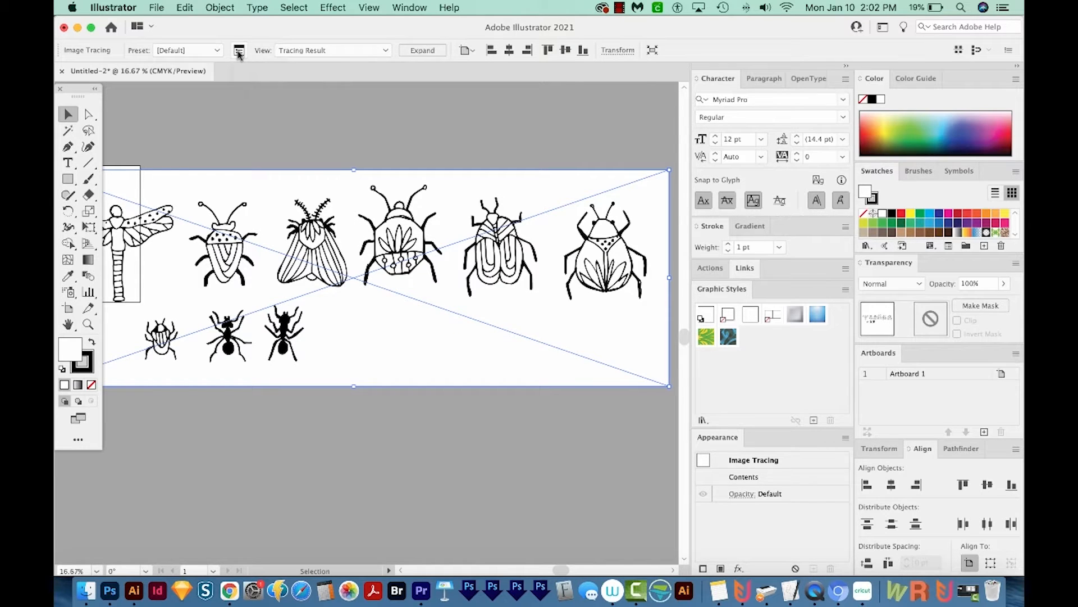
Step: Trace in Black and White with threshold 136, and move the Image Trace panel aside
{"action": "left_click", "coordinate": [239, 50]}
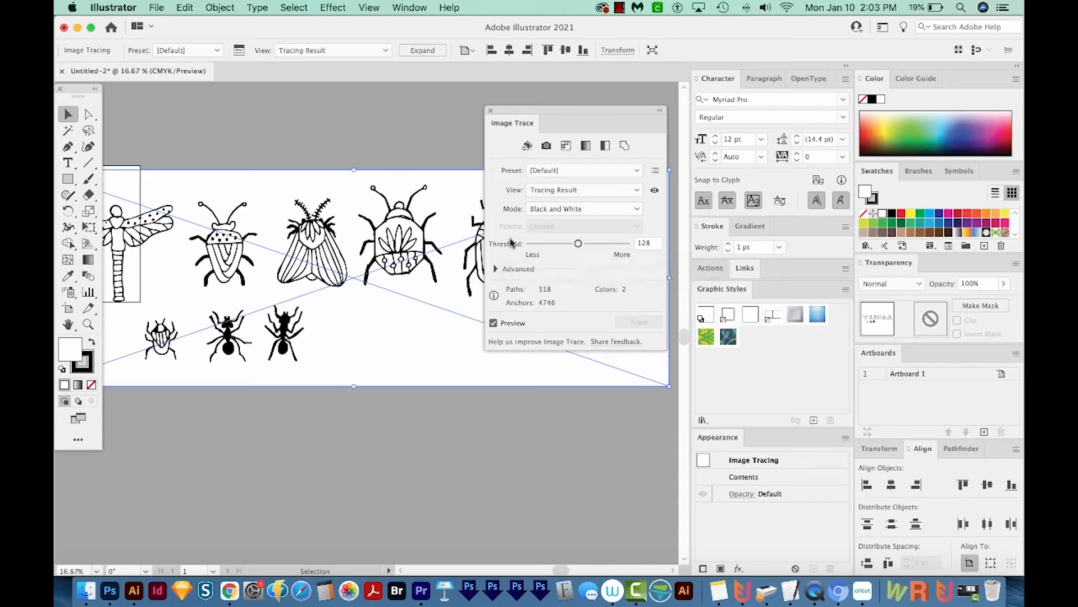
{"action": "mouse_move", "coordinate": [585, 245]}
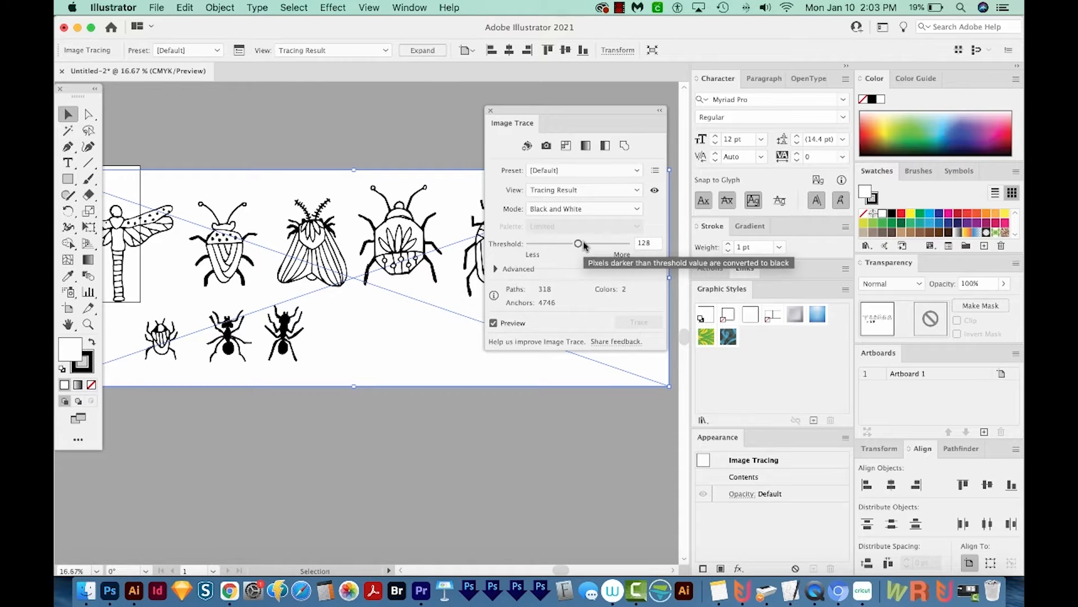
{"action": "left_click_drag", "start_coordinate": [578, 244], "coordinate": [600, 244]}
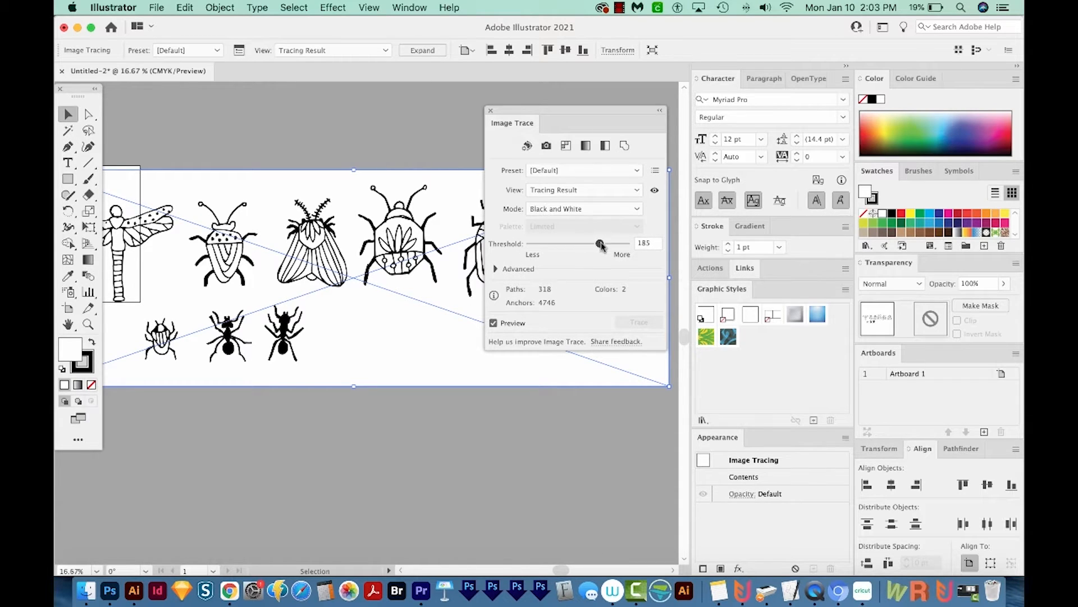
{"action": "left_click_drag", "start_coordinate": [600, 245], "coordinate": [595, 276]}
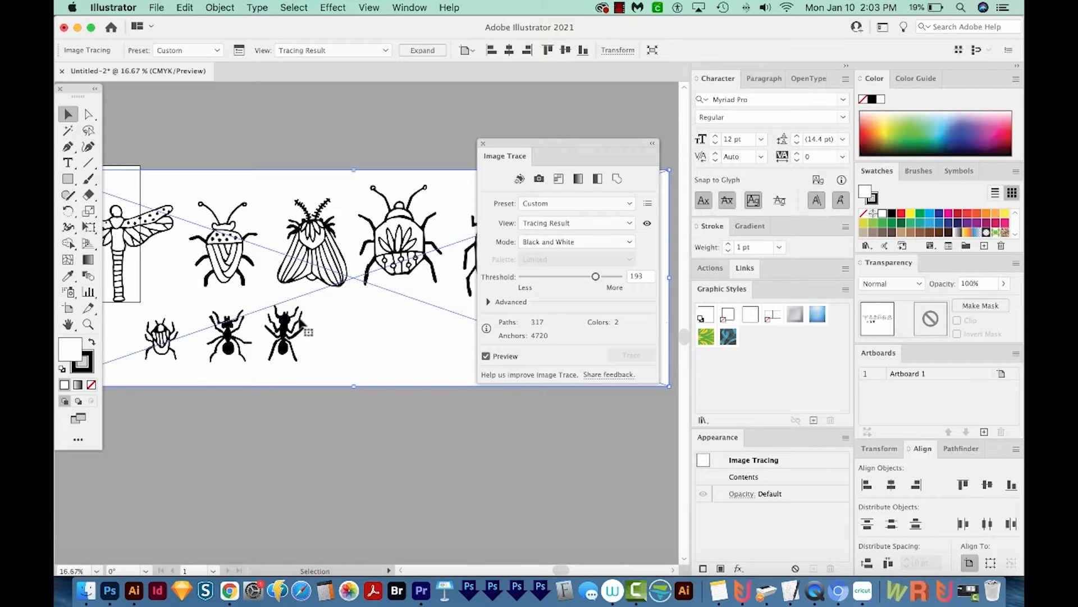
{"action": "mouse_move", "coordinate": [297, 350]}
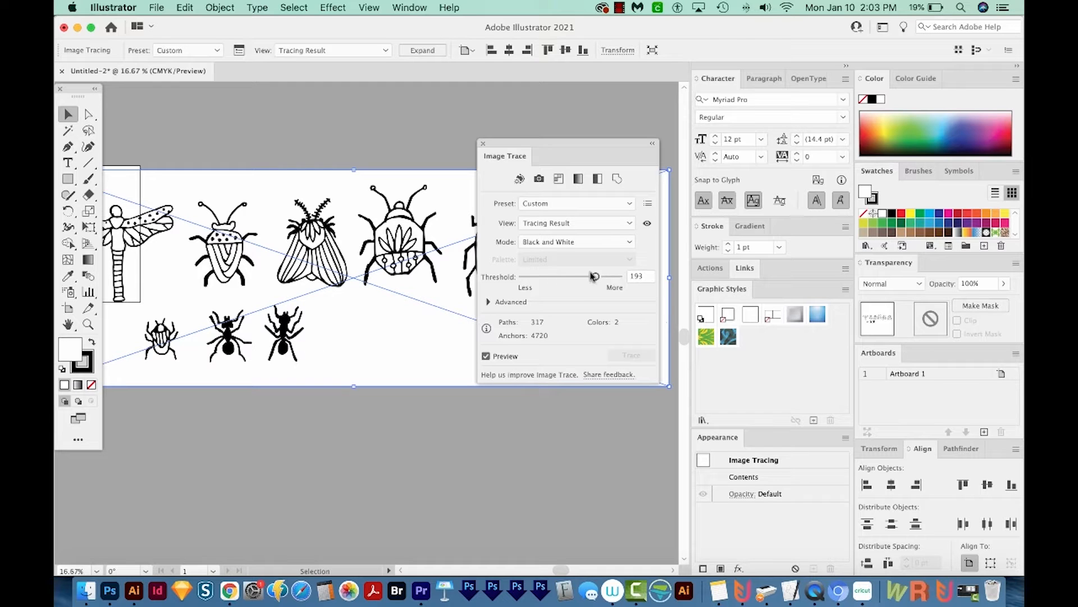
{"action": "left_click_drag", "start_coordinate": [593, 276], "coordinate": [544, 276]}
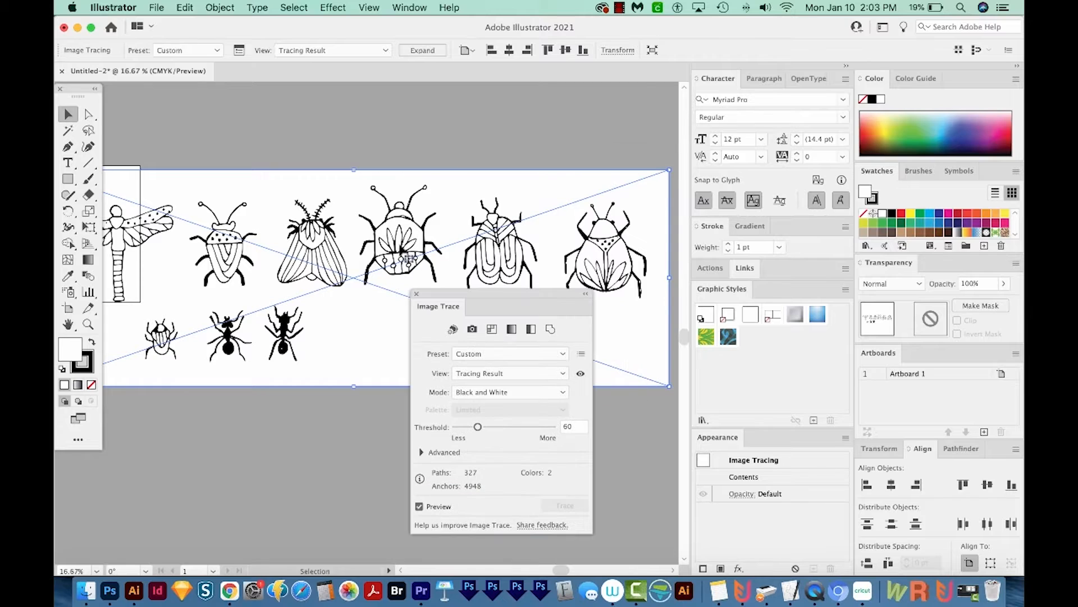
{"action": "mouse_move", "coordinate": [433, 275]}
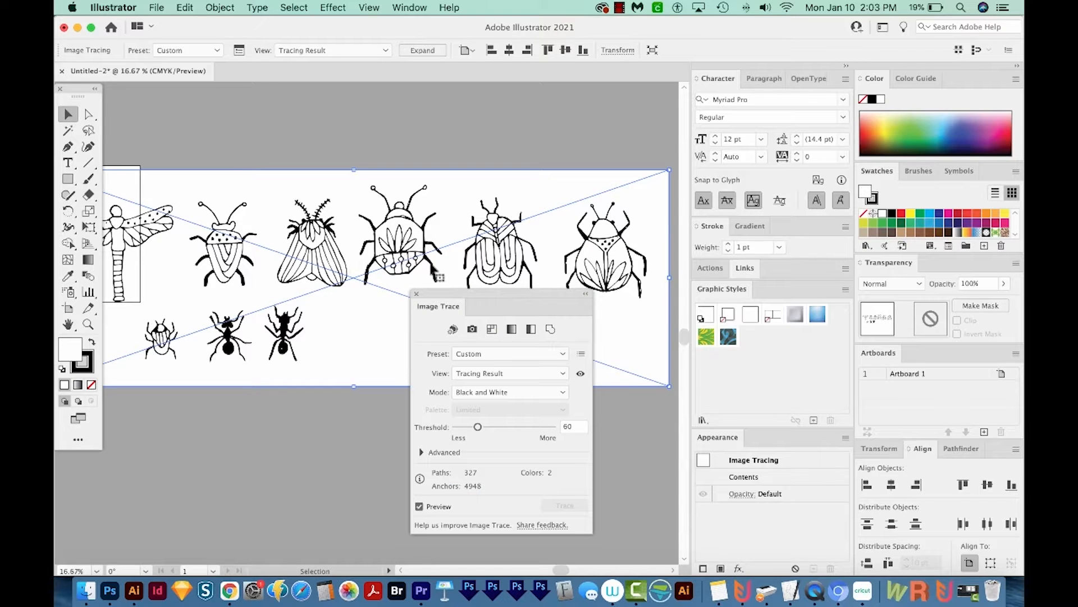
{"action": "left_click_drag", "start_coordinate": [478, 426], "coordinate": [511, 426]}
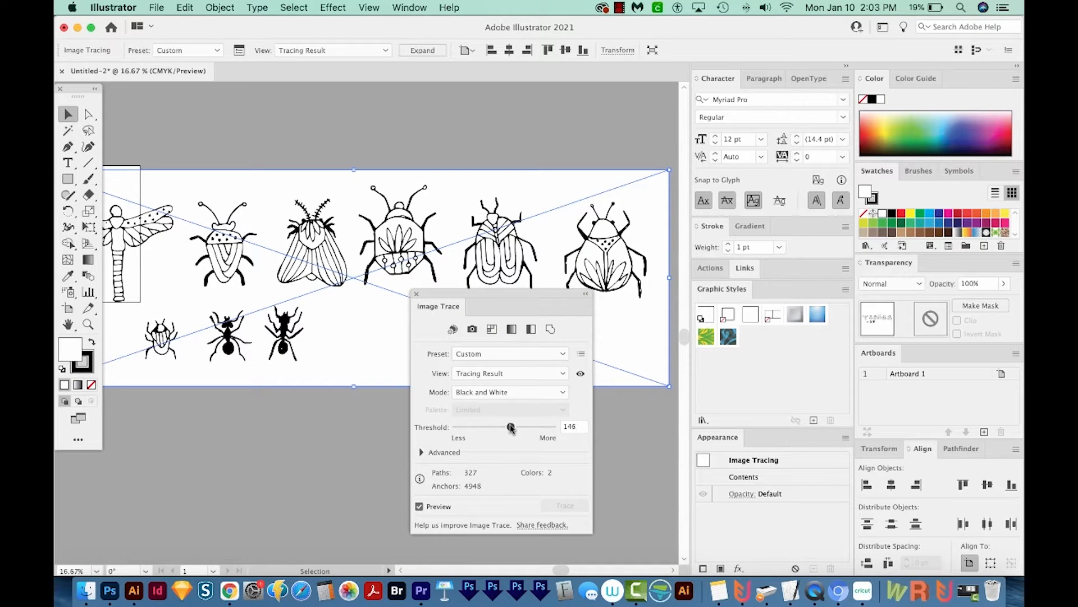
{"action": "left_click_drag", "start_coordinate": [511, 426], "coordinate": [507, 426]}
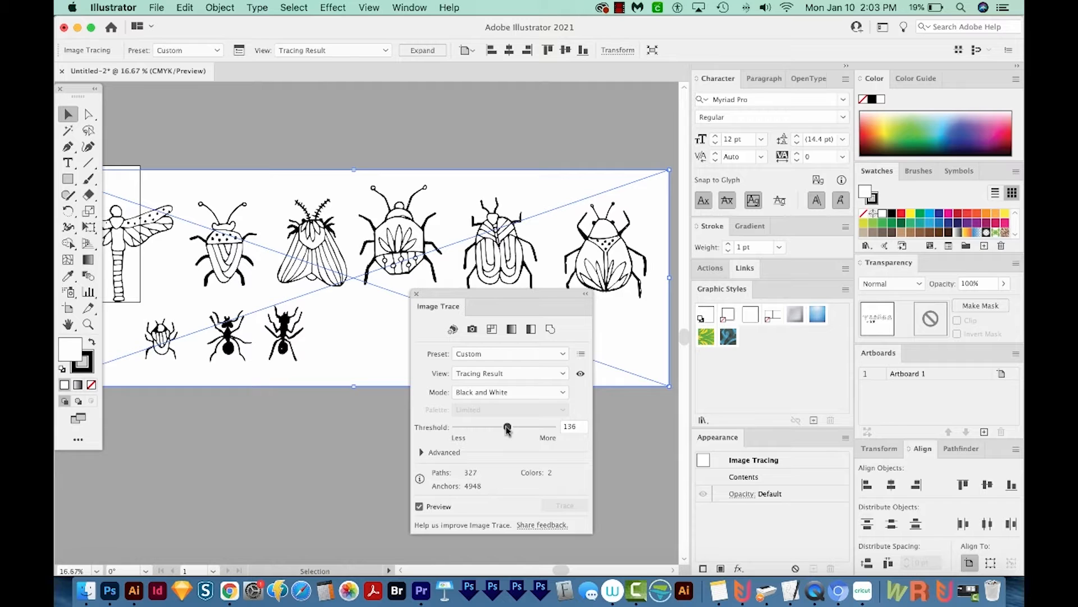
{"action": "left_click_drag", "start_coordinate": [507, 427], "coordinate": [508, 426]}
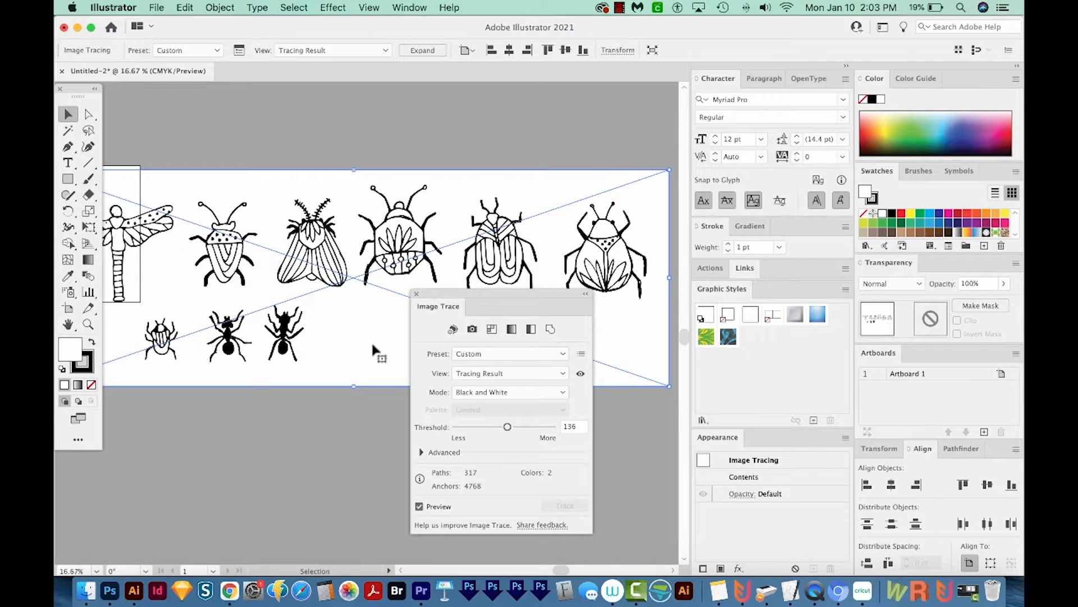
{"action": "left_click_drag", "start_coordinate": [438, 306], "coordinate": [480, 172]}
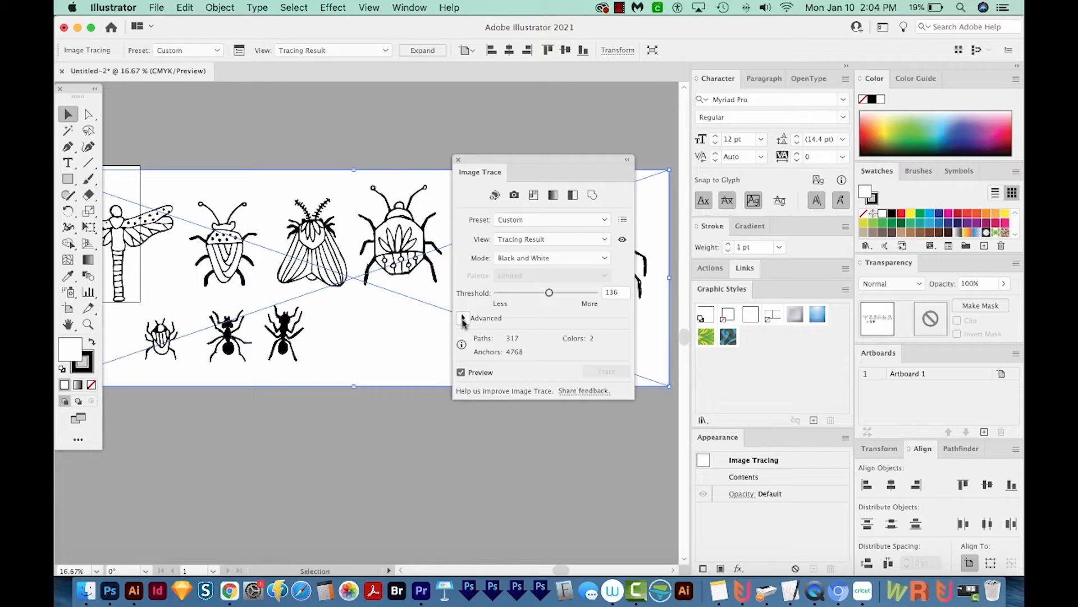
Step: Show Advanced trace options with Fills and Ignore White on, and move the panel off the doodles
{"action": "left_click", "coordinate": [464, 318]}
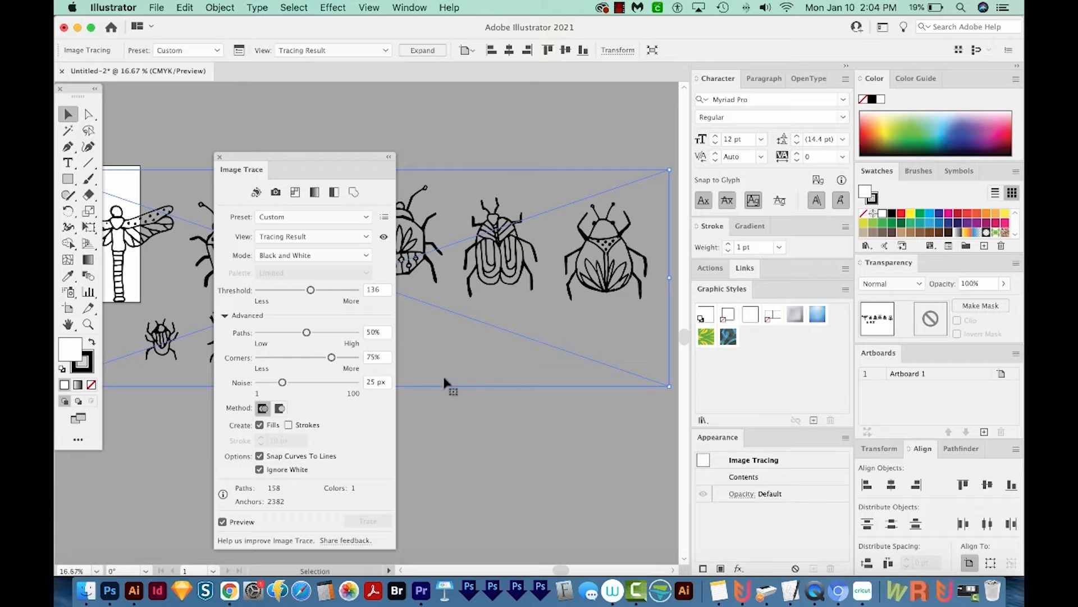
{"action": "mouse_move", "coordinate": [360, 161]}
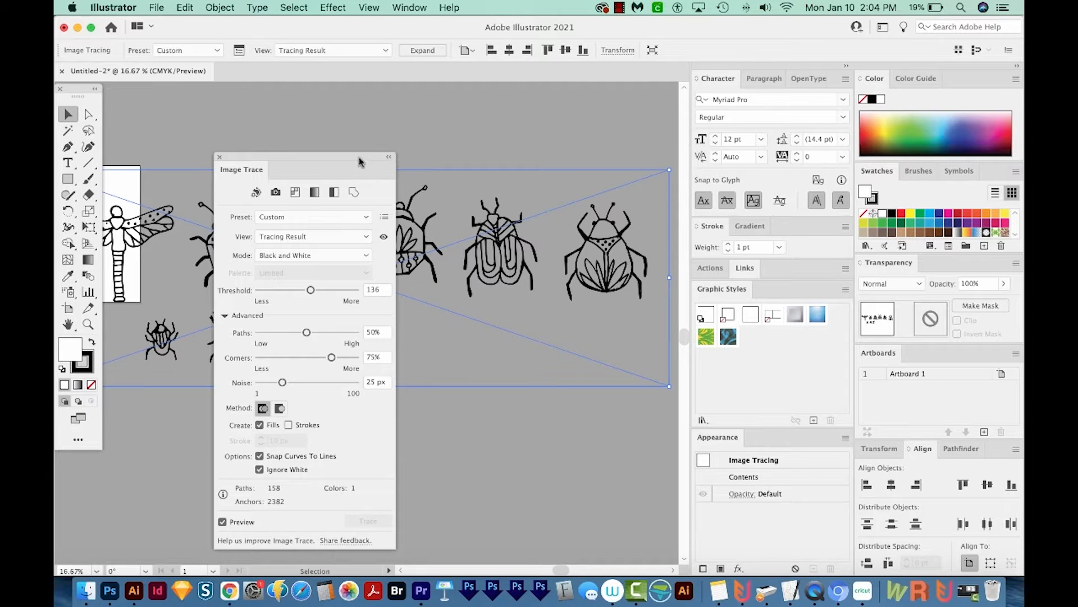
{"action": "left_click_drag", "start_coordinate": [357, 162], "coordinate": [385, 162]}
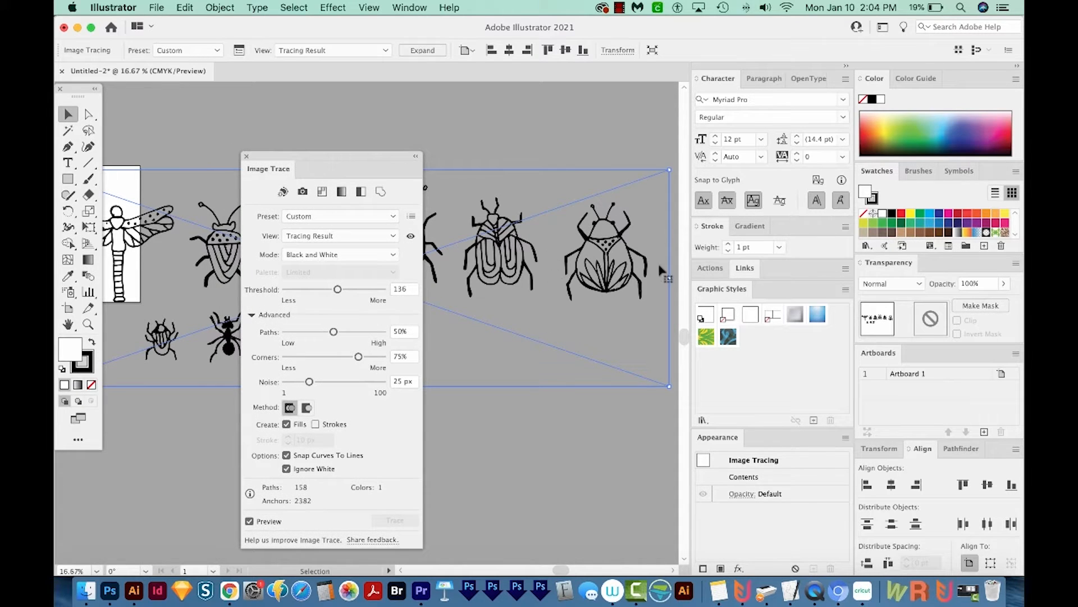
{"action": "left_click_drag", "start_coordinate": [268, 168], "coordinate": [455, 154]}
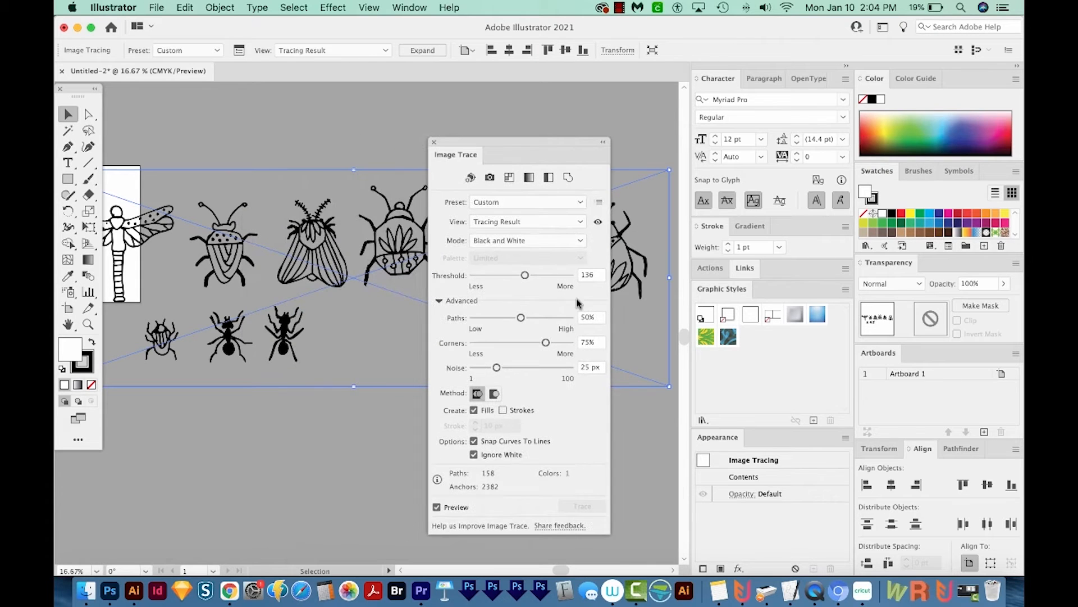
{"action": "left_click_drag", "start_coordinate": [455, 154], "coordinate": [495, 140]}
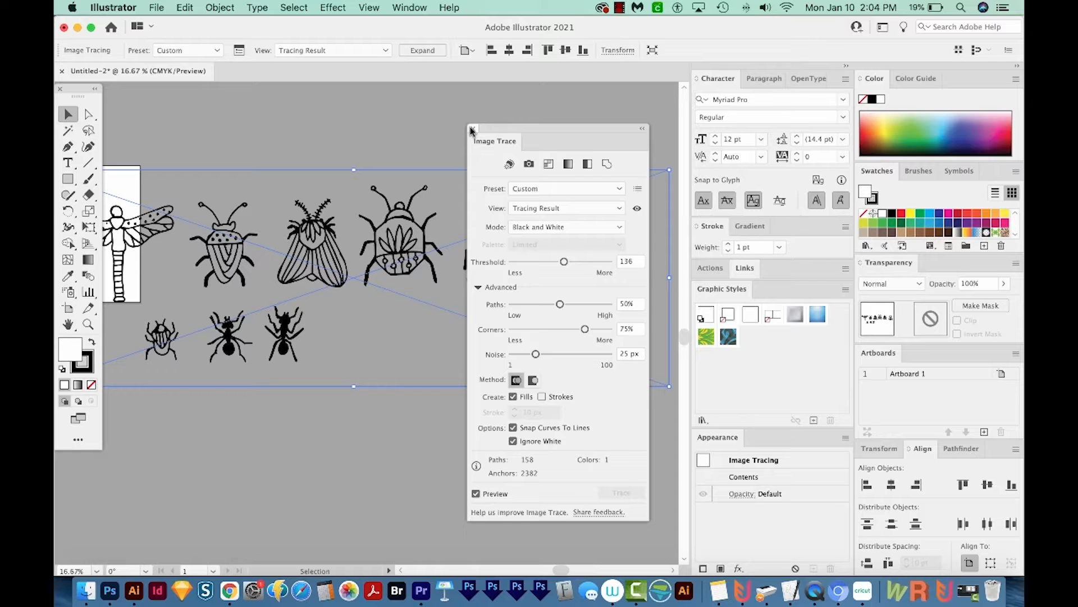
Step: Close the Image Trace panel and expand the tracing object into vector paths
{"action": "left_click", "coordinate": [471, 129]}
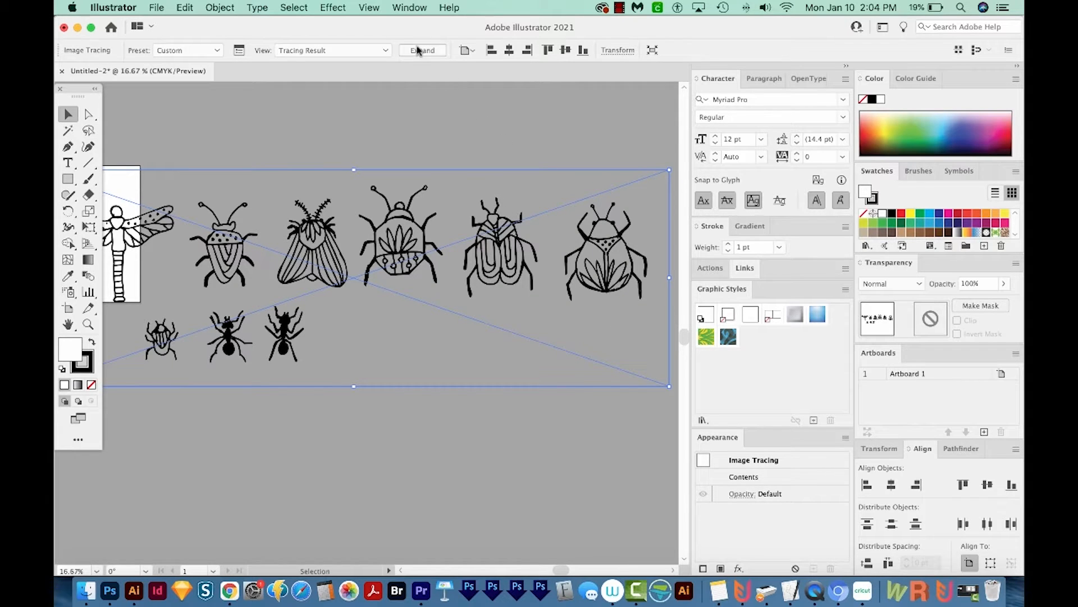
{"action": "left_click", "coordinate": [422, 50]}
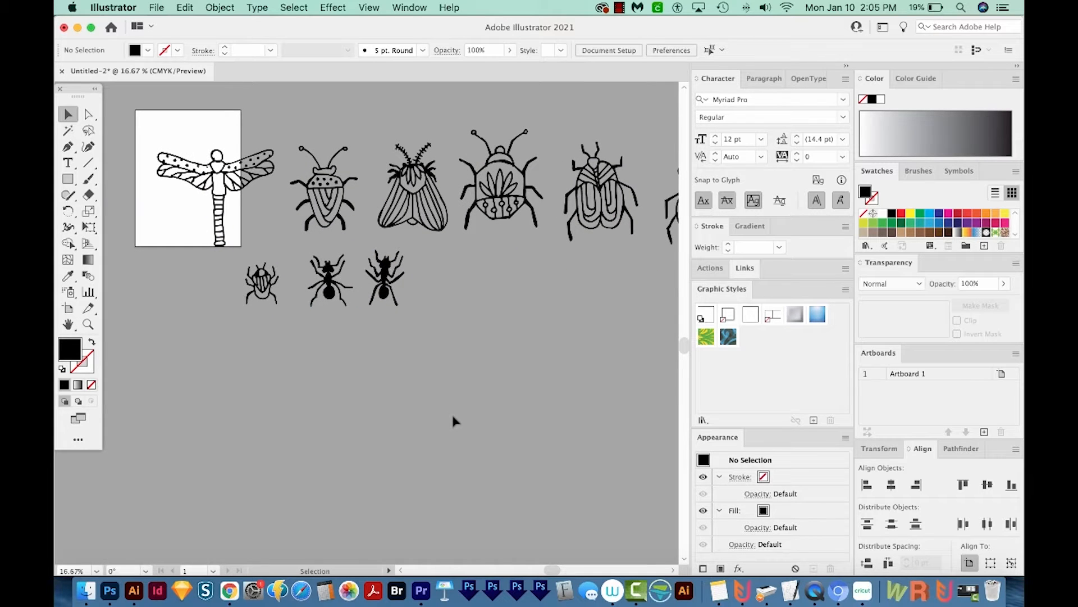
{"action": "mouse_move", "coordinate": [474, 422]}
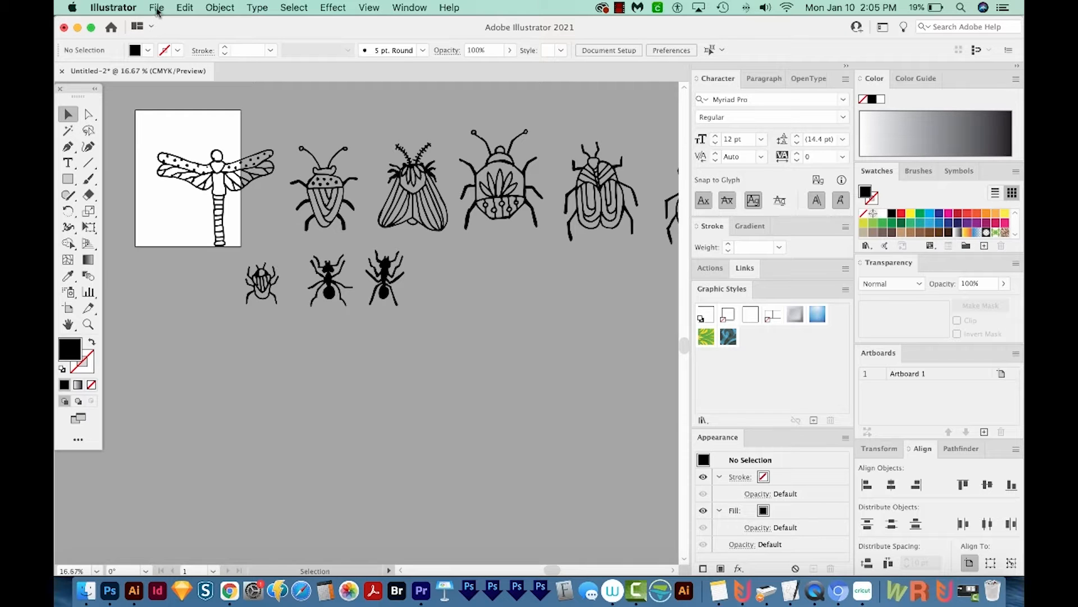
Step: Open the File menu to place the second doodle photo
{"action": "left_click", "coordinate": [157, 8]}
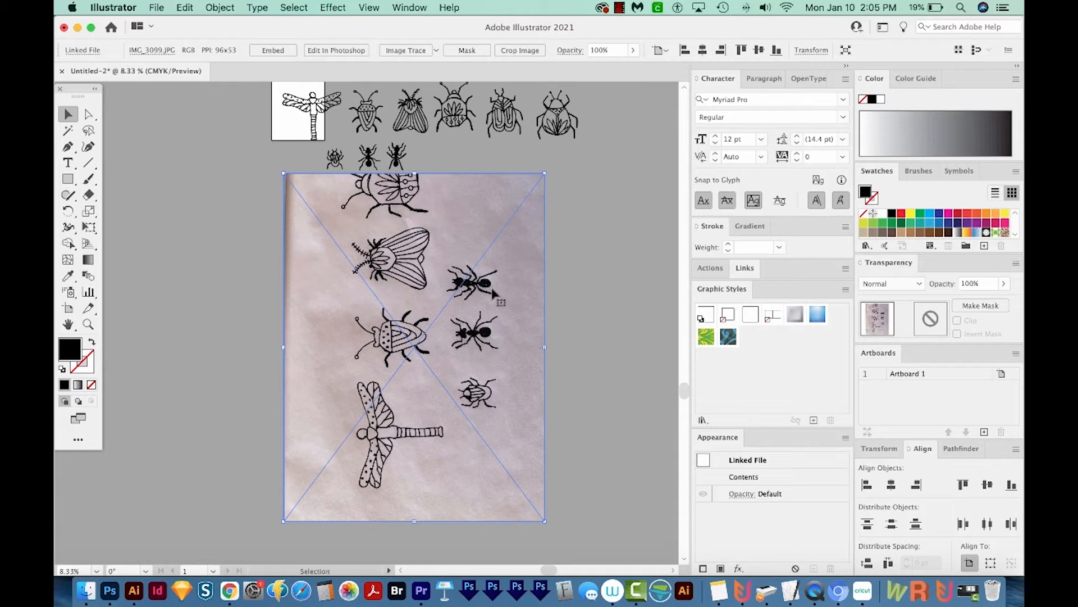
Step: Image Trace the IMG_3099.JPG photo despite the large-image warning, then zoom in on the moth and beetle
{"action": "left_click", "coordinate": [402, 50]}
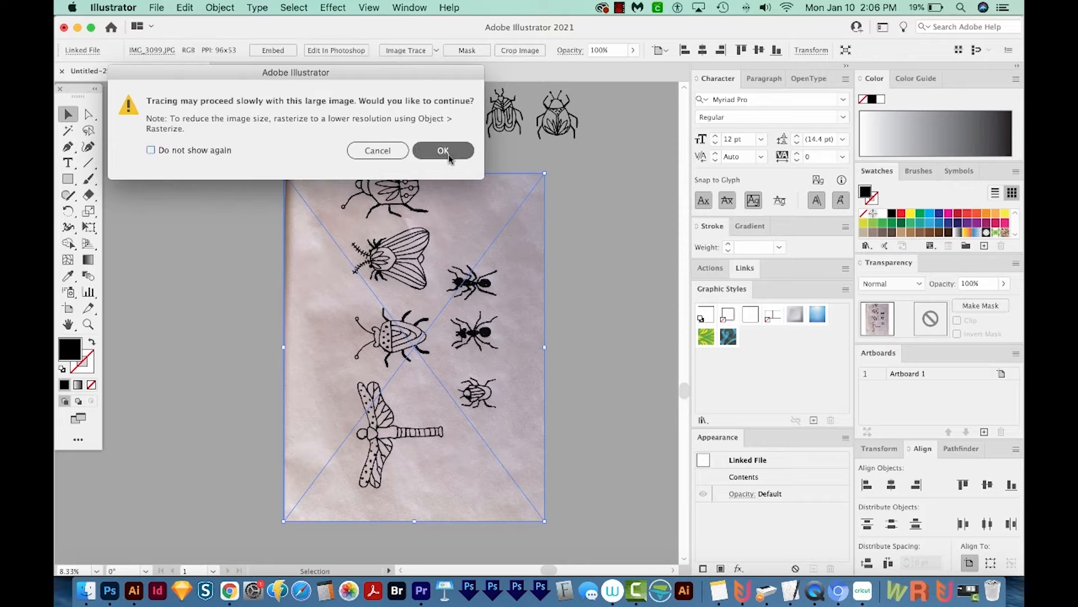
{"action": "left_click", "coordinate": [443, 150]}
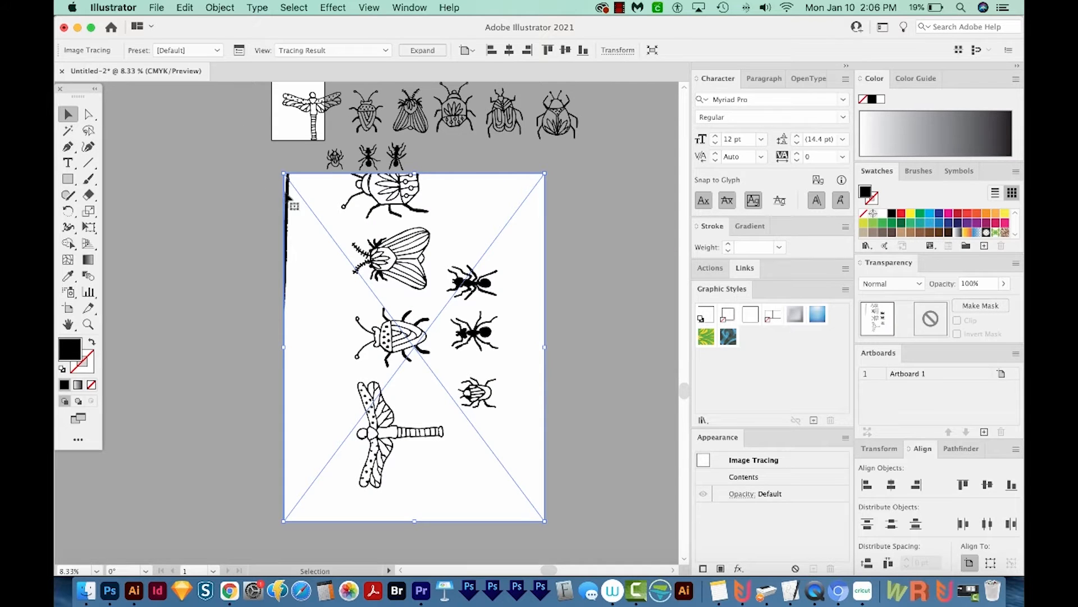
{"action": "left_click", "coordinate": [88, 324]}
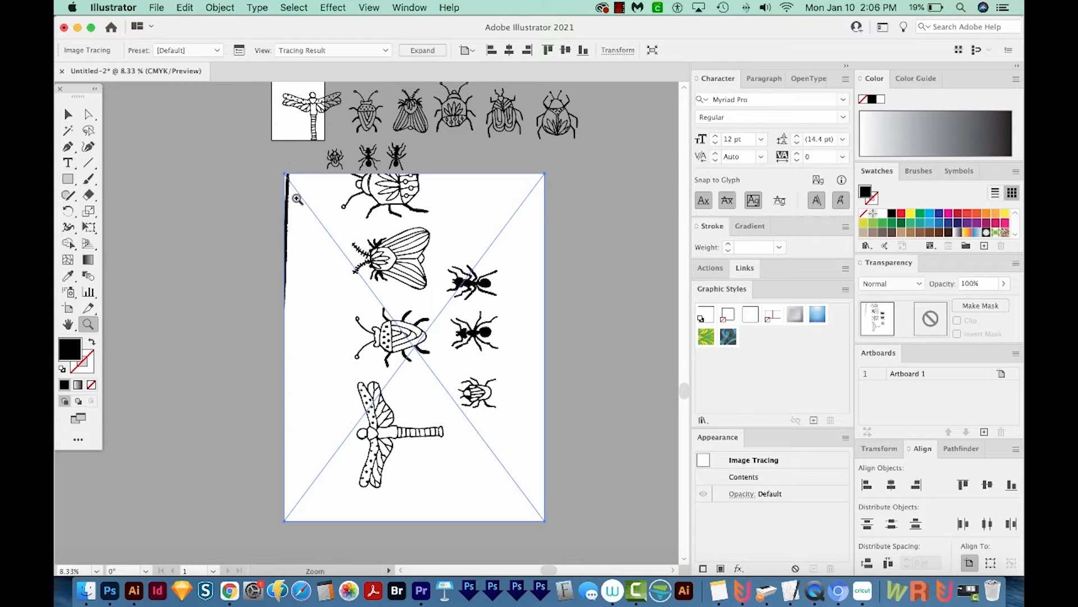
{"action": "left_click", "coordinate": [296, 199]}
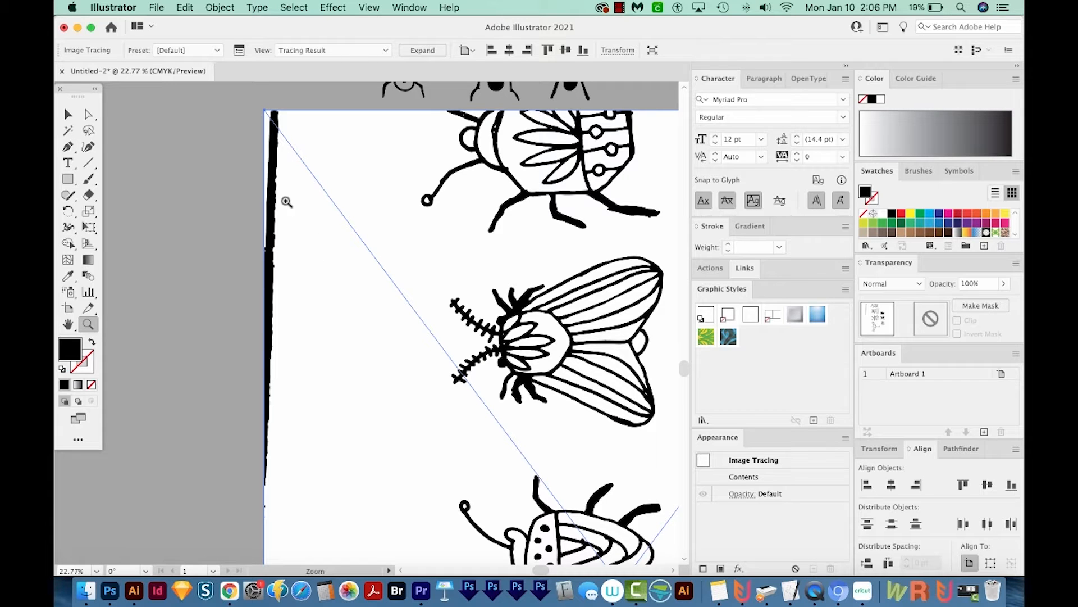
{"action": "mouse_move", "coordinate": [291, 208]}
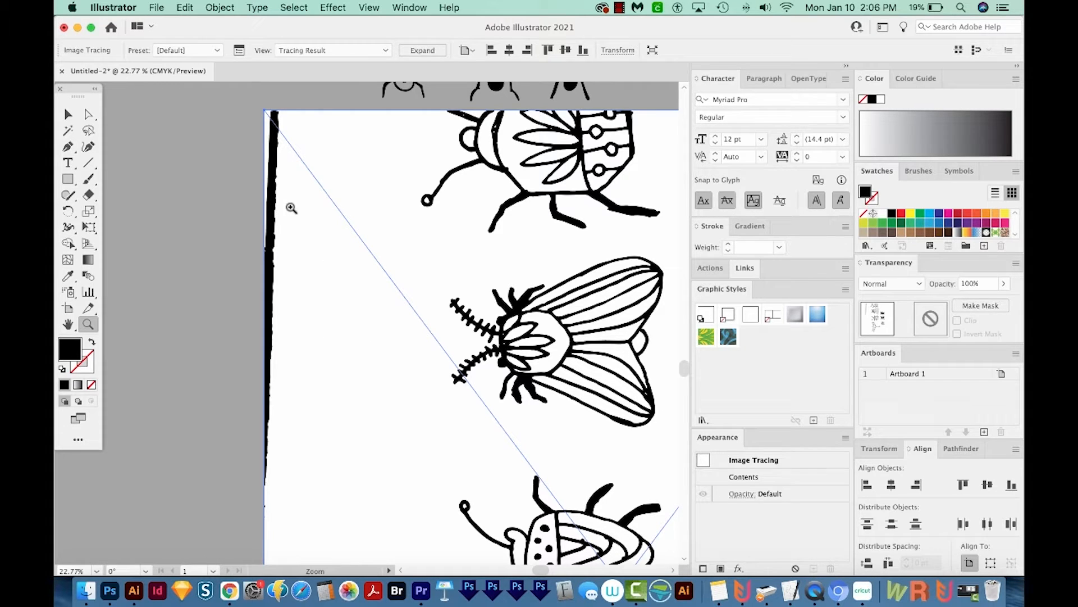
Step: Enable Ignore White for the photo trace and expand it into vector paths
{"action": "left_click", "coordinate": [239, 50]}
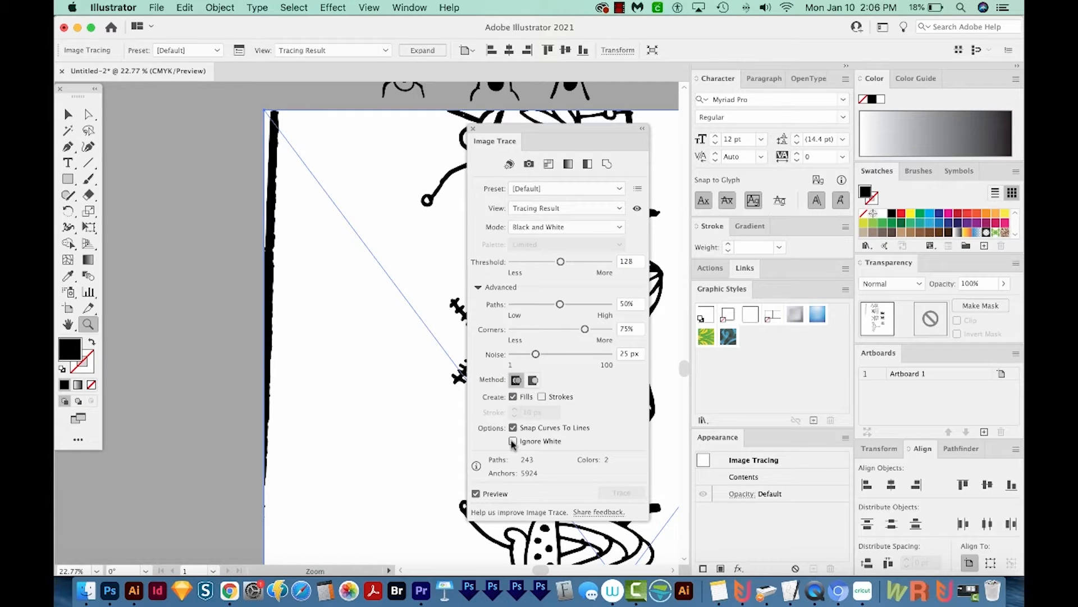
{"action": "left_click", "coordinate": [513, 441]}
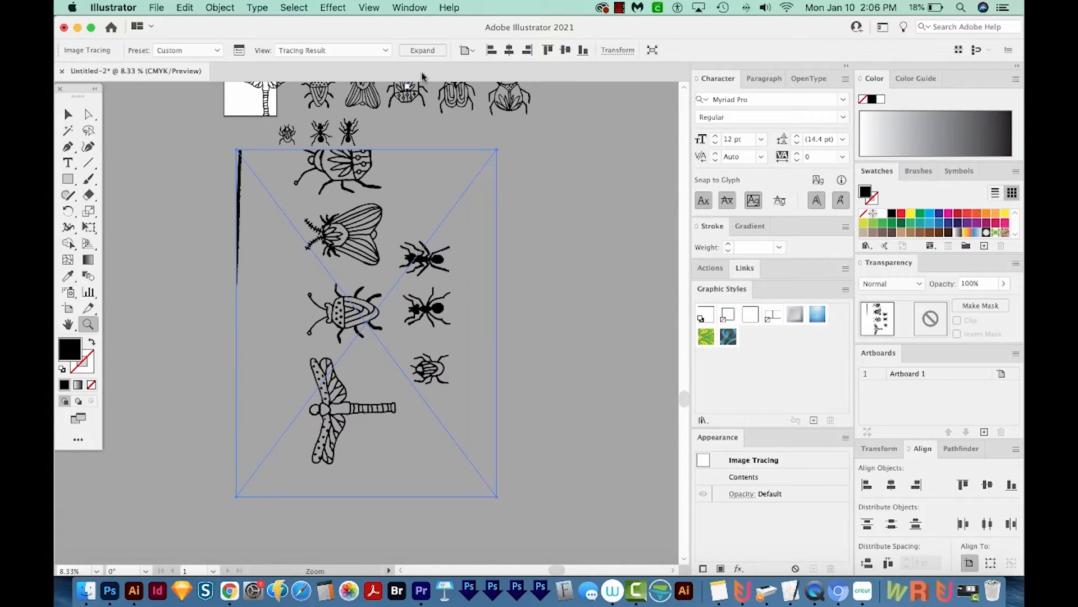
{"action": "mouse_move", "coordinate": [422, 50]}
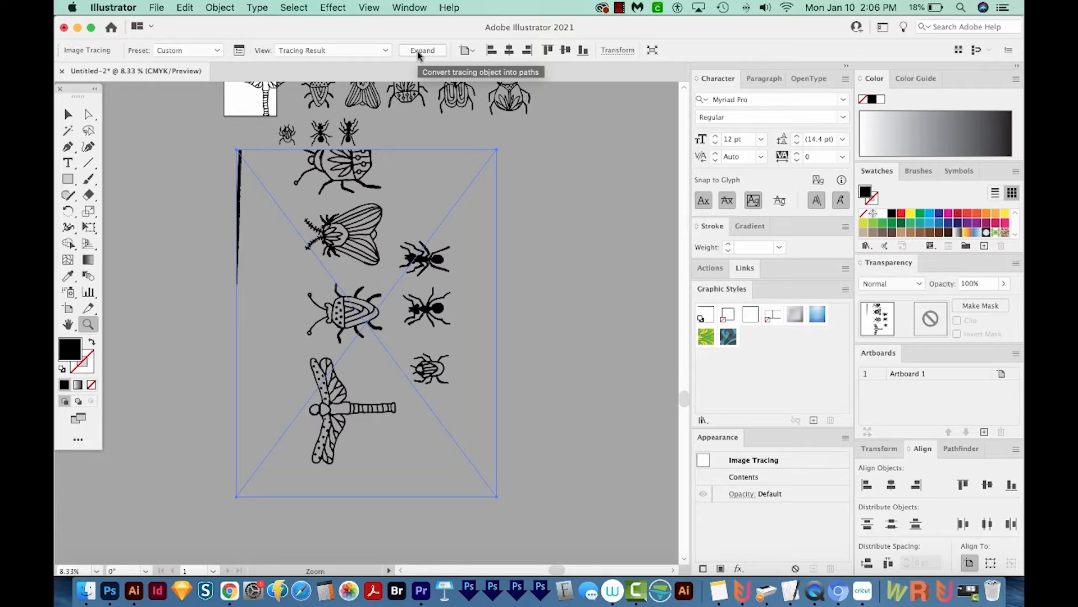
{"action": "left_click", "coordinate": [422, 50]}
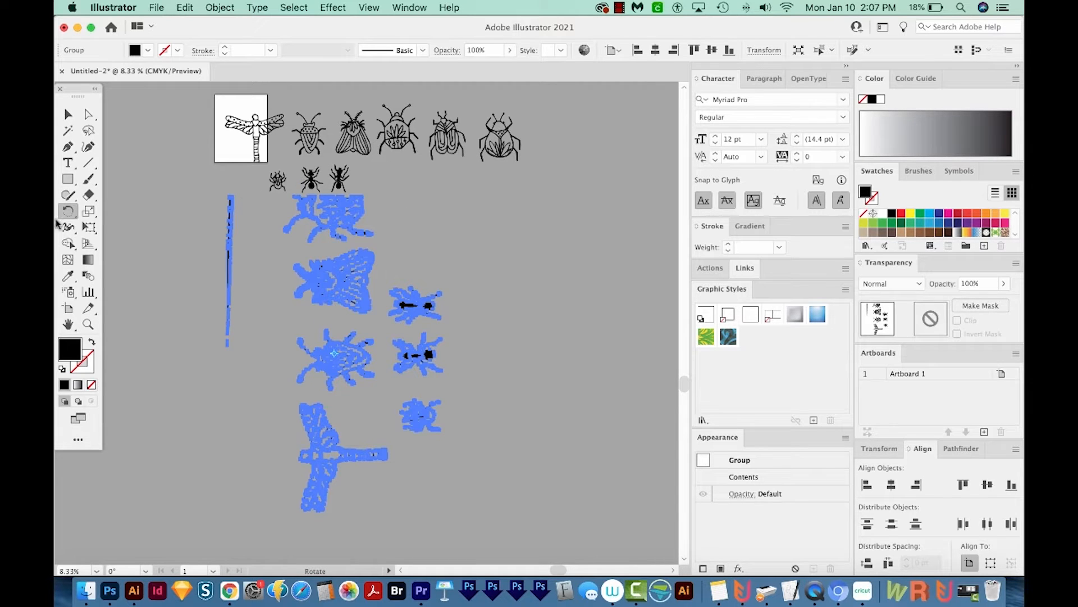
{"action": "mouse_move", "coordinate": [205, 187]}
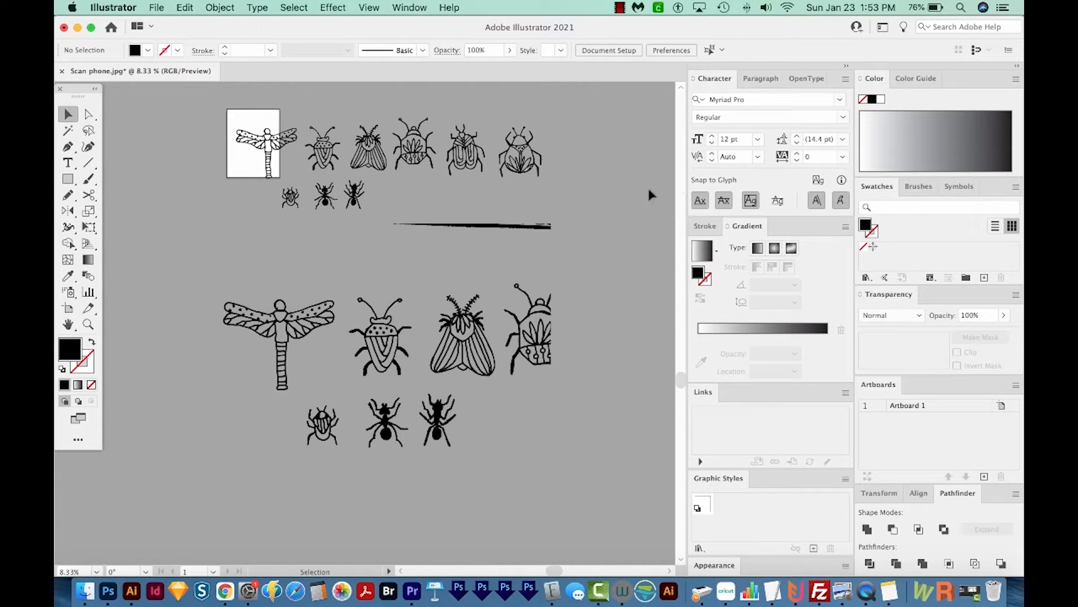
Step: Save As 'Insect Pattern.ai' on the Desktop and accept the default Illustrator Options
{"action": "left_click", "coordinate": [157, 8]}
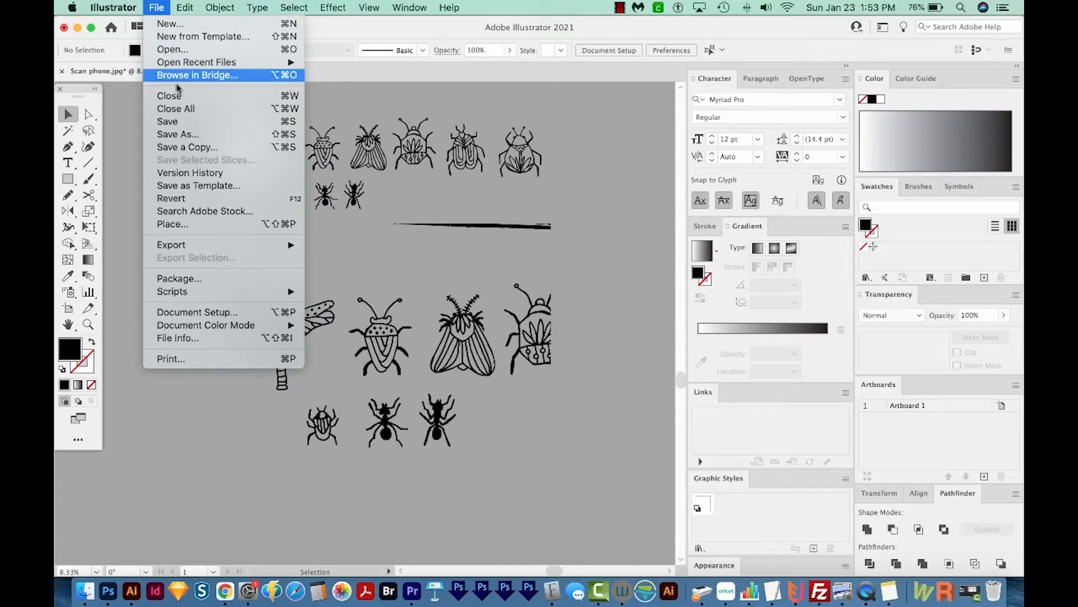
{"action": "left_click", "coordinate": [178, 134]}
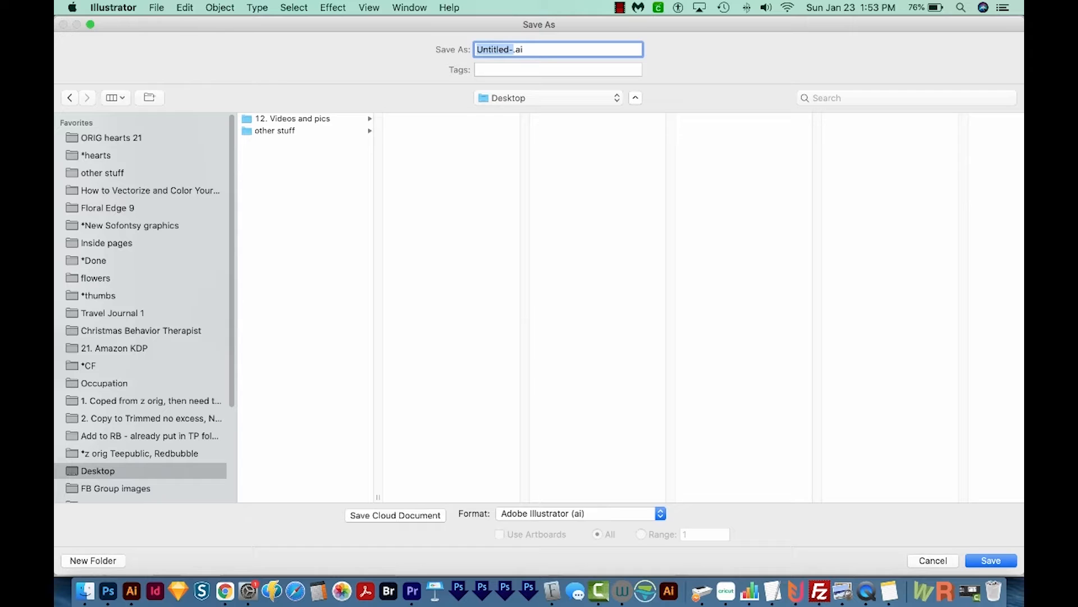
{"action": "type", "text": "Insect Patt"}
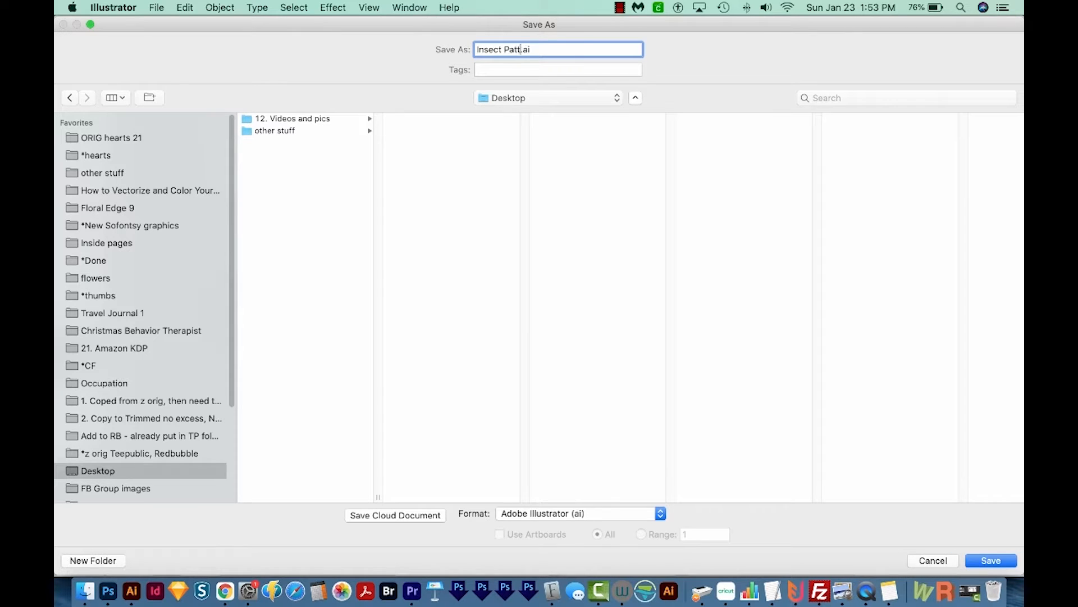
{"action": "type", "text": "ern"}
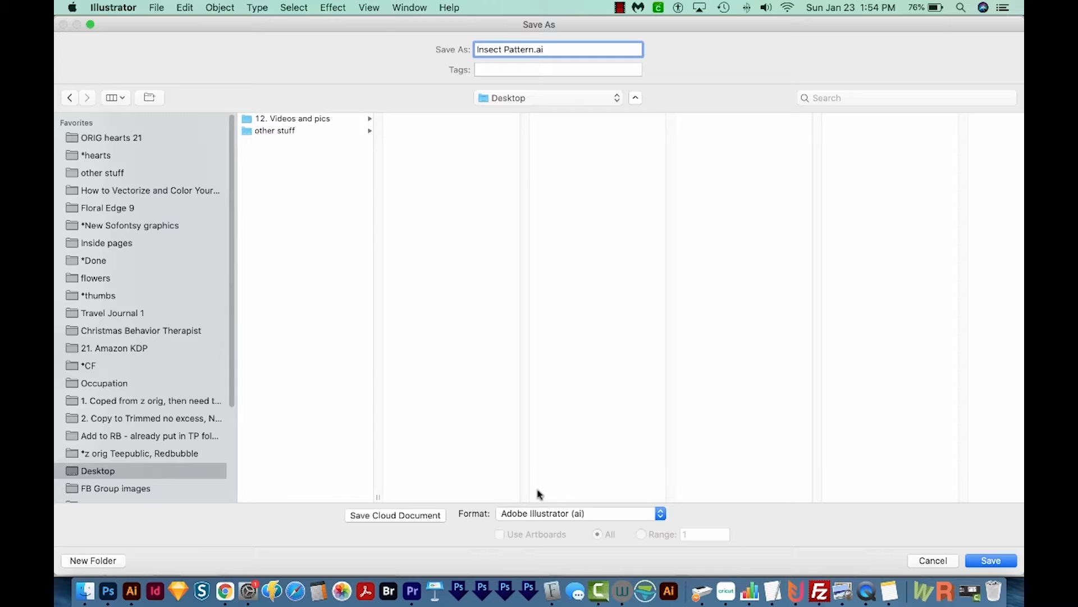
{"action": "left_click", "coordinate": [992, 560]}
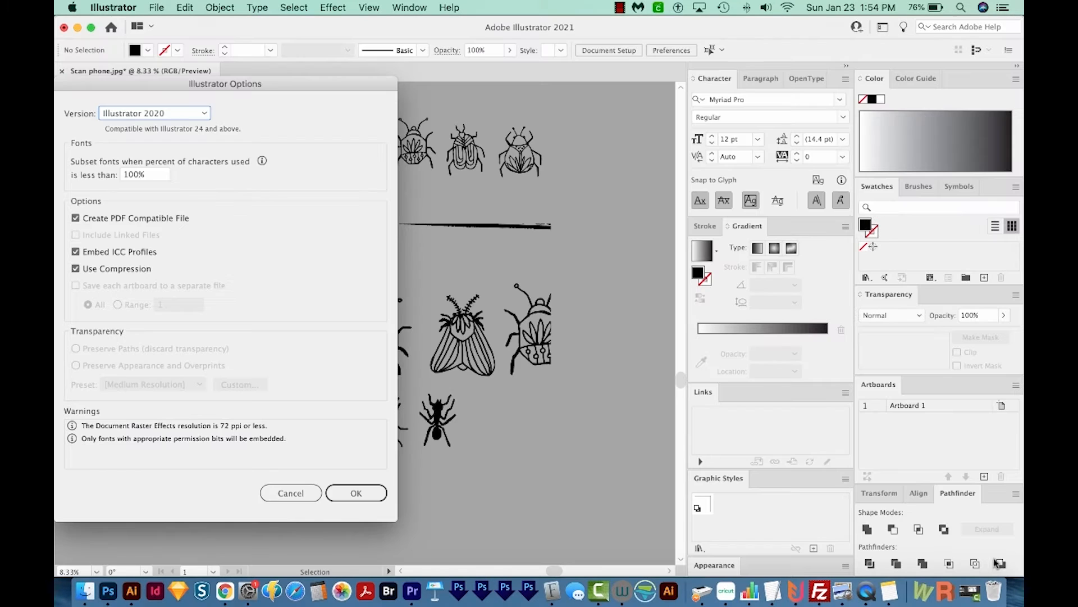
{"action": "left_click", "coordinate": [356, 492]}
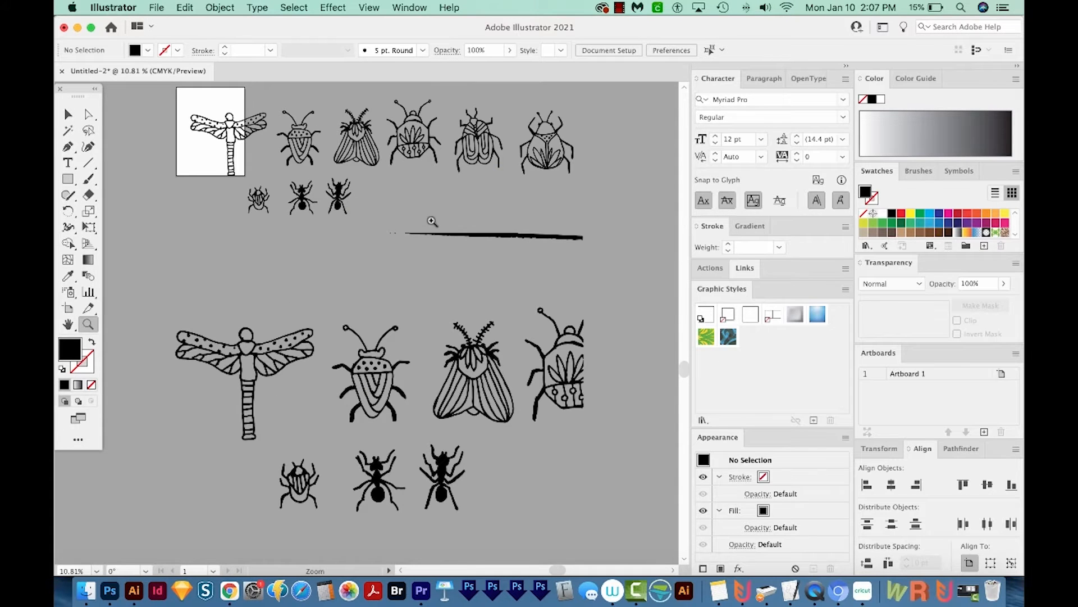
Step: Clear the selection and select the top dragonfly doodle so it can be removed
{"action": "left_click", "coordinate": [67, 114]}
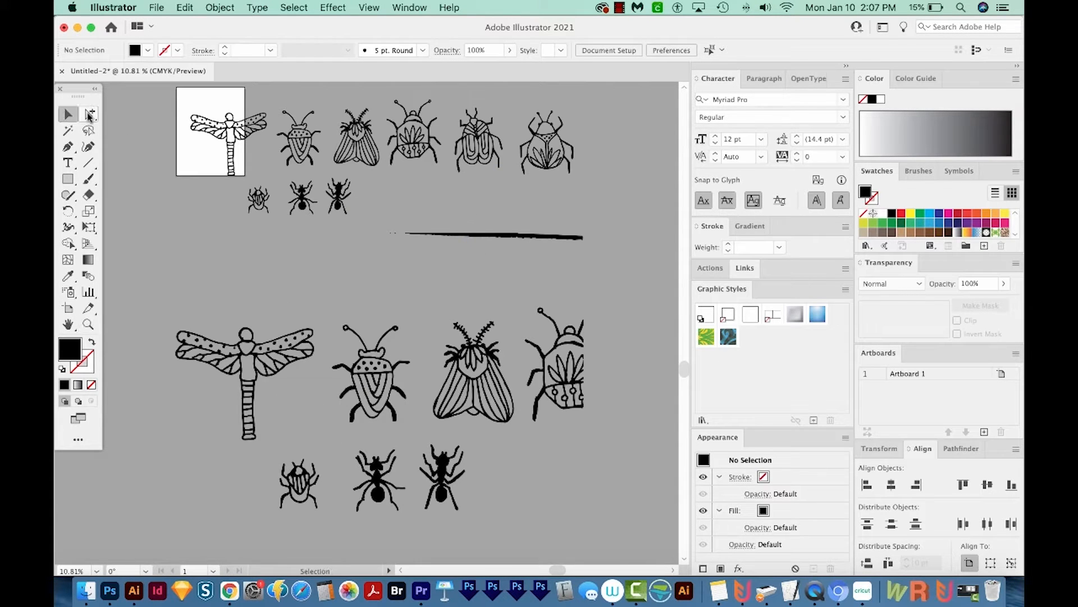
{"action": "left_click", "coordinate": [89, 114]}
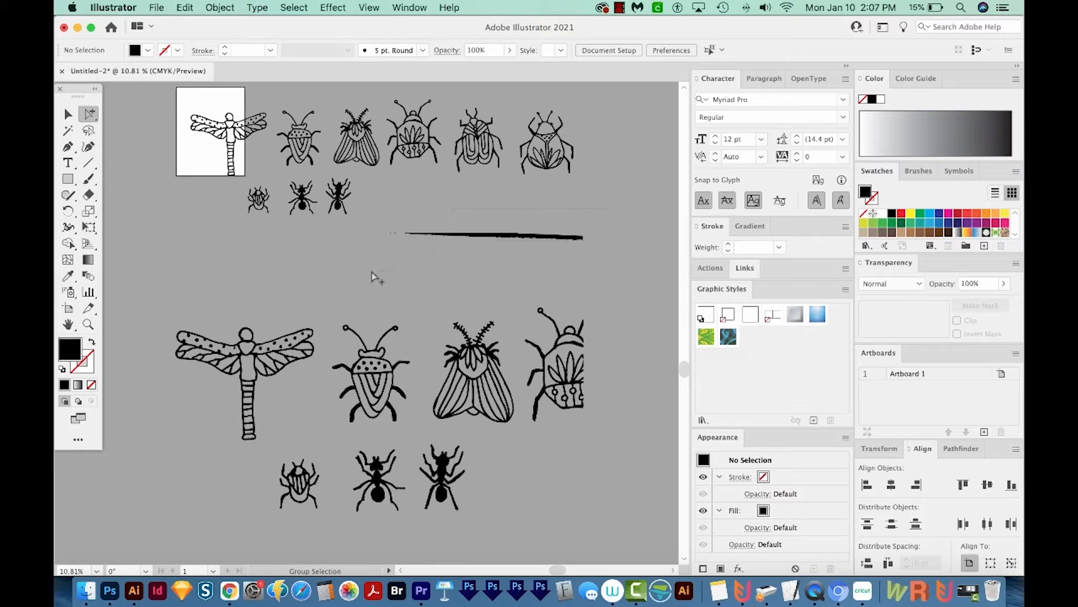
{"action": "left_click", "coordinate": [488, 237]}
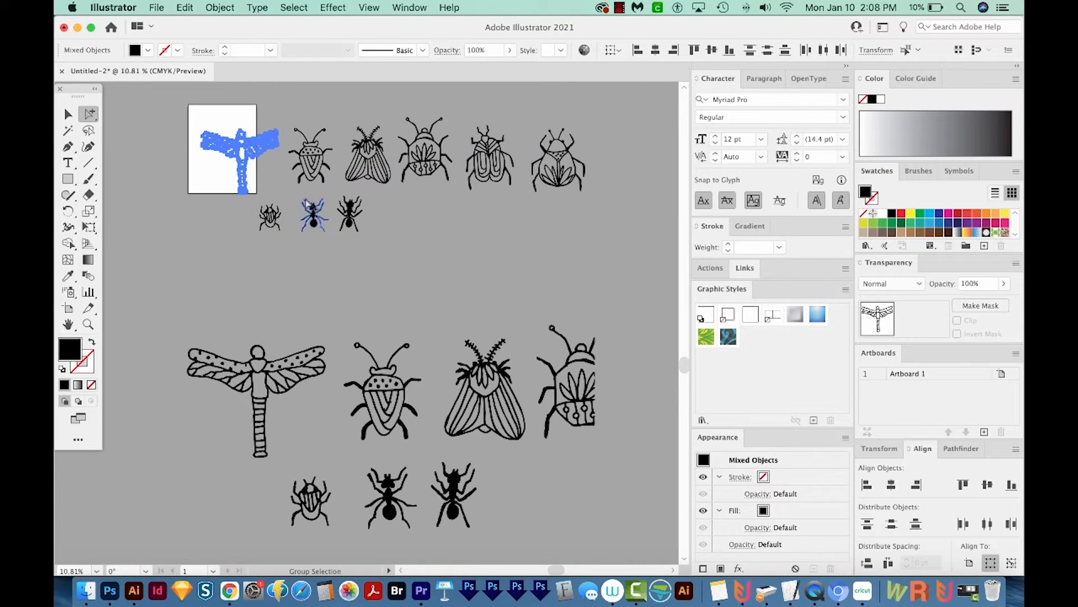
{"action": "left_click", "coordinate": [309, 152]}
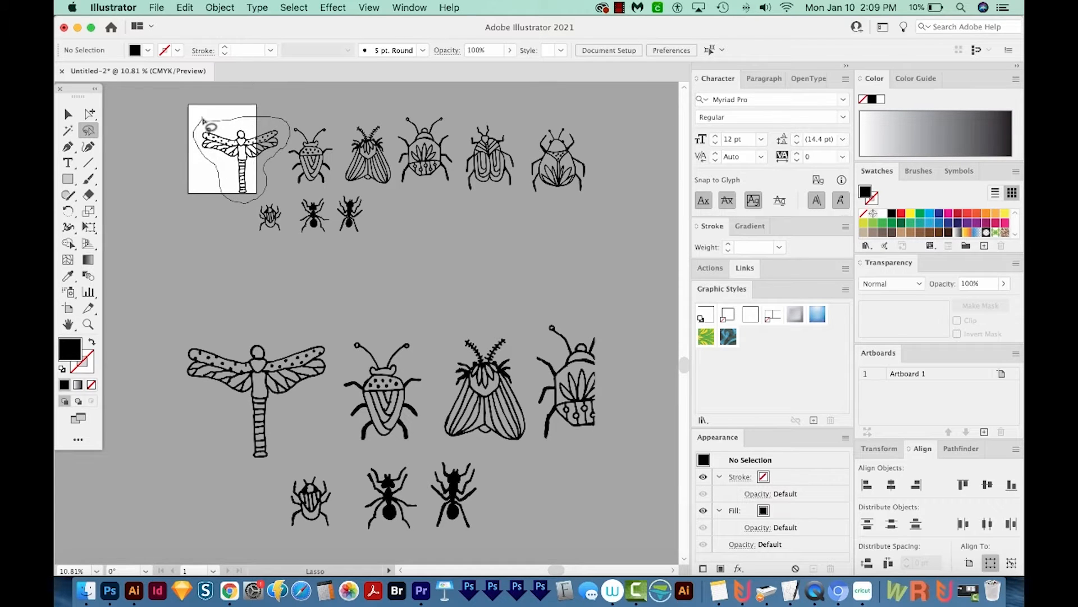
{"action": "left_click_drag", "start_coordinate": [220, 111], "coordinate": [237, 203]}
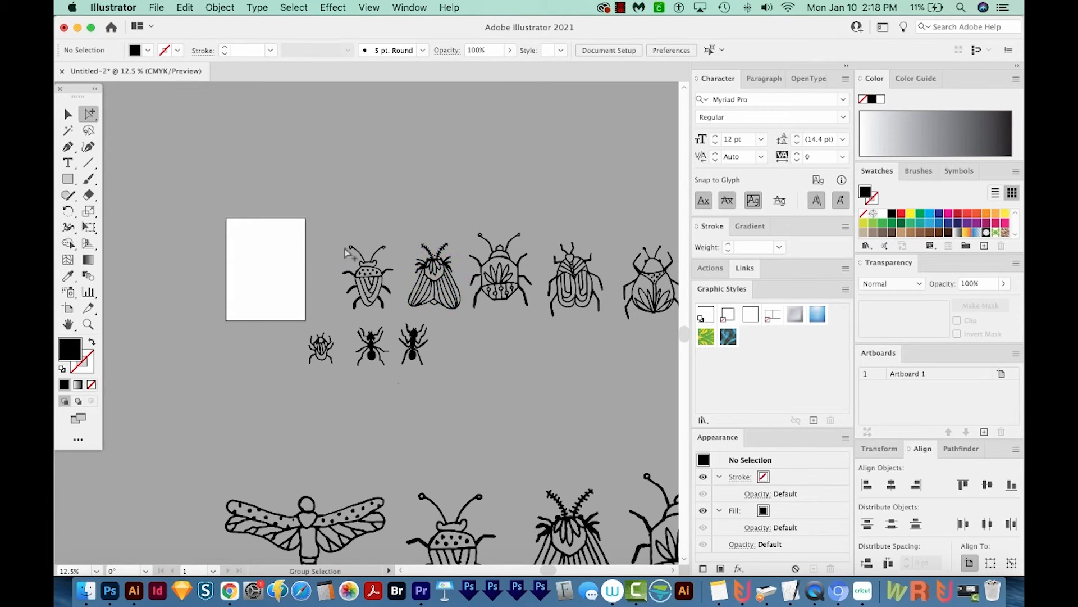
{"action": "mouse_move", "coordinate": [338, 235]}
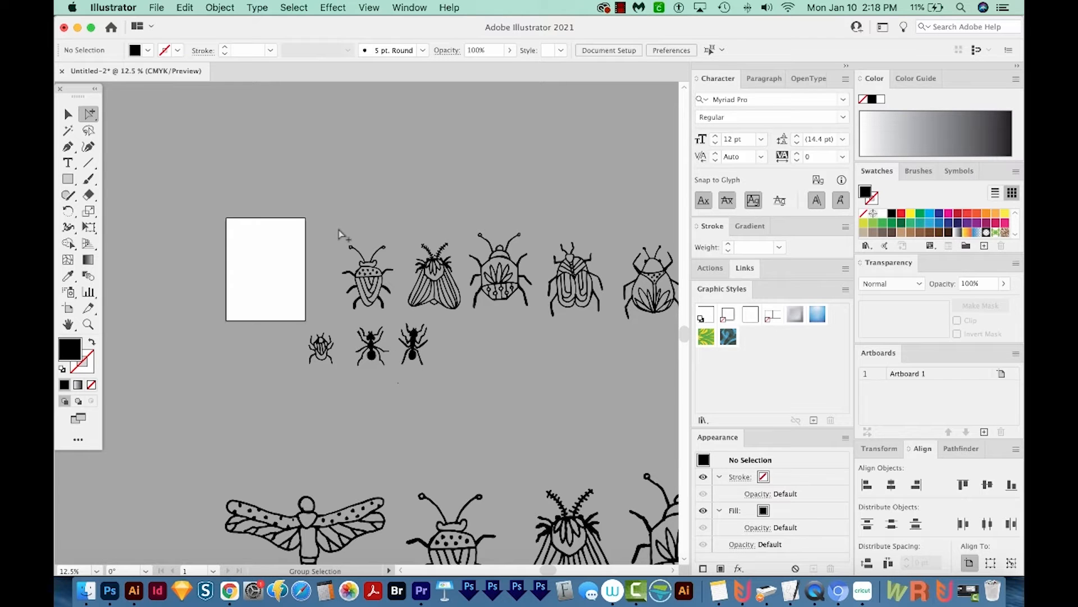
{"action": "left_click", "coordinate": [500, 283]}
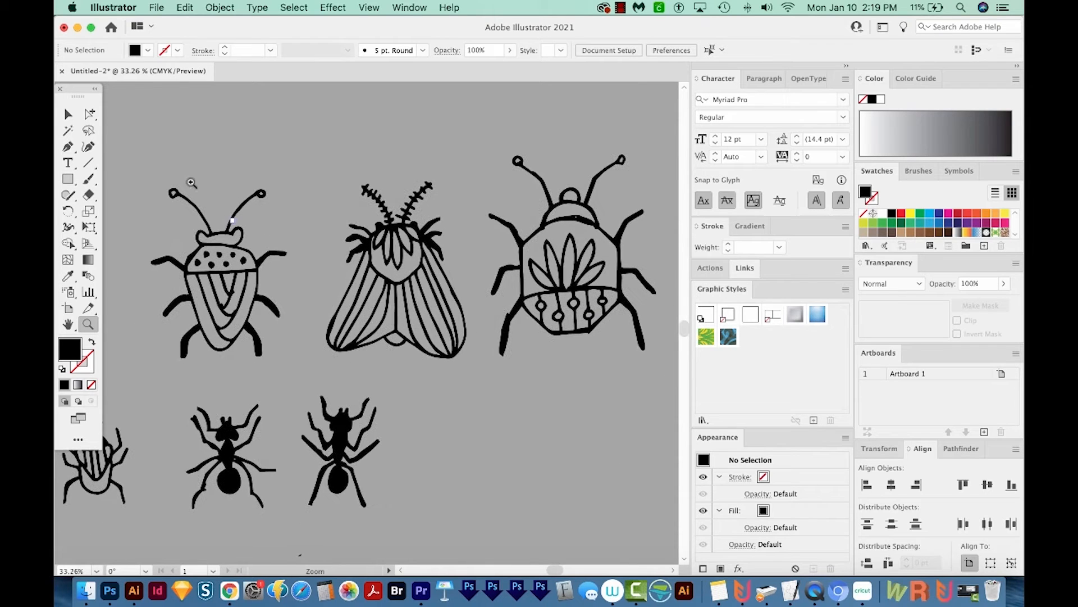
{"action": "left_click", "coordinate": [89, 114]}
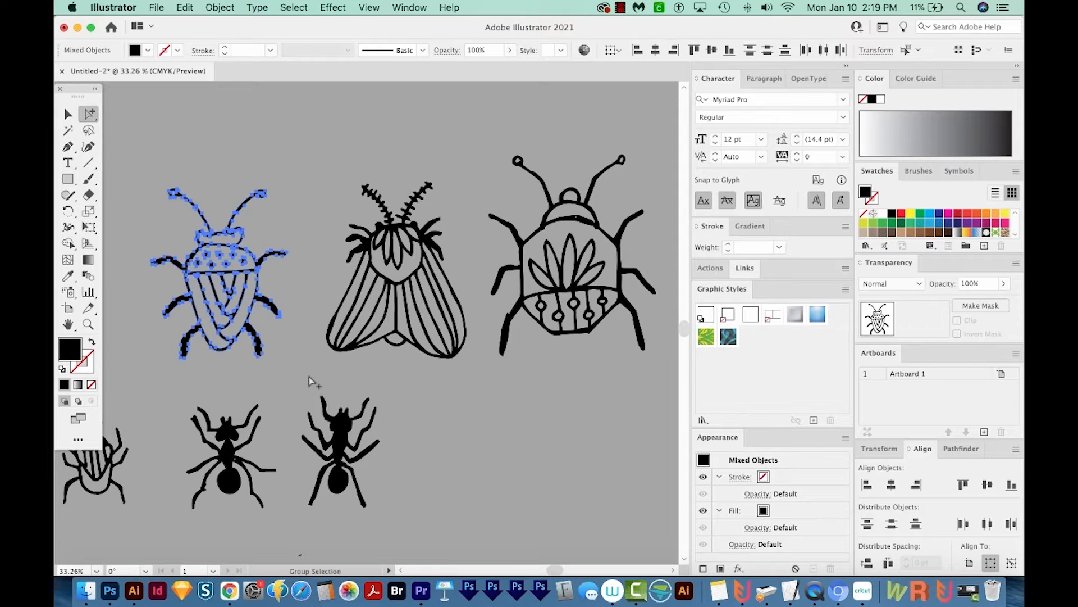
{"action": "key", "text": "Delete"}
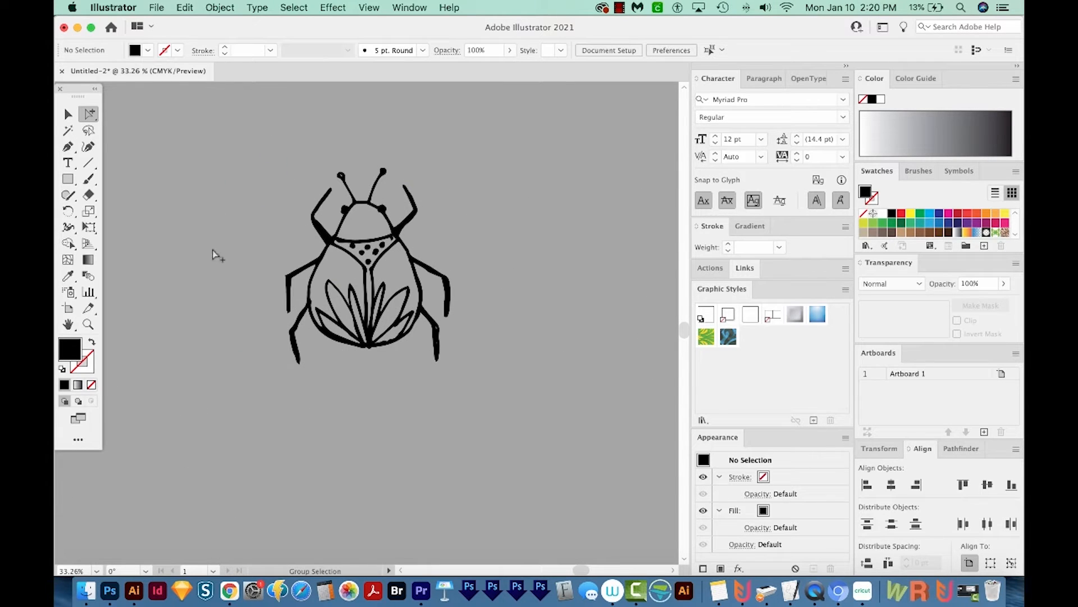
{"action": "mouse_move", "coordinate": [179, 267]}
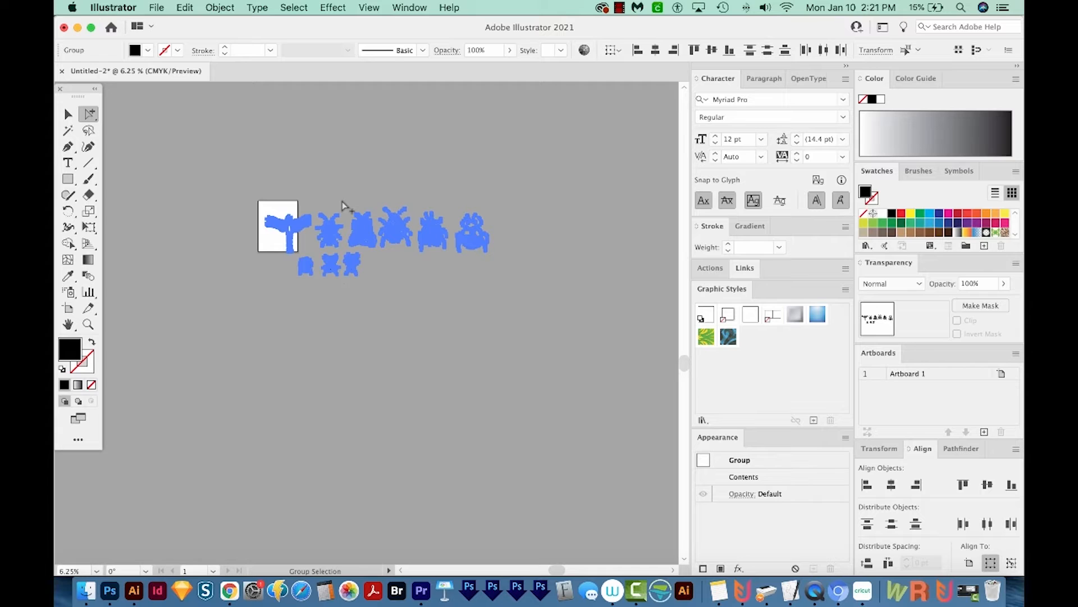
{"action": "mouse_move", "coordinate": [321, 170]}
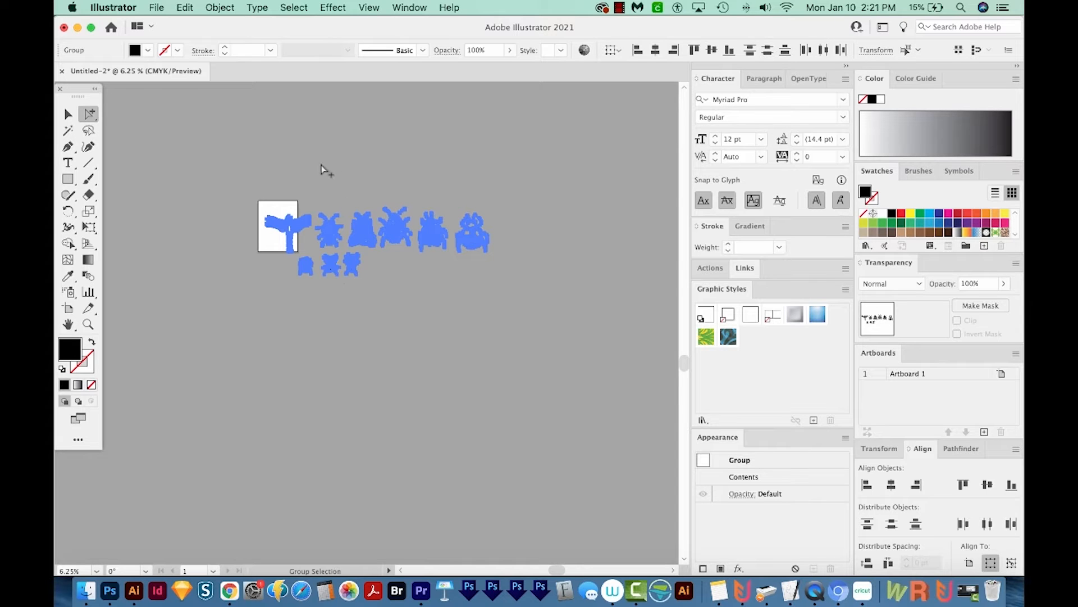
{"action": "left_click", "coordinate": [219, 7]}
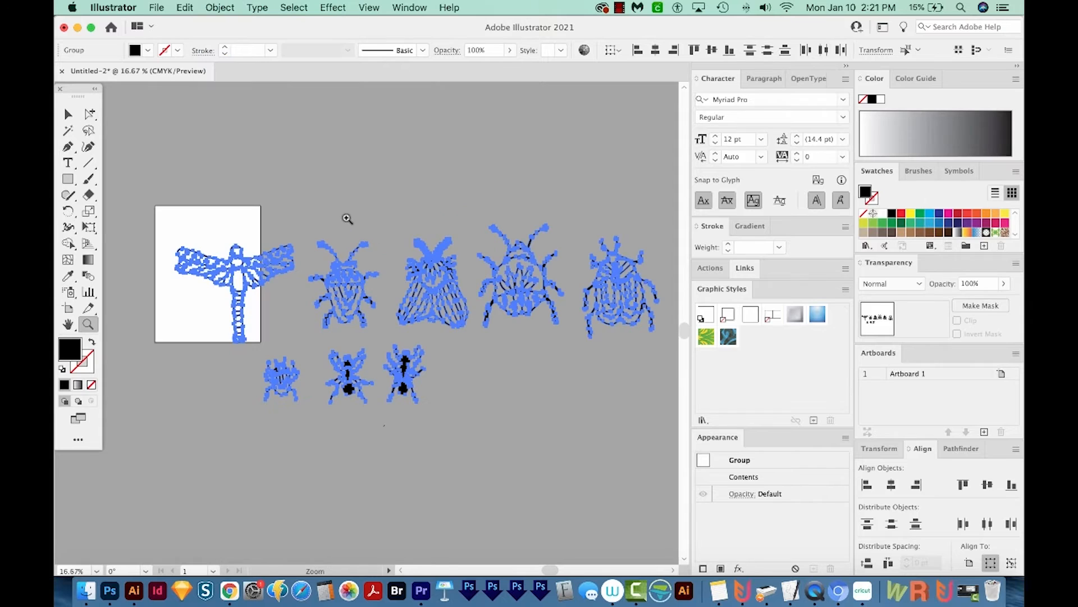
{"action": "mouse_move", "coordinate": [197, 233]}
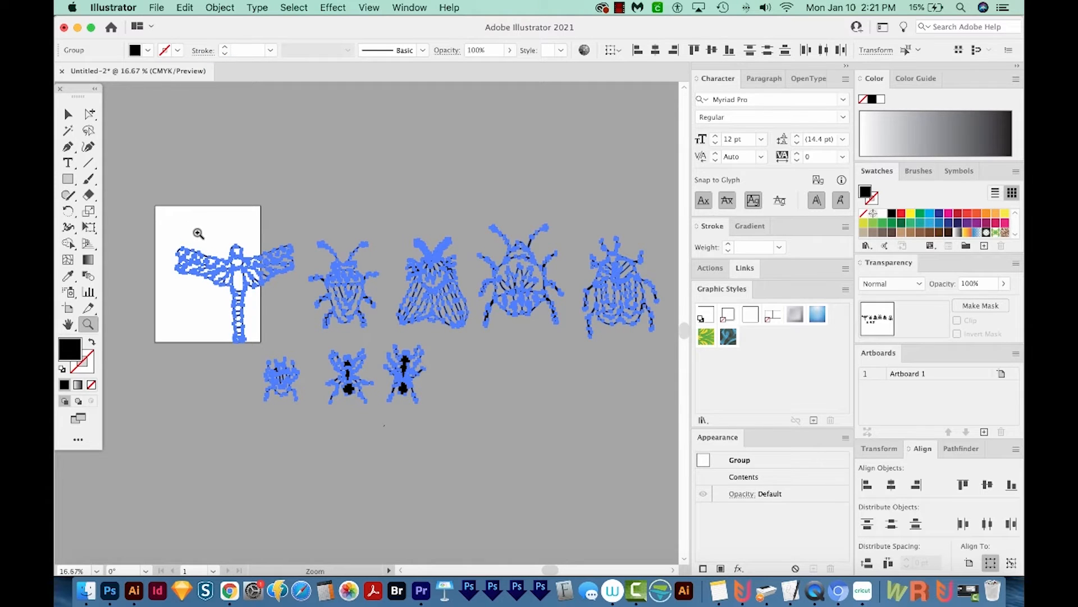
{"action": "mouse_move", "coordinate": [141, 227]}
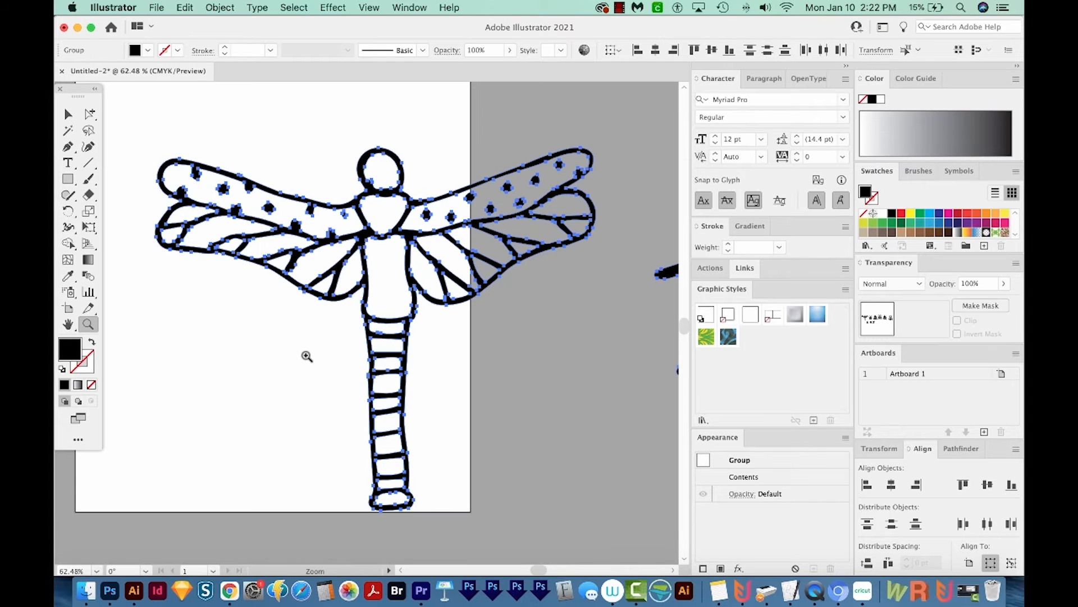
Step: Zoom in on the dragonfly's head and select the points around its head notch
{"action": "left_click", "coordinate": [306, 355]}
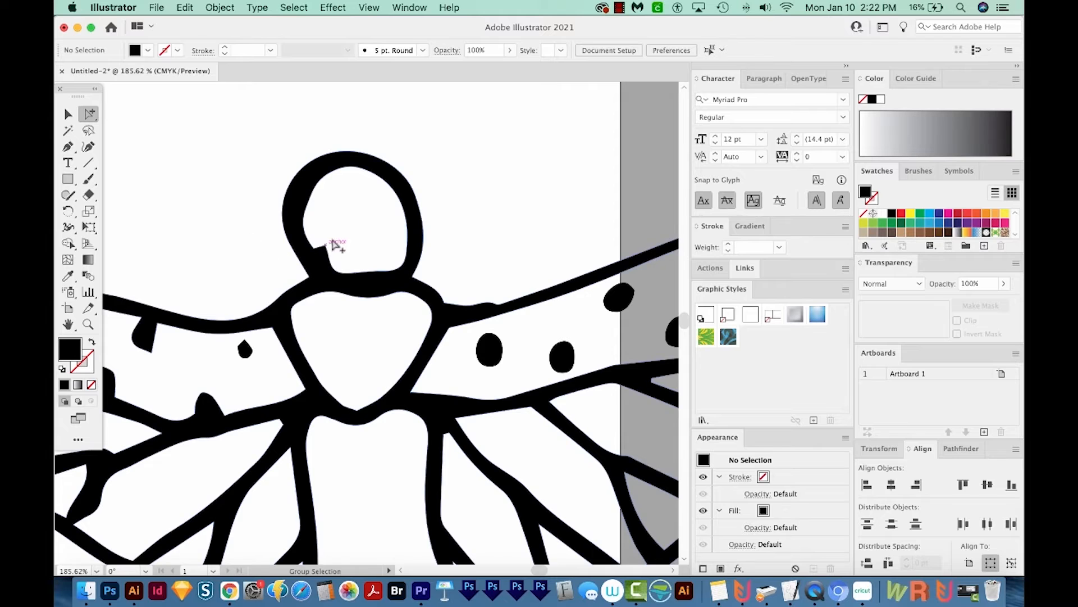
{"action": "left_click", "coordinate": [326, 249]}
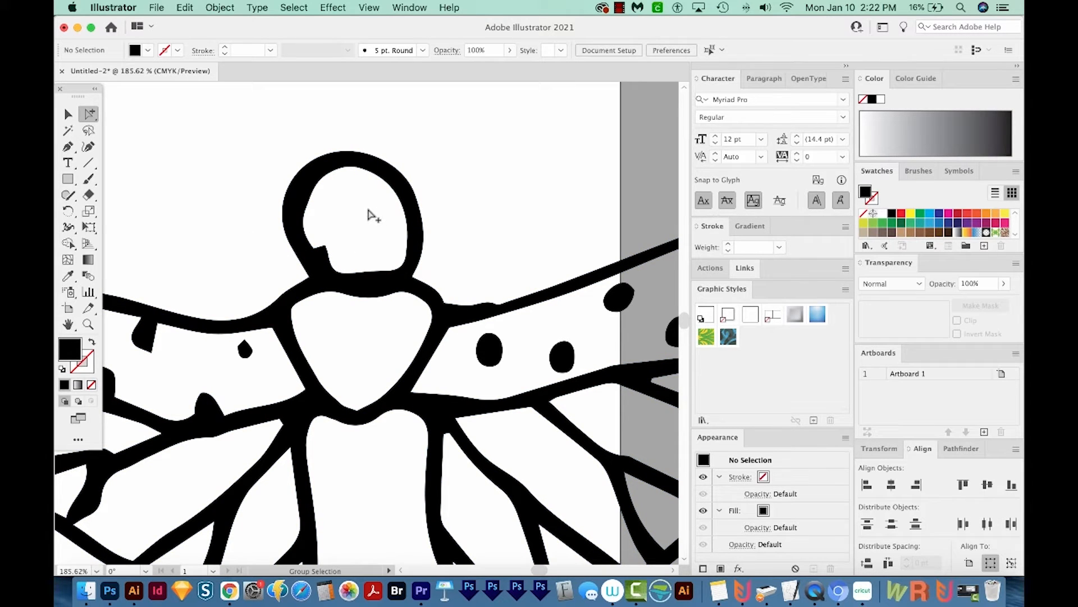
{"action": "mouse_move", "coordinate": [329, 250]}
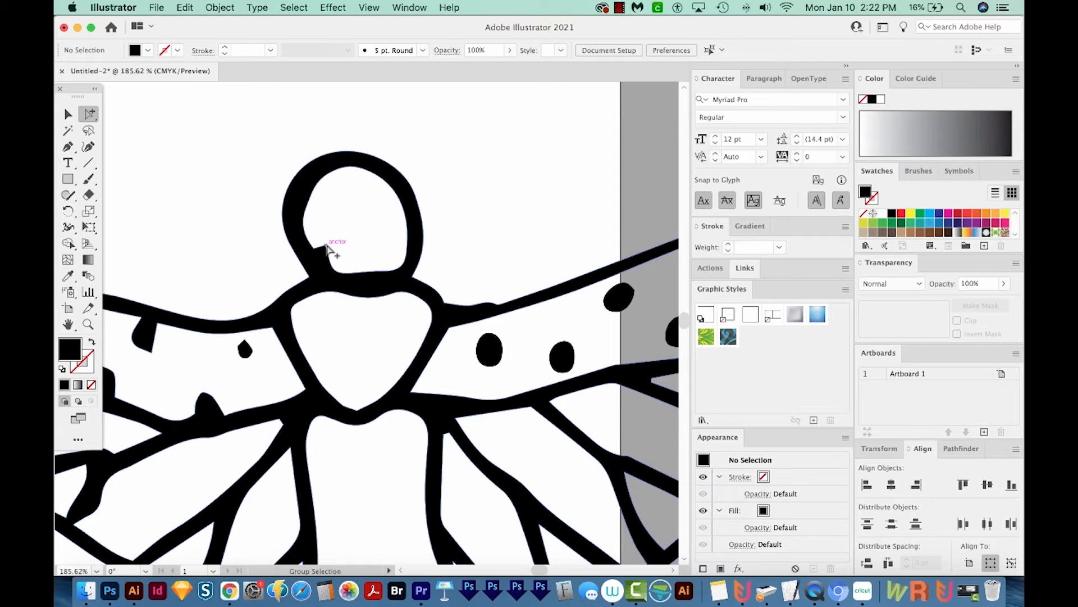
{"action": "left_click", "coordinate": [328, 248]}
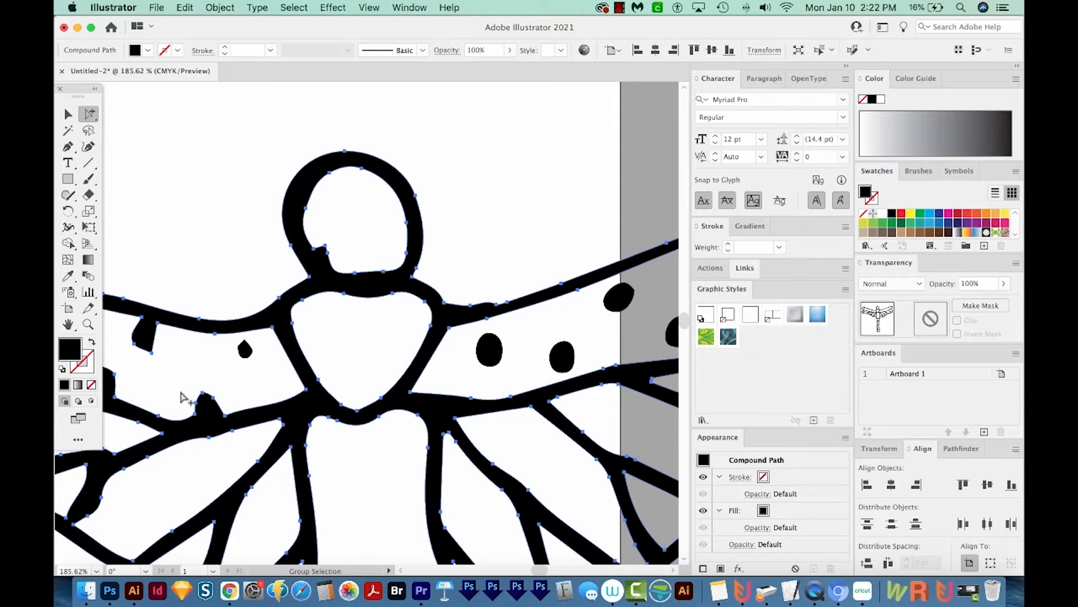
{"action": "left_click", "coordinate": [496, 171]}
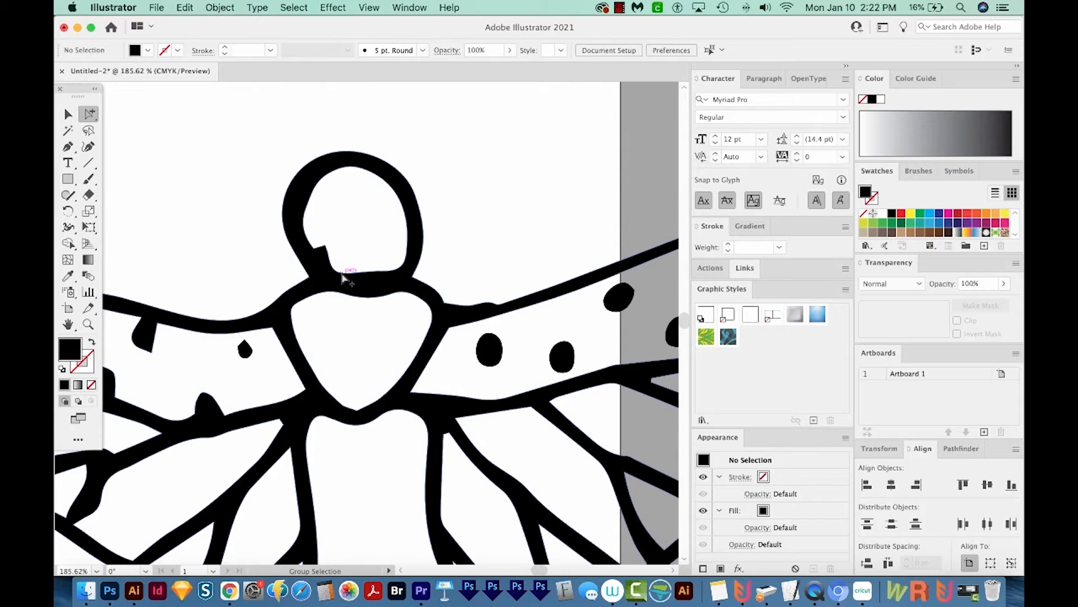
{"action": "left_click", "coordinate": [350, 271]}
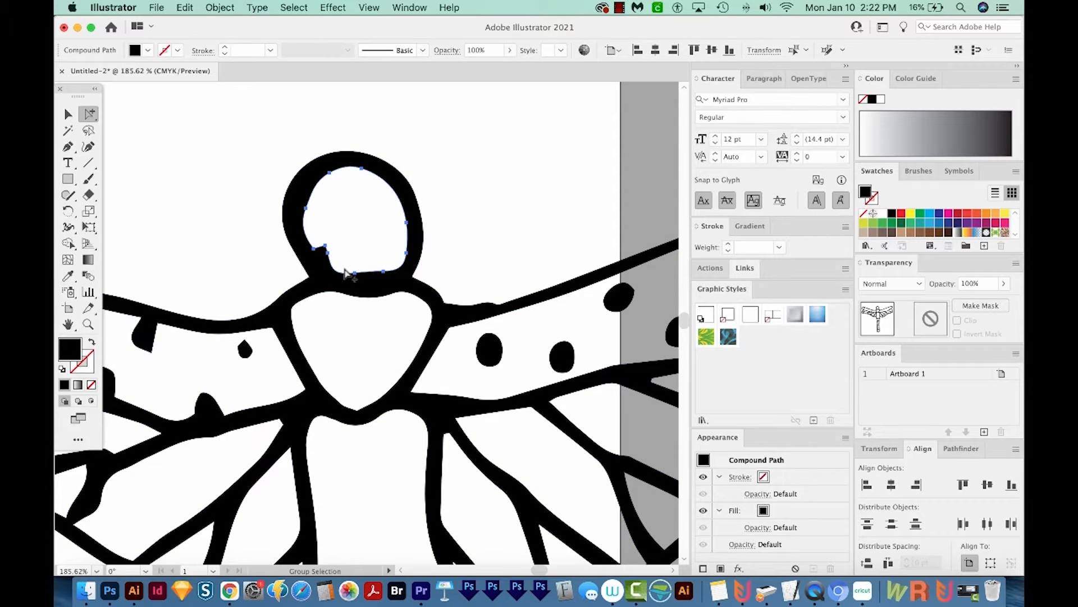
{"action": "left_click", "coordinate": [67, 195]}
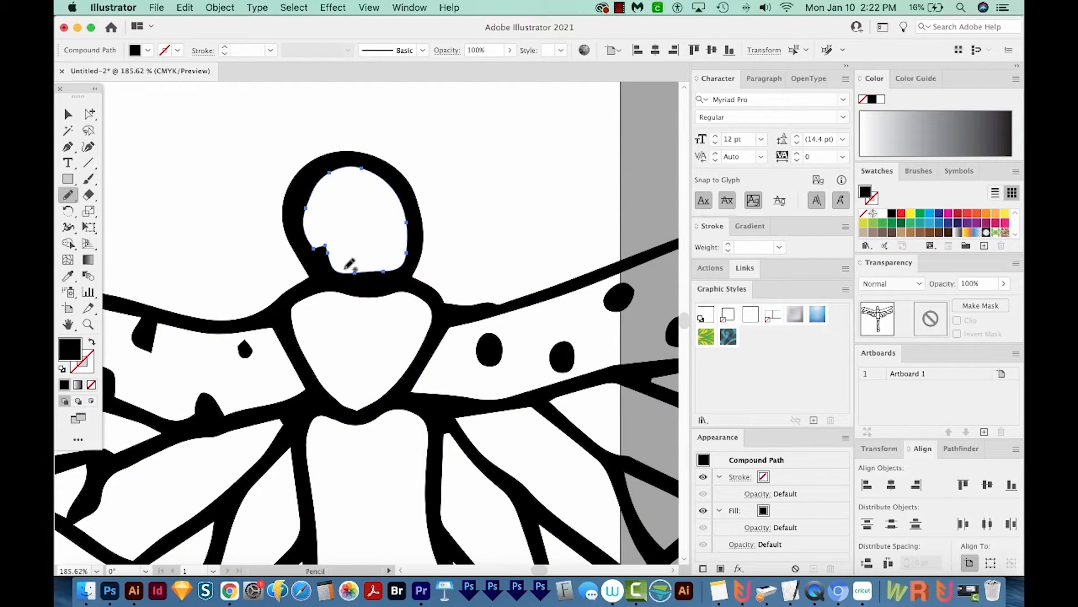
{"action": "mouse_move", "coordinate": [67, 195]}
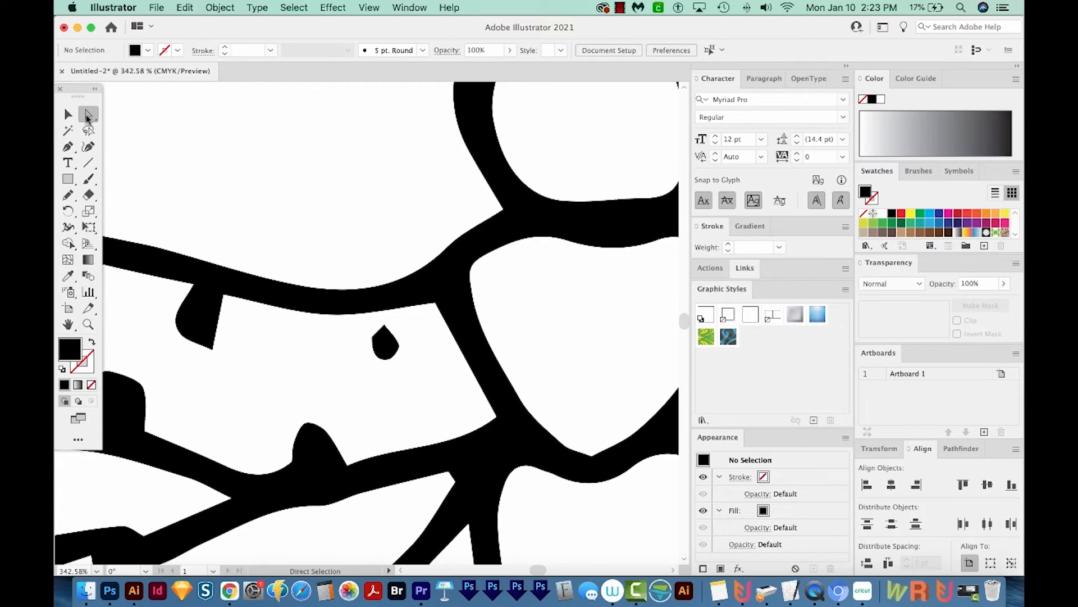
{"action": "mouse_move", "coordinate": [89, 116]}
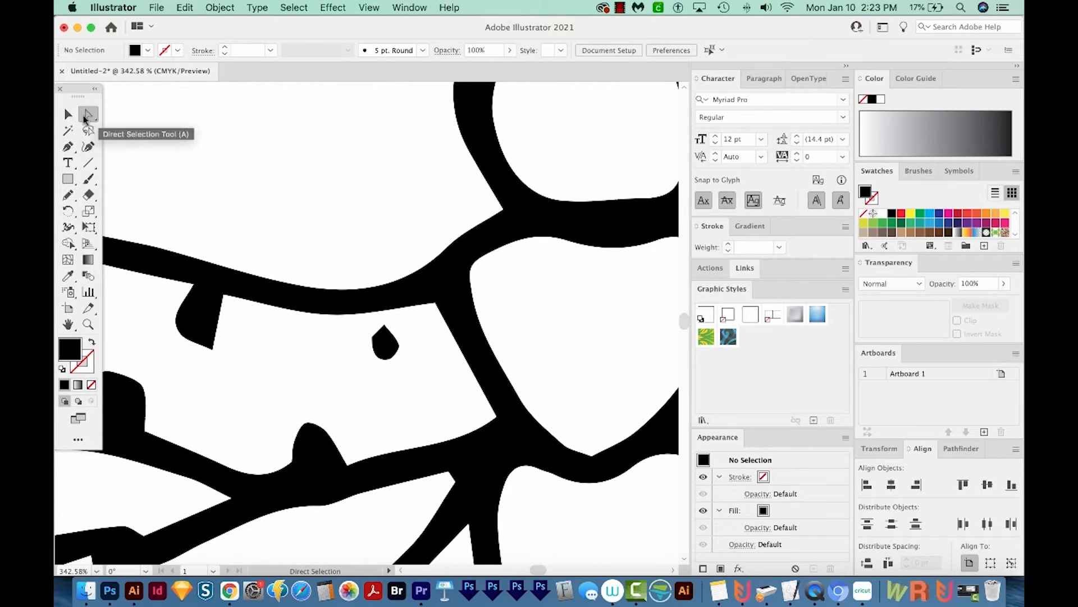
{"action": "mouse_move", "coordinate": [386, 340]}
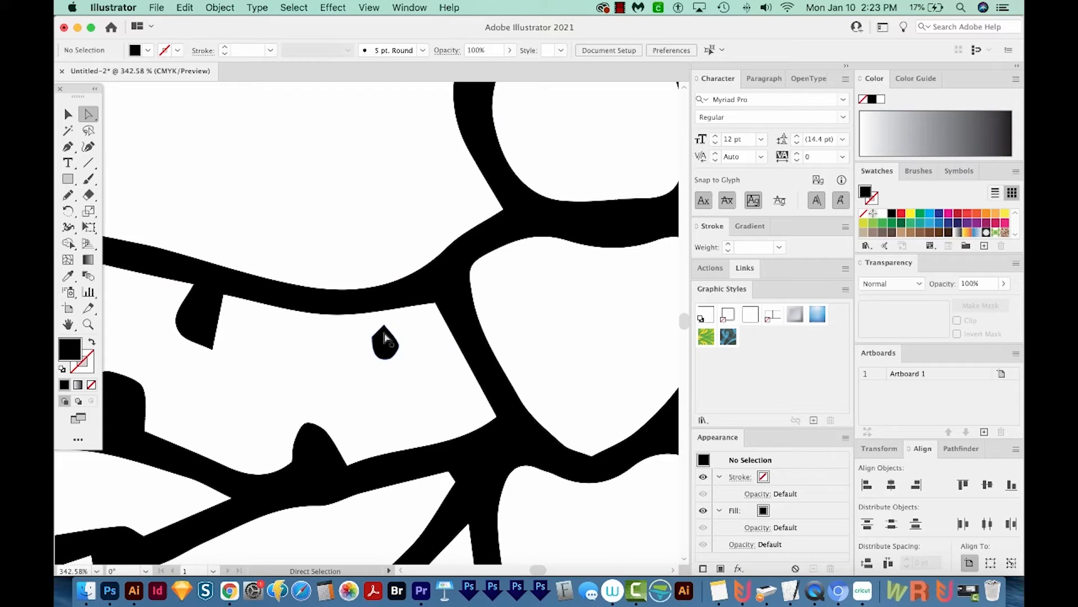
Step: Round off the pointed wing spots by dragging their Live Corner widgets
{"action": "left_click", "coordinate": [379, 334]}
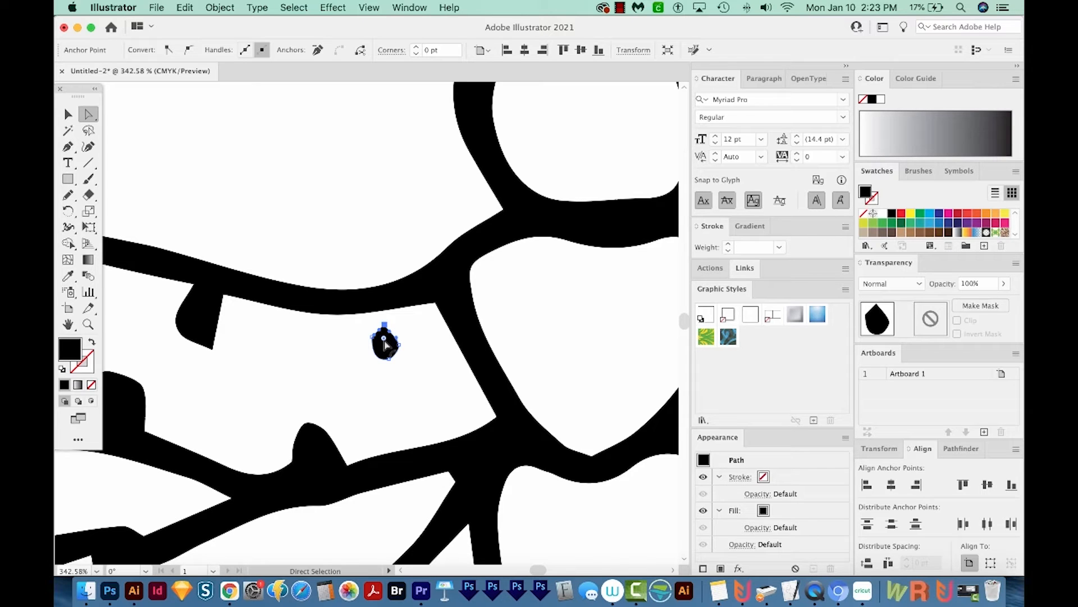
{"action": "mouse_move", "coordinate": [385, 337]}
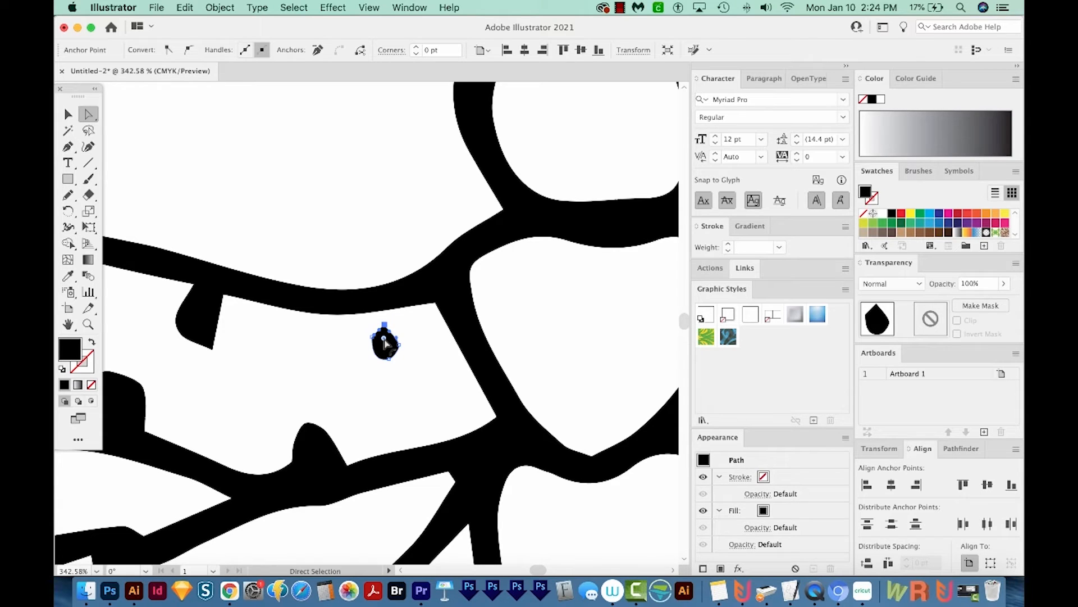
{"action": "left_click_drag", "start_coordinate": [384, 328], "coordinate": [384, 343]}
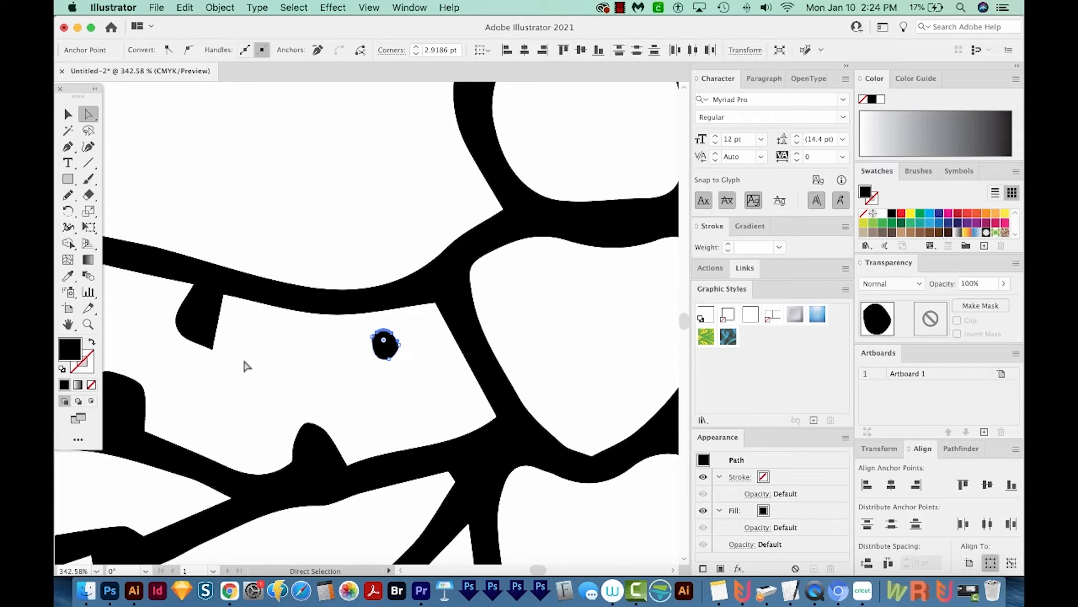
{"action": "mouse_move", "coordinate": [213, 356]}
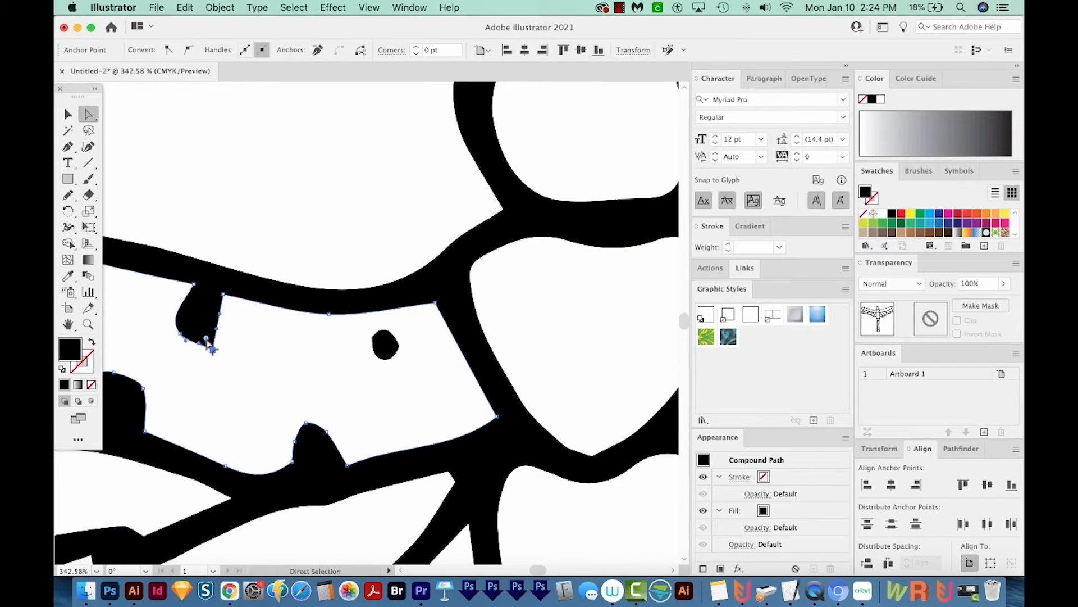
{"action": "left_click_drag", "start_coordinate": [206, 342], "coordinate": [210, 348]}
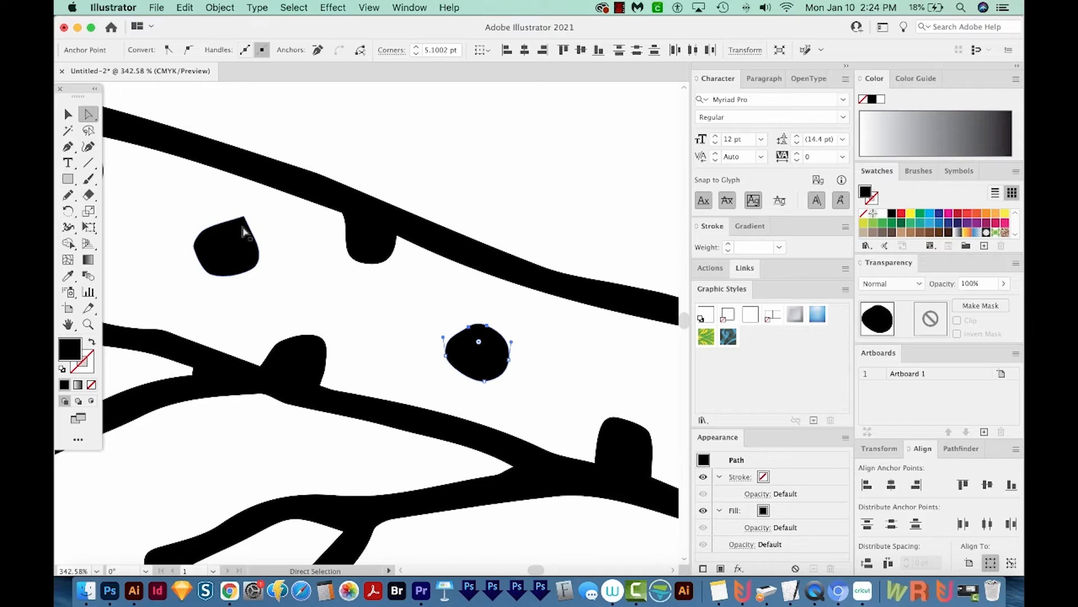
{"action": "left_click", "coordinate": [230, 244]}
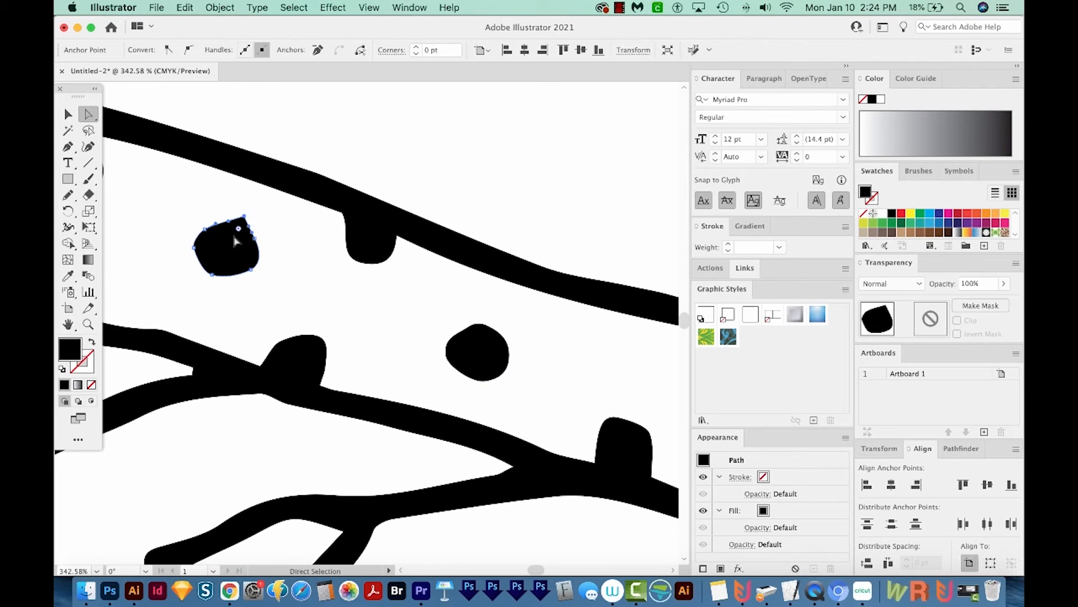
{"action": "left_click_drag", "start_coordinate": [248, 234], "coordinate": [237, 245]}
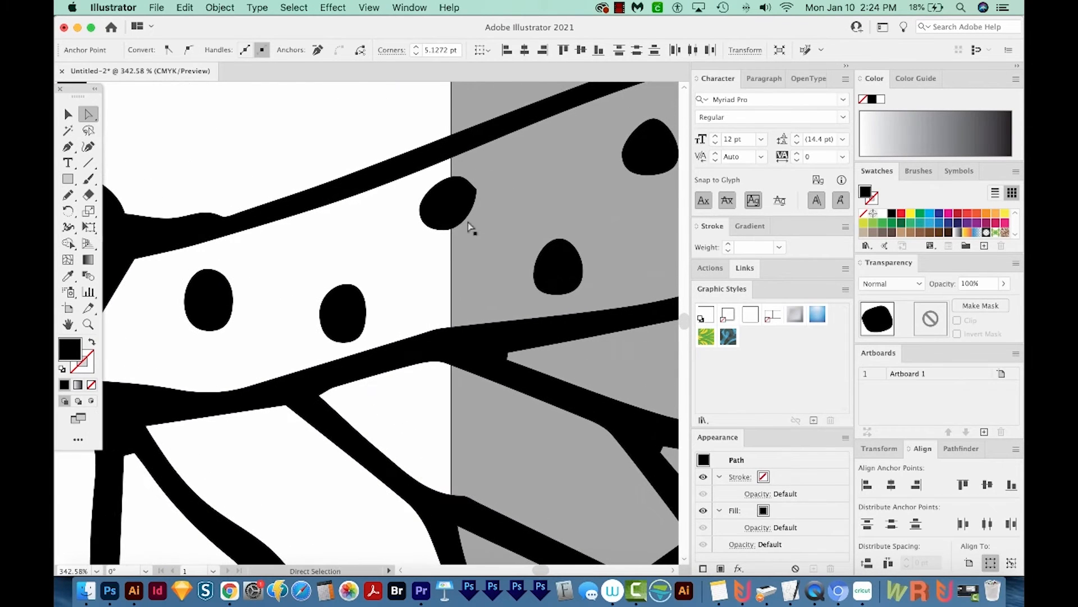
{"action": "left_click", "coordinate": [448, 203]}
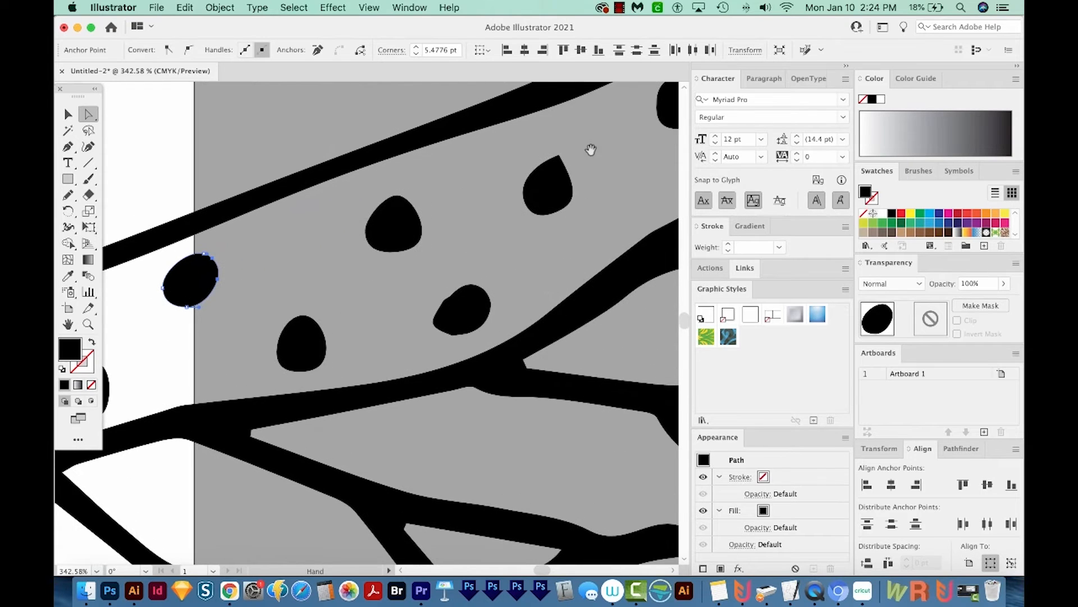
{"action": "left_click", "coordinate": [549, 180]}
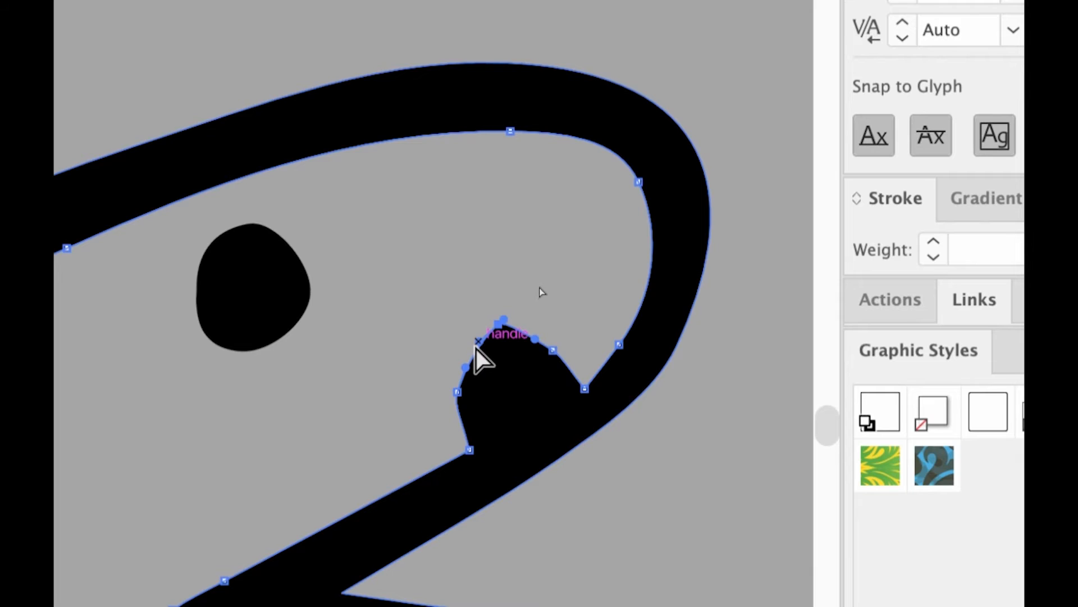
{"action": "mouse_move", "coordinate": [496, 340]}
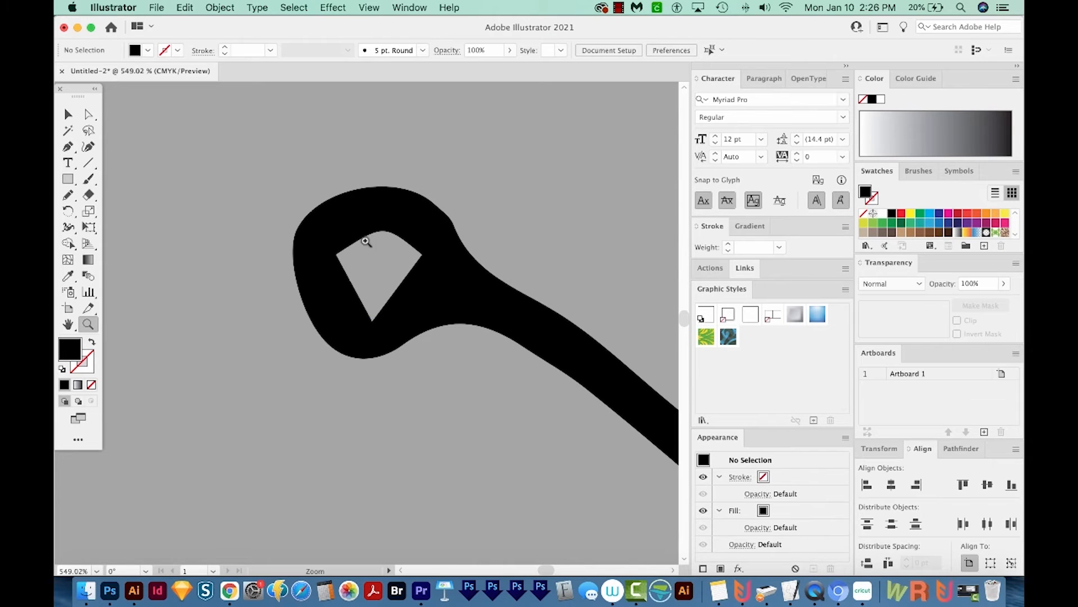
Step: With Direct Selection, drag the triangular hole's bottom anchor upward to reshape it
{"action": "left_click", "coordinate": [88, 114]}
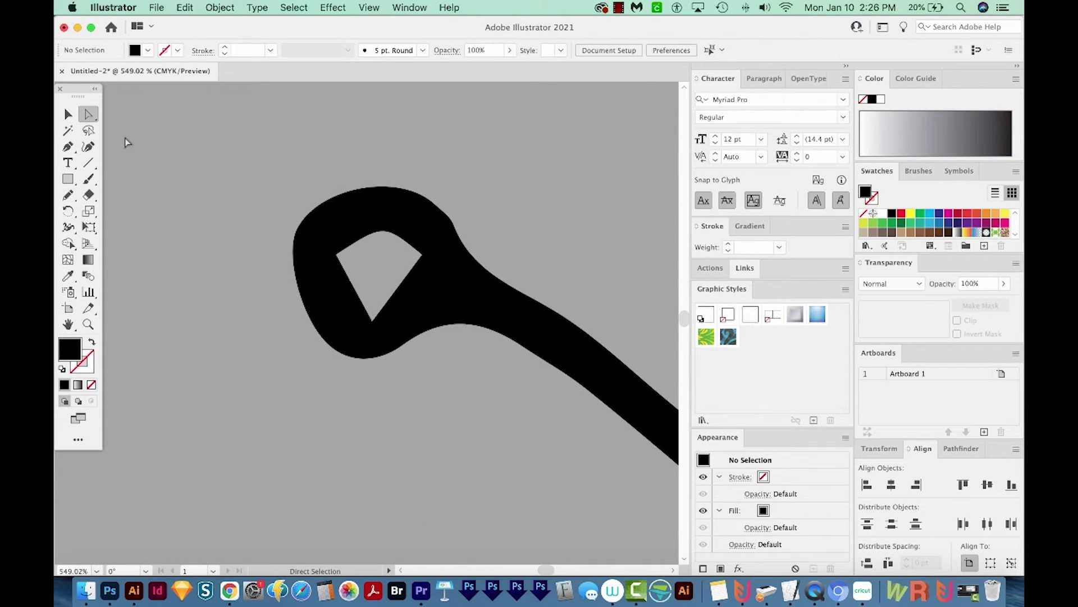
{"action": "left_click", "coordinate": [369, 325]}
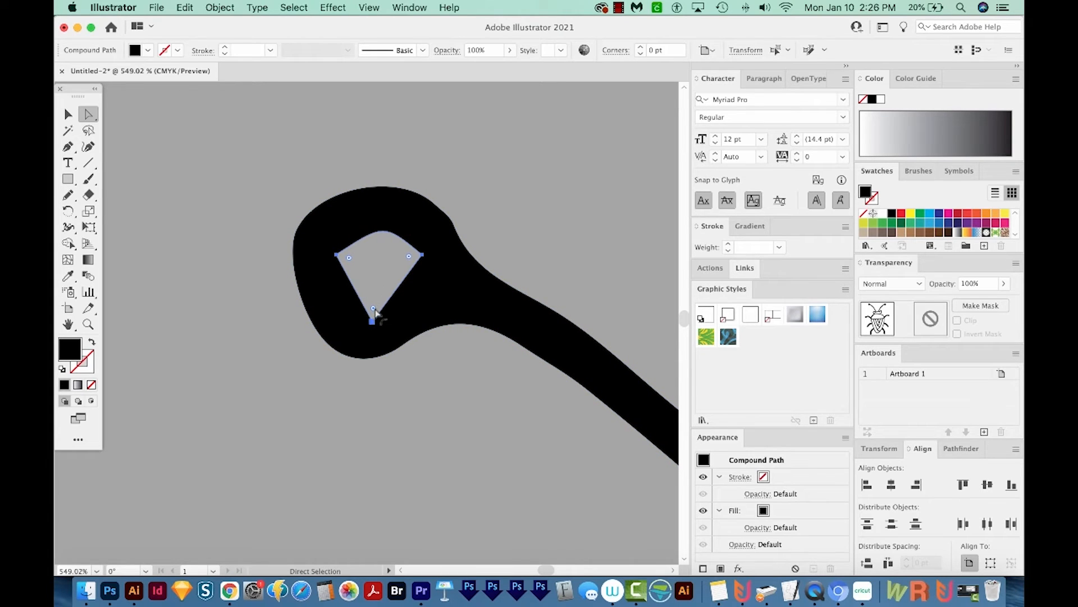
{"action": "left_click_drag", "start_coordinate": [374, 309], "coordinate": [376, 287]}
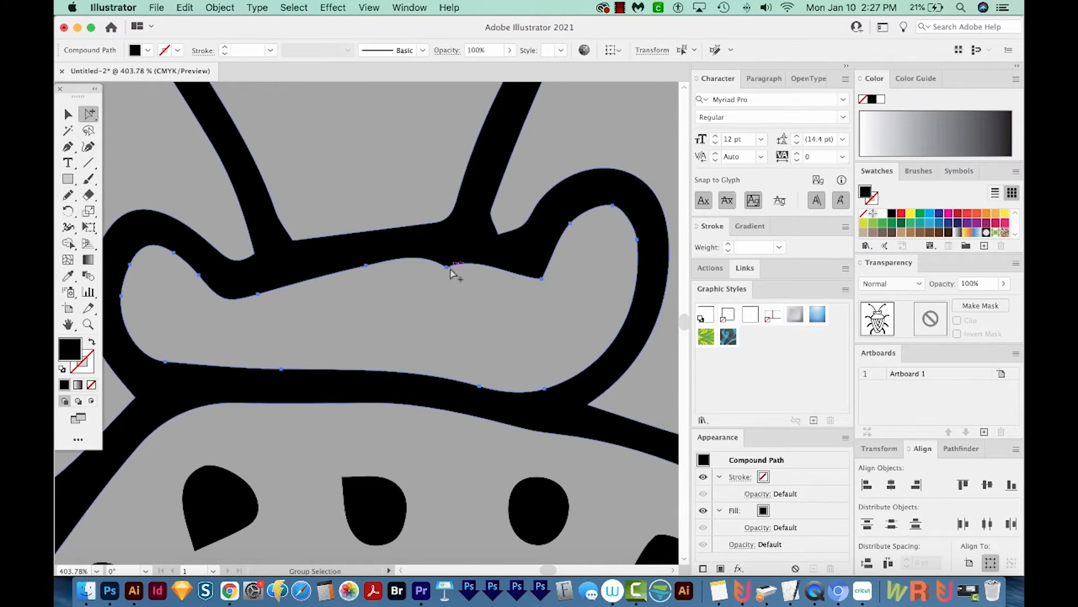
Step: Delete an extra anchor on the head's inner edge and drag a handle to smooth it
{"action": "left_click", "coordinate": [67, 145]}
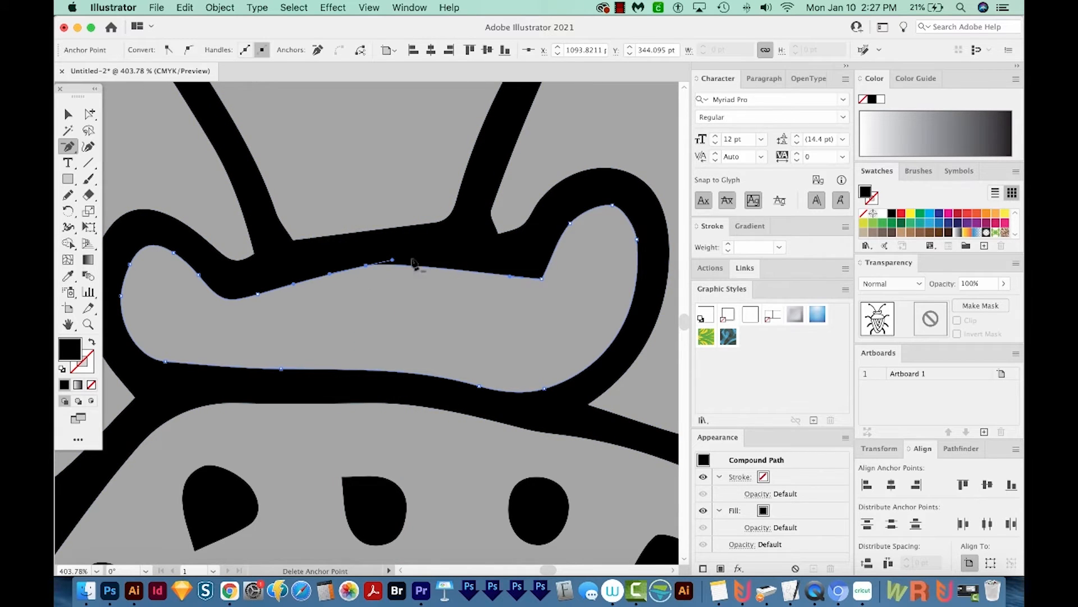
{"action": "mouse_move", "coordinate": [425, 281]}
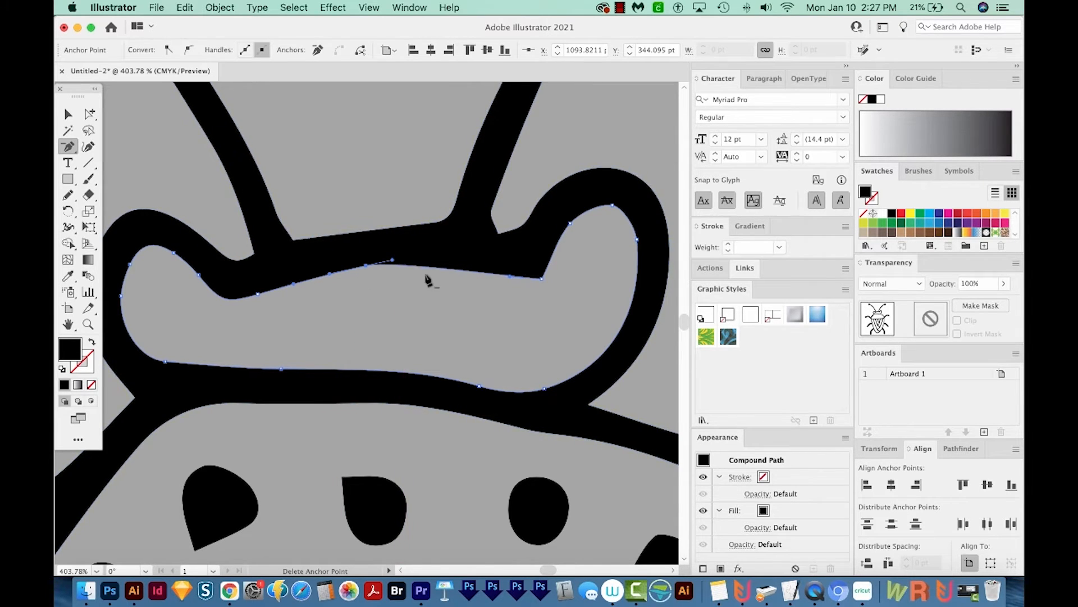
{"action": "left_click", "coordinate": [88, 115]}
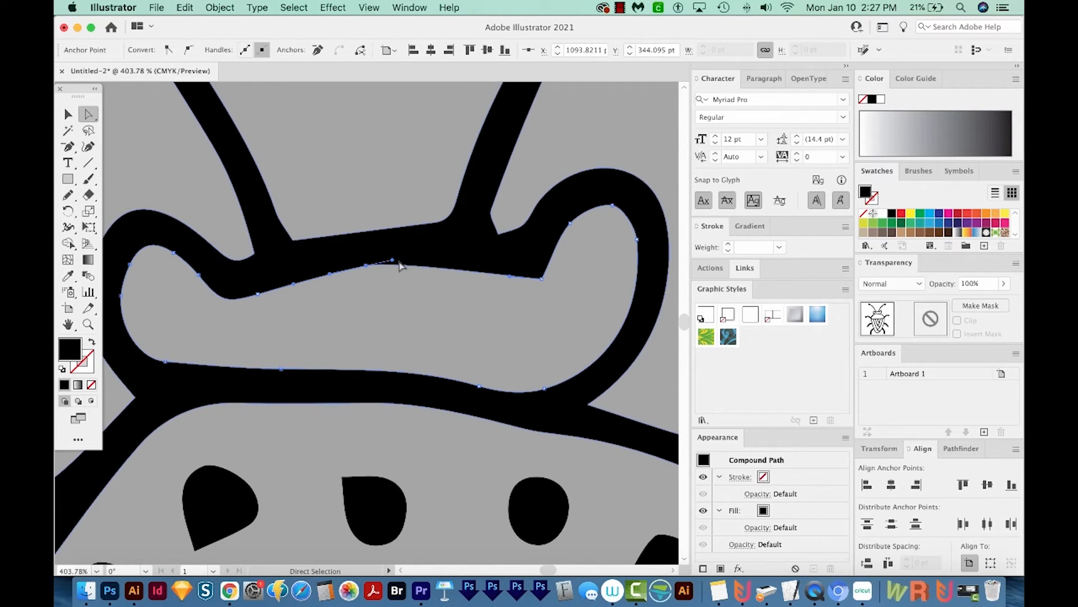
{"action": "mouse_move", "coordinate": [389, 265]}
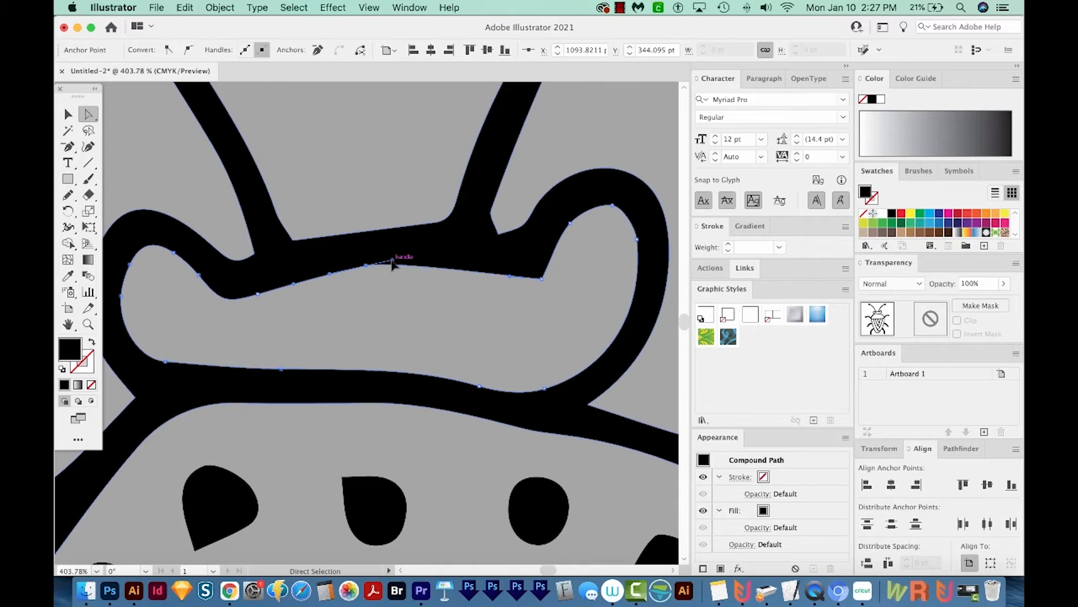
{"action": "left_click_drag", "start_coordinate": [392, 265], "coordinate": [457, 249]}
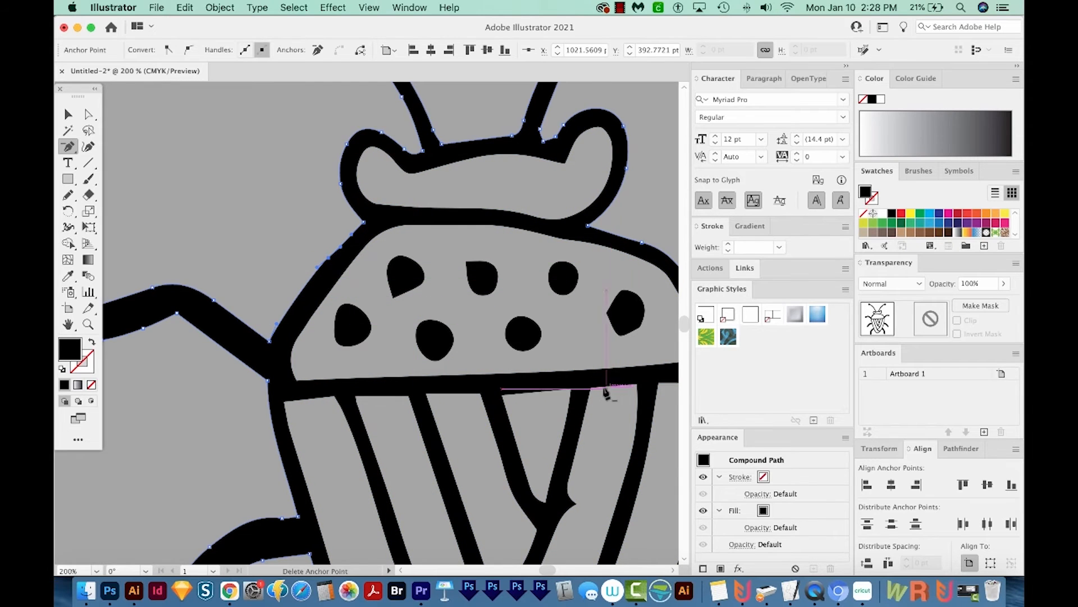
{"action": "scroll", "scroll_direction": "down", "scroll_amount": 3}
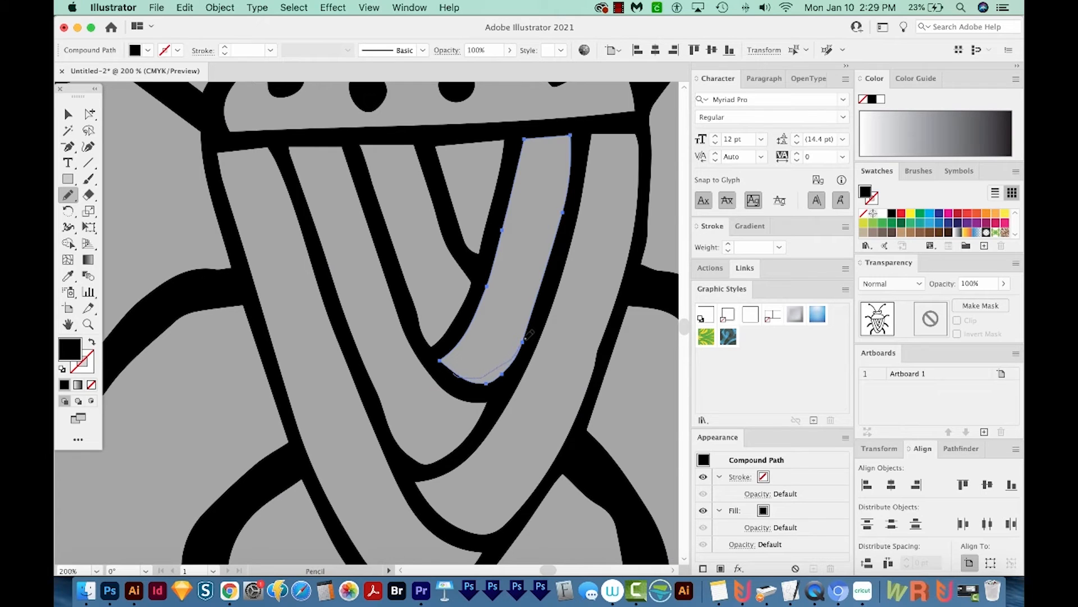
Step: Redraw the body stripe's lower curve with the Pencil Tool
{"action": "left_click", "coordinate": [88, 324]}
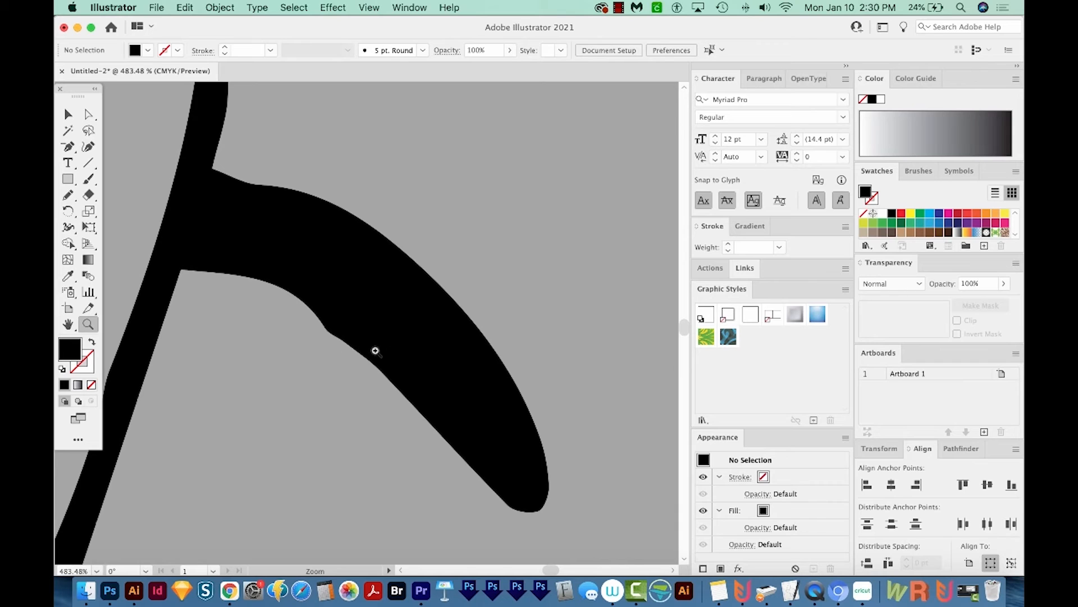
Step: Select the leg path with Direct Selection and switch to the Smooth Tool
{"action": "left_click", "coordinate": [89, 114]}
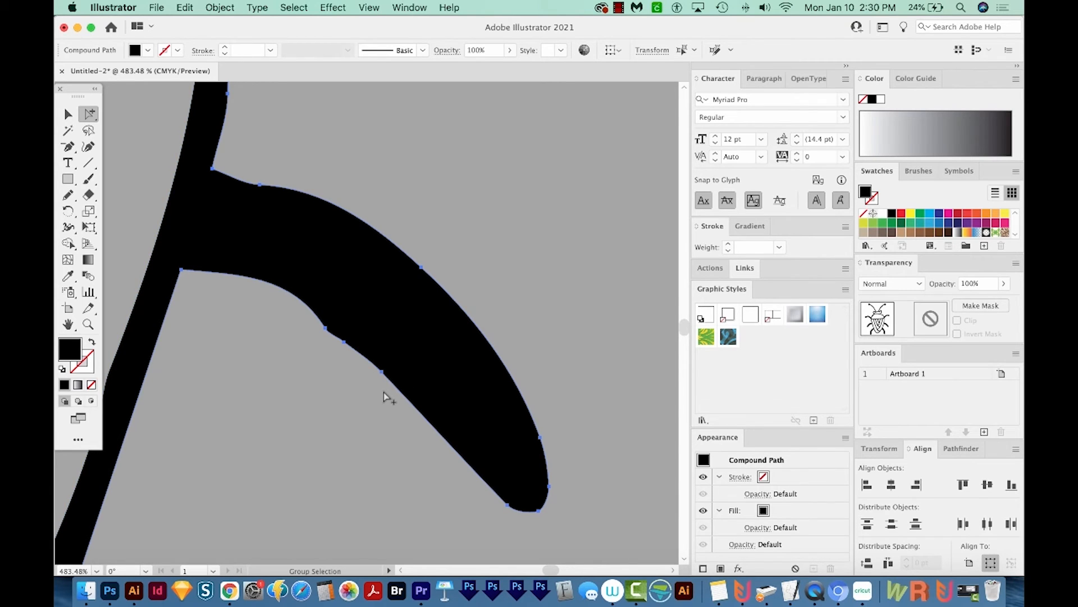
{"action": "mouse_move", "coordinate": [375, 398]}
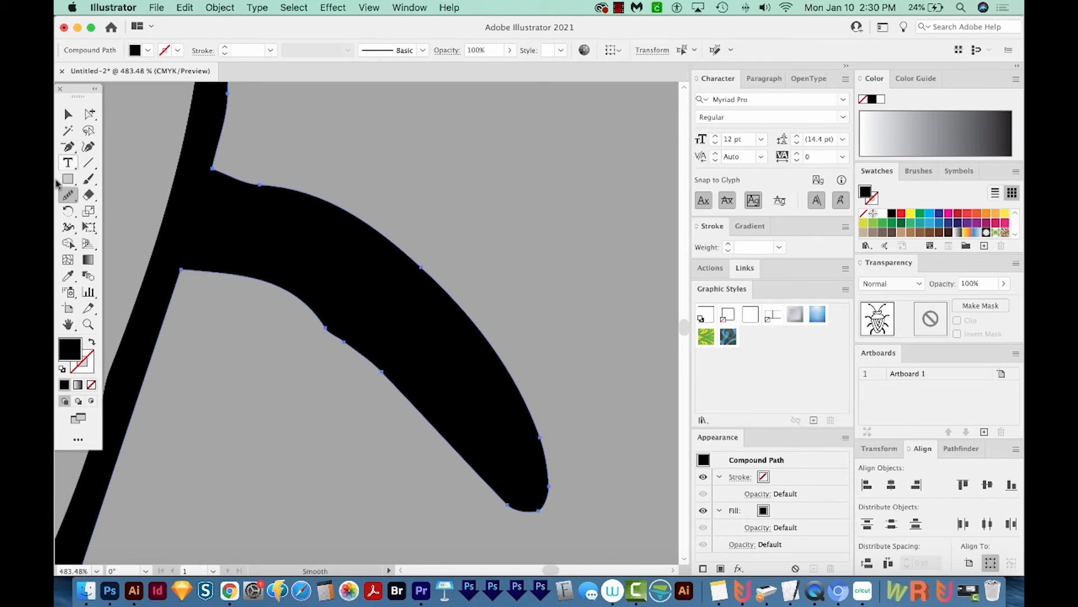
{"action": "left_click", "coordinate": [67, 195]}
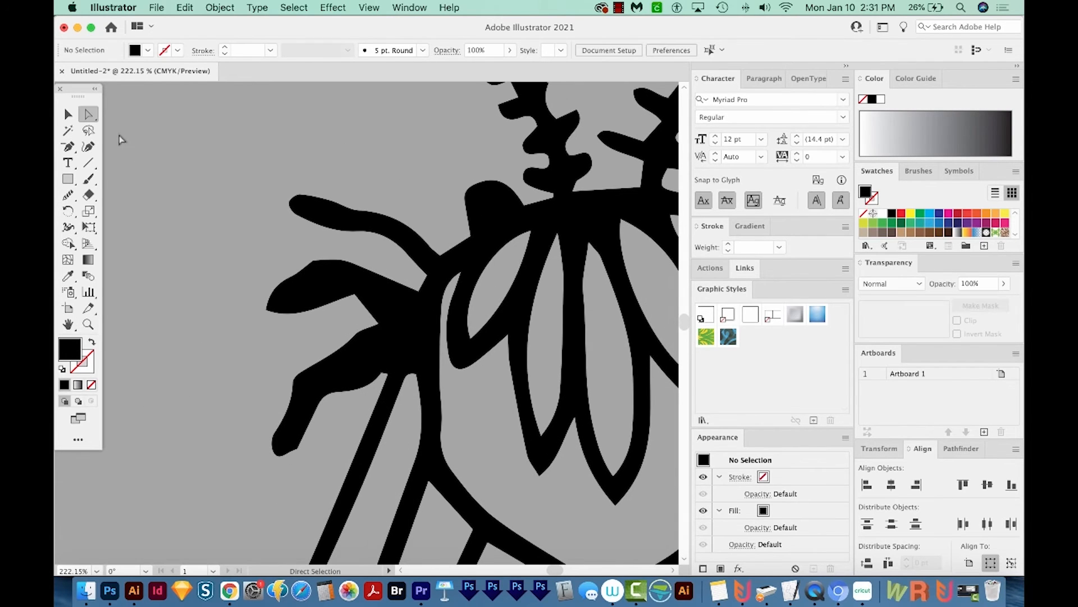
{"action": "mouse_move", "coordinate": [349, 348]}
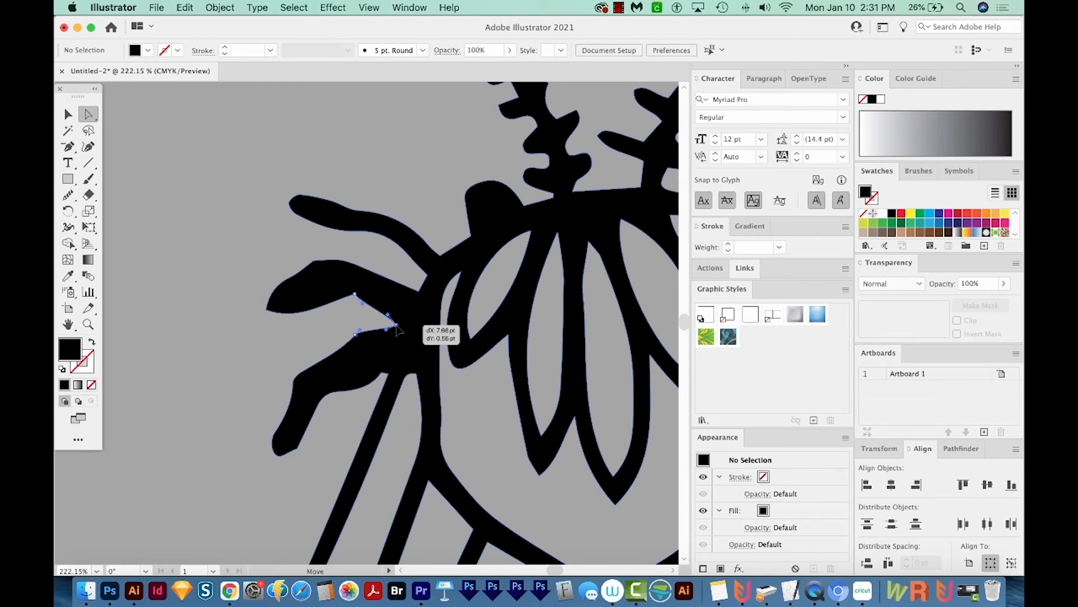
{"action": "mouse_move", "coordinate": [355, 301]}
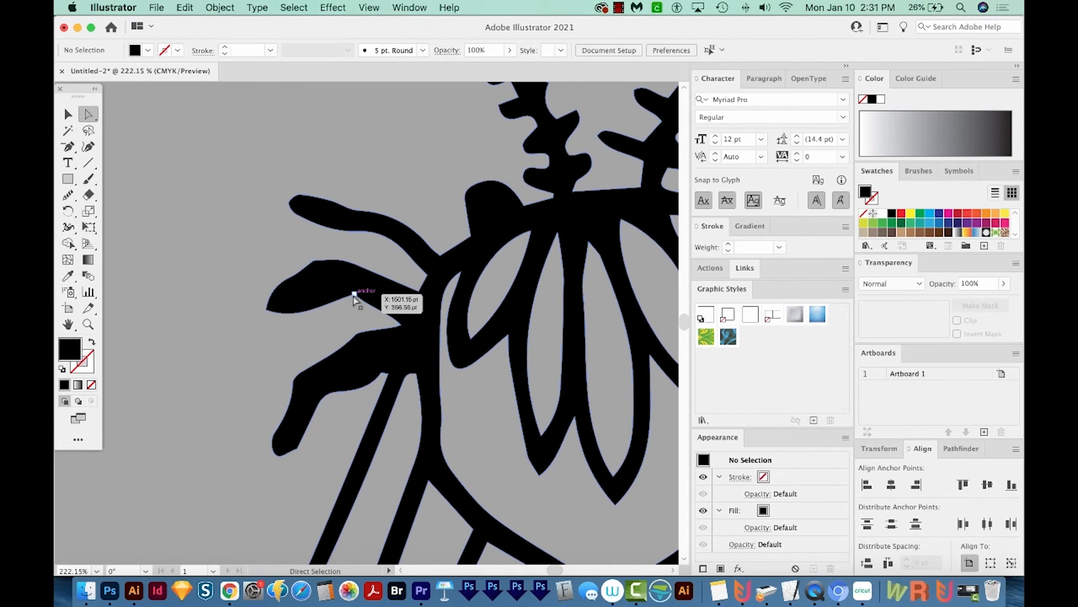
Step: Select the left leg outlines and drag the lower leg's points into a smoother shape
{"action": "left_click", "coordinate": [353, 297]}
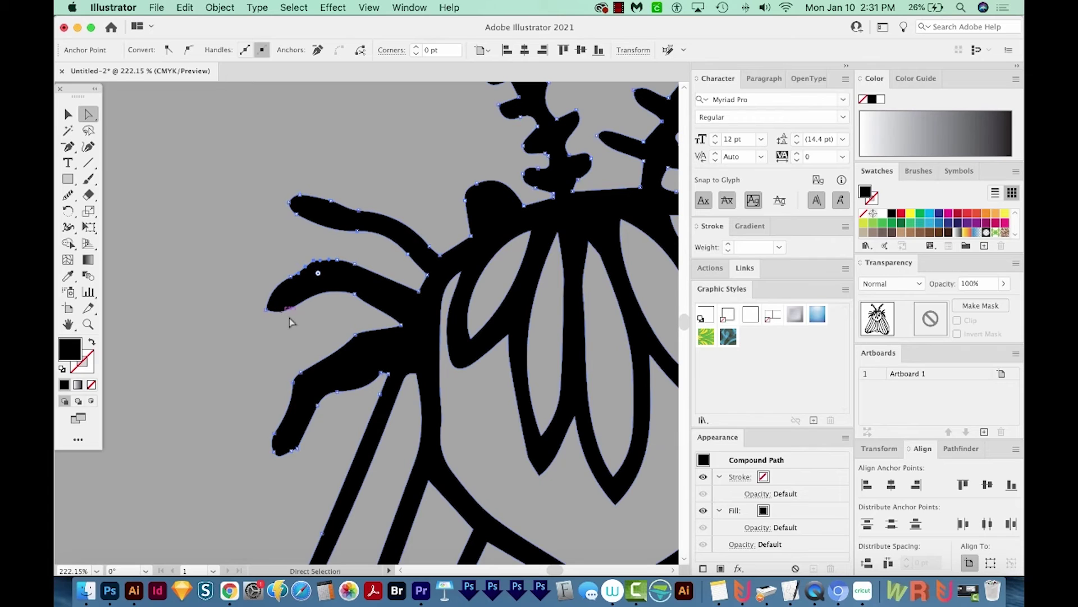
{"action": "mouse_move", "coordinate": [341, 268]}
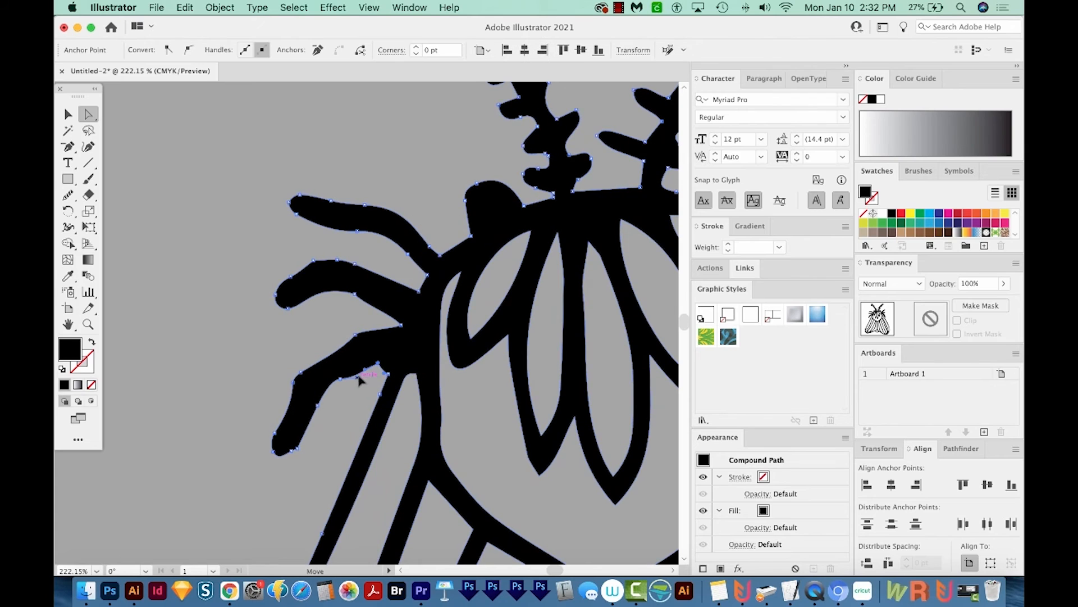
{"action": "left_click_drag", "start_coordinate": [358, 382], "coordinate": [376, 319]}
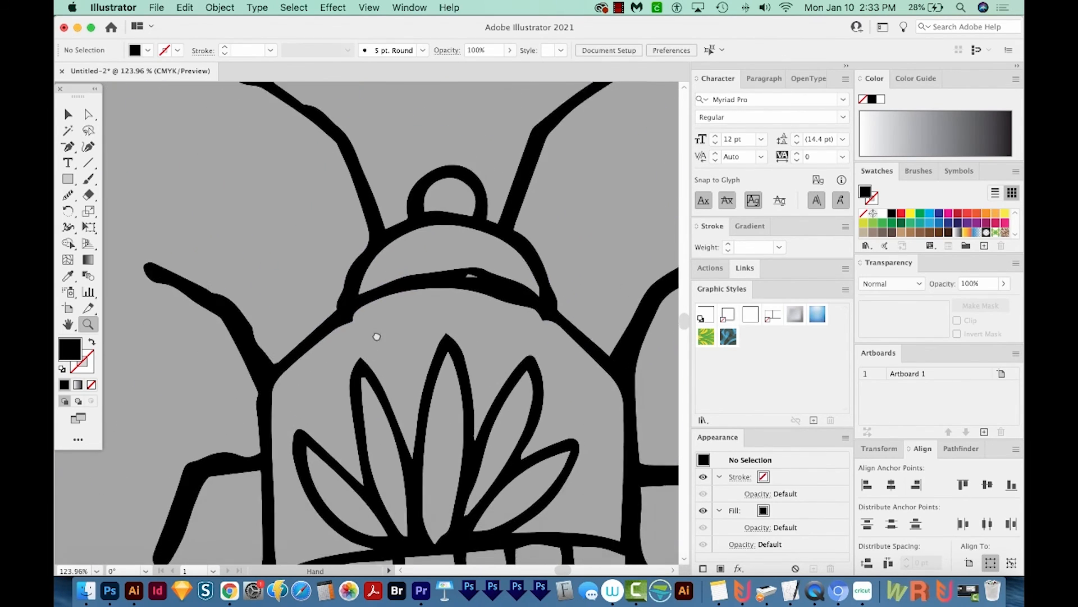
{"action": "left_click", "coordinate": [90, 113]}
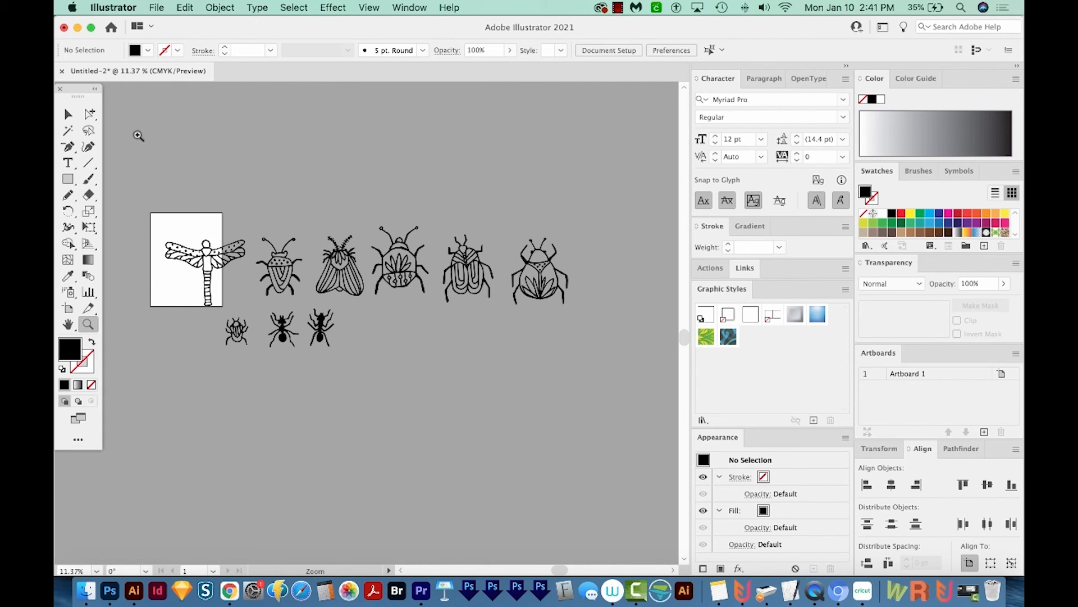
Step: Turn on the bounding box, scale the insect group down, and move two beetles into row two
{"action": "left_click", "coordinate": [67, 115]}
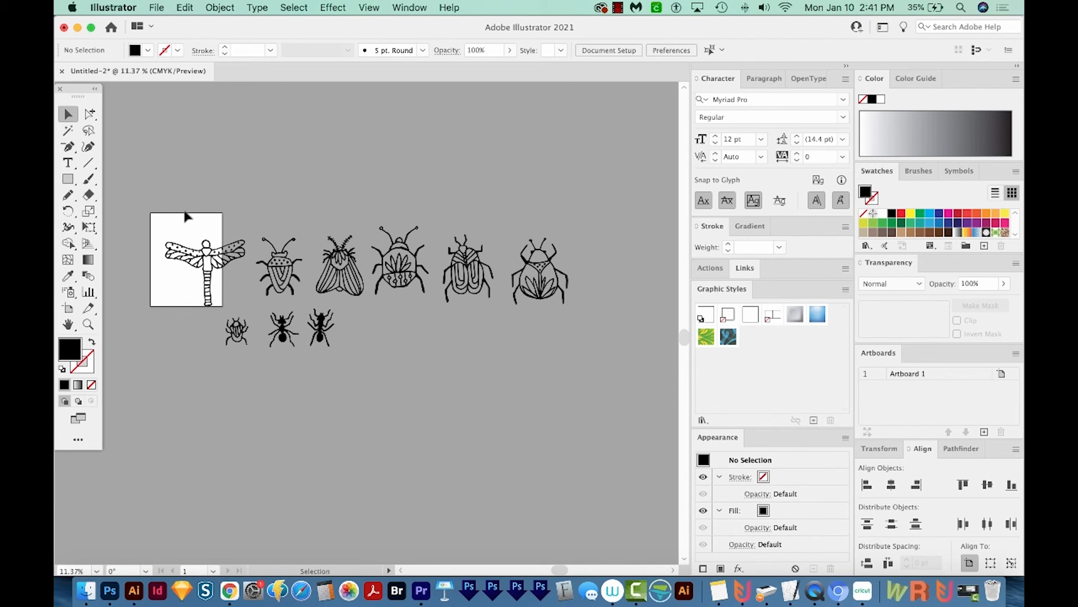
{"action": "mouse_move", "coordinate": [68, 115]}
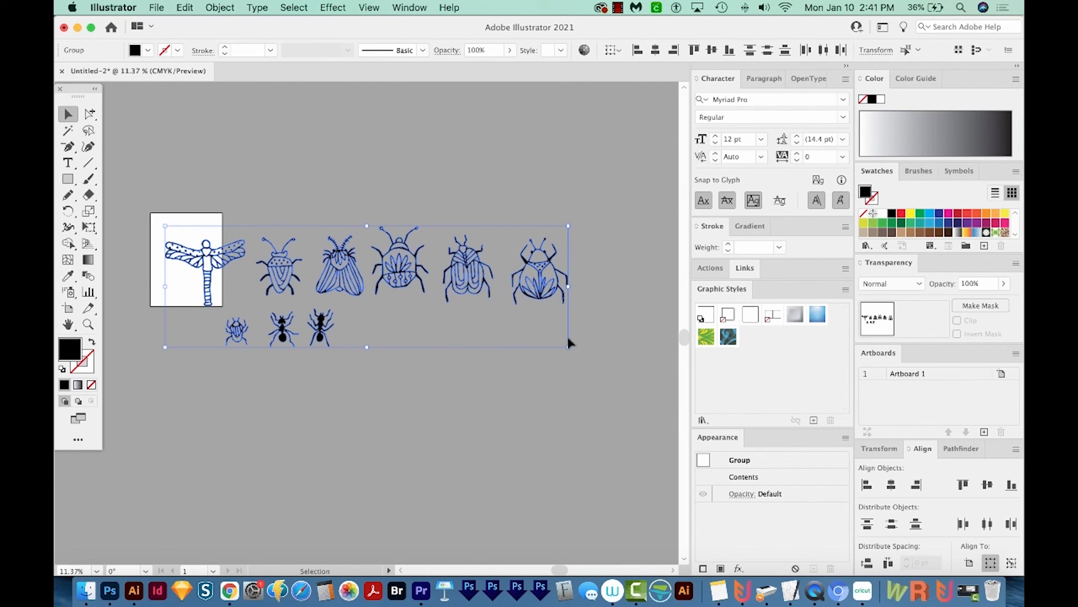
{"action": "mouse_move", "coordinate": [188, 324]}
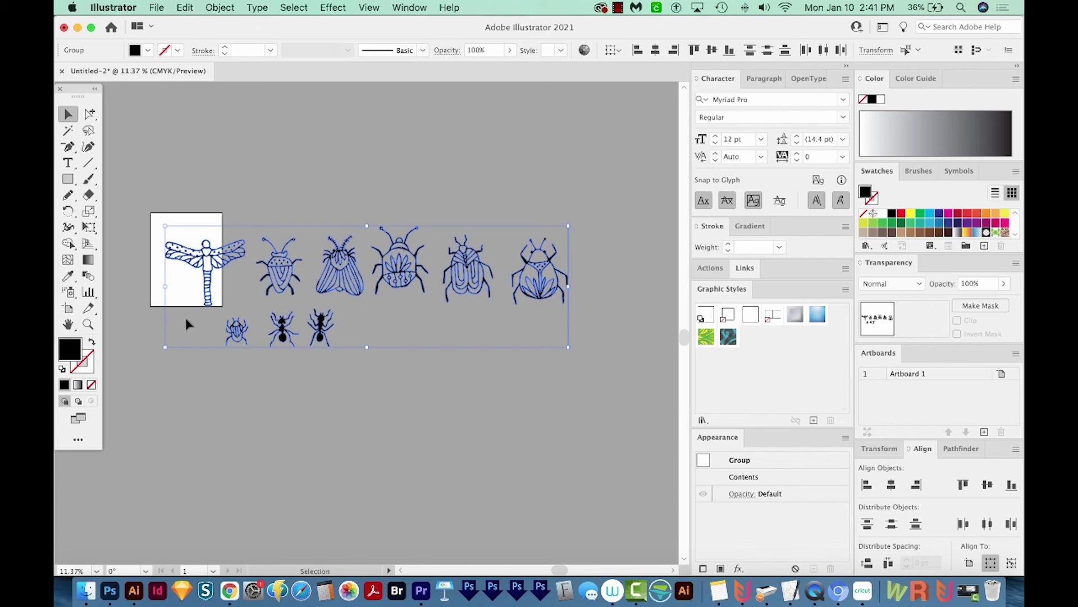
{"action": "left_click", "coordinate": [409, 7]}
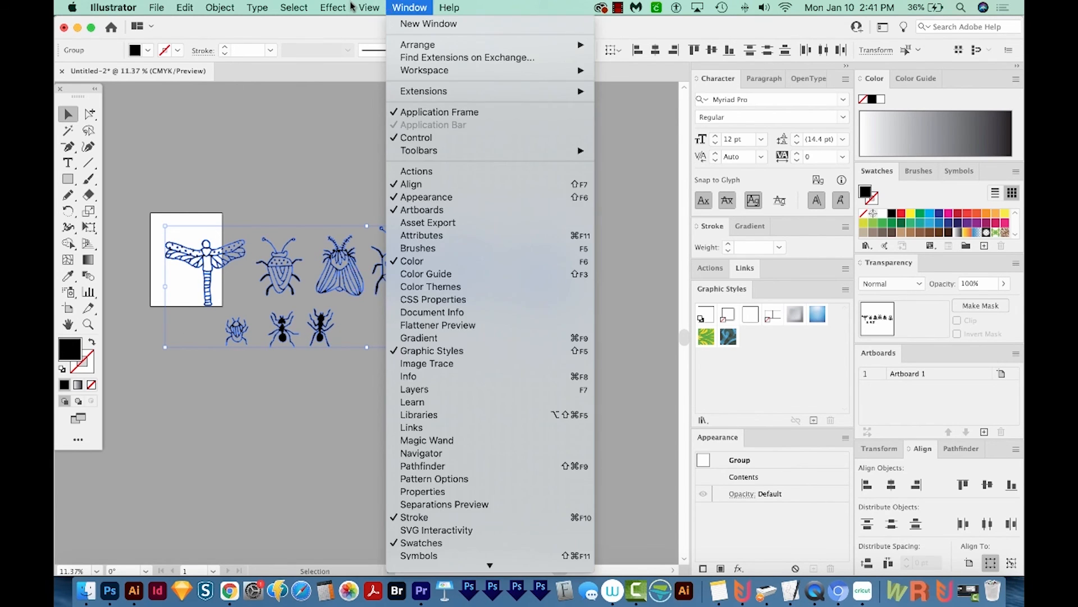
{"action": "left_click", "coordinate": [369, 8]}
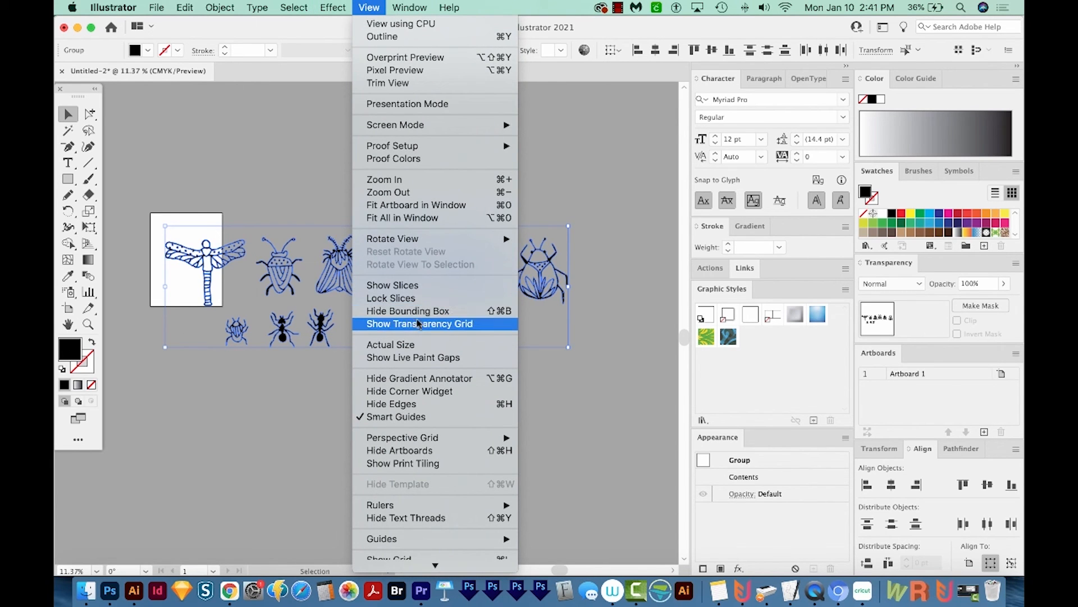
{"action": "mouse_move", "coordinate": [408, 311]}
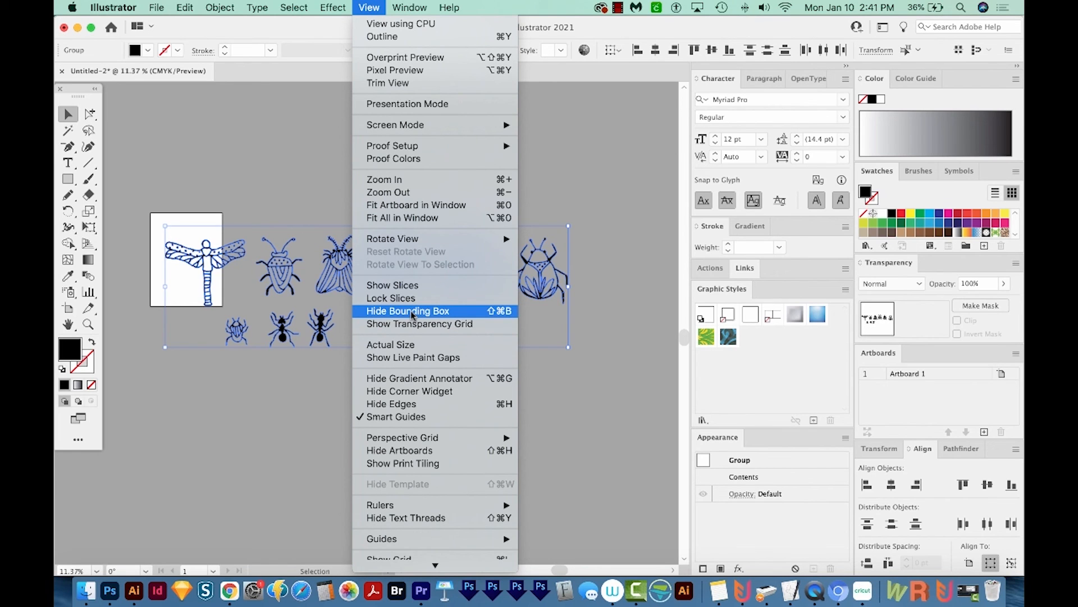
{"action": "left_click", "coordinate": [408, 310]}
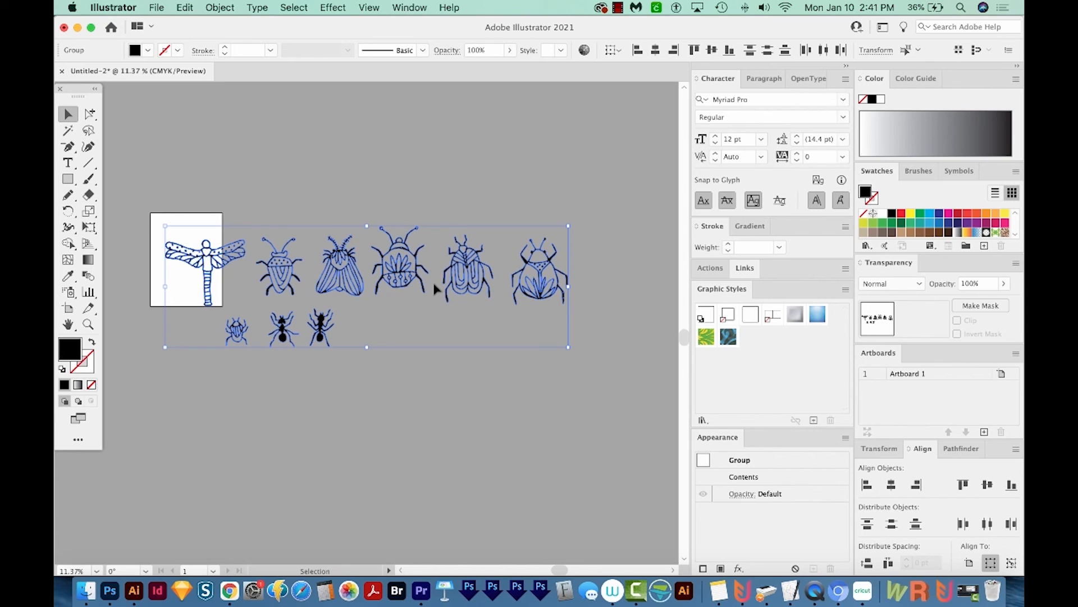
{"action": "left_click_drag", "start_coordinate": [568, 347], "coordinate": [566, 342]}
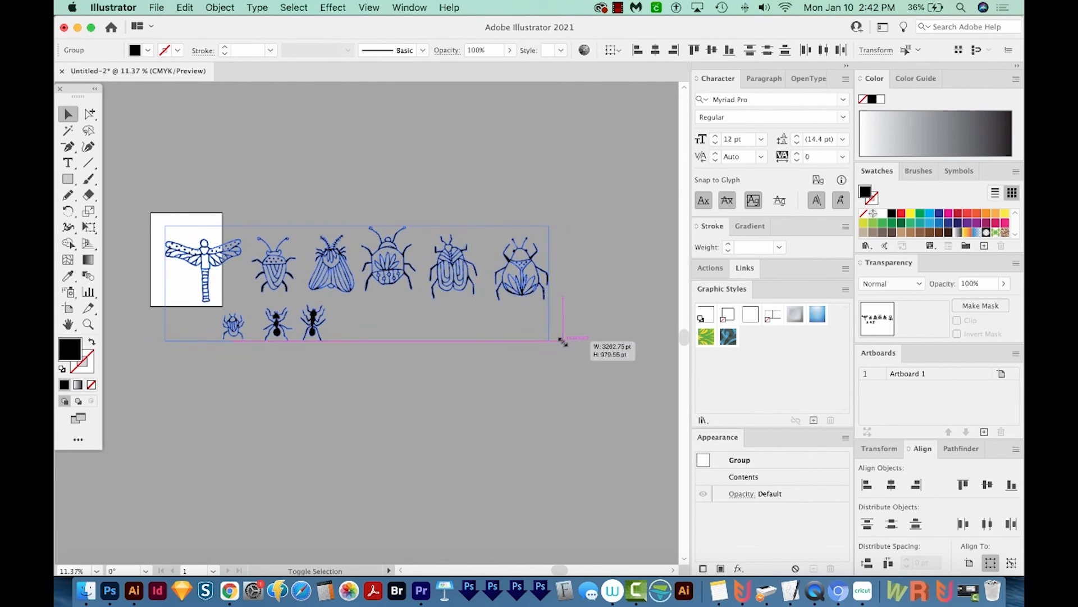
{"action": "left_click_drag", "start_coordinate": [564, 342], "coordinate": [218, 251]}
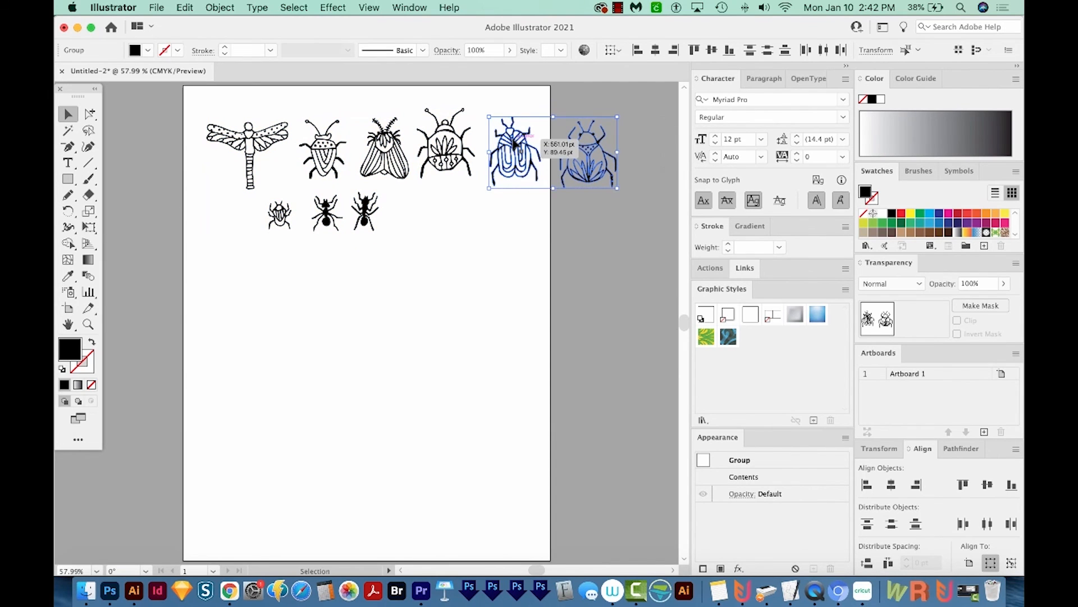
{"action": "left_click_drag", "start_coordinate": [533, 151], "coordinate": [420, 233]}
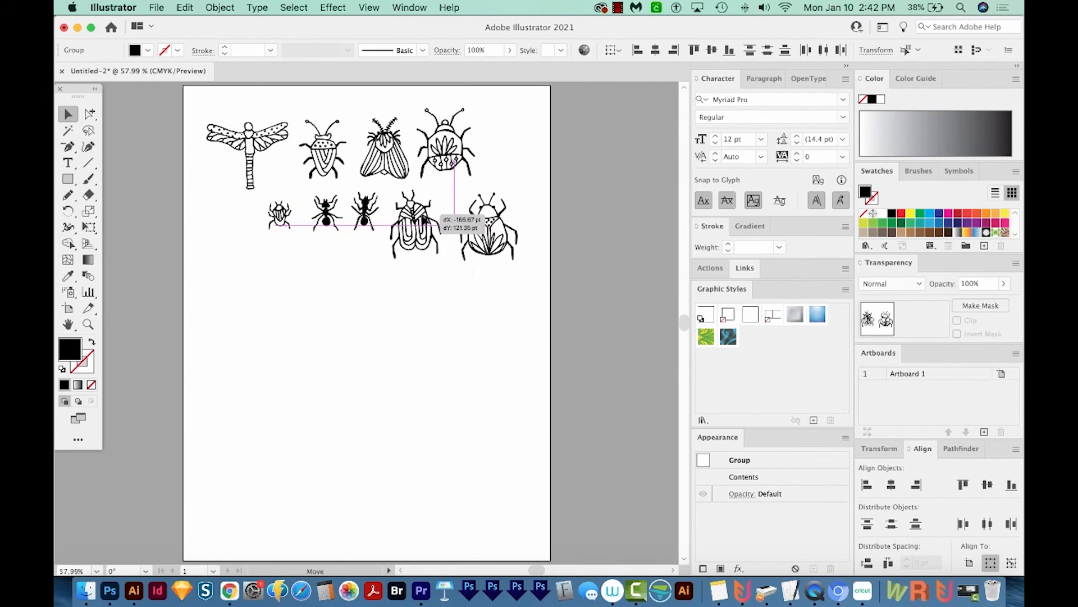